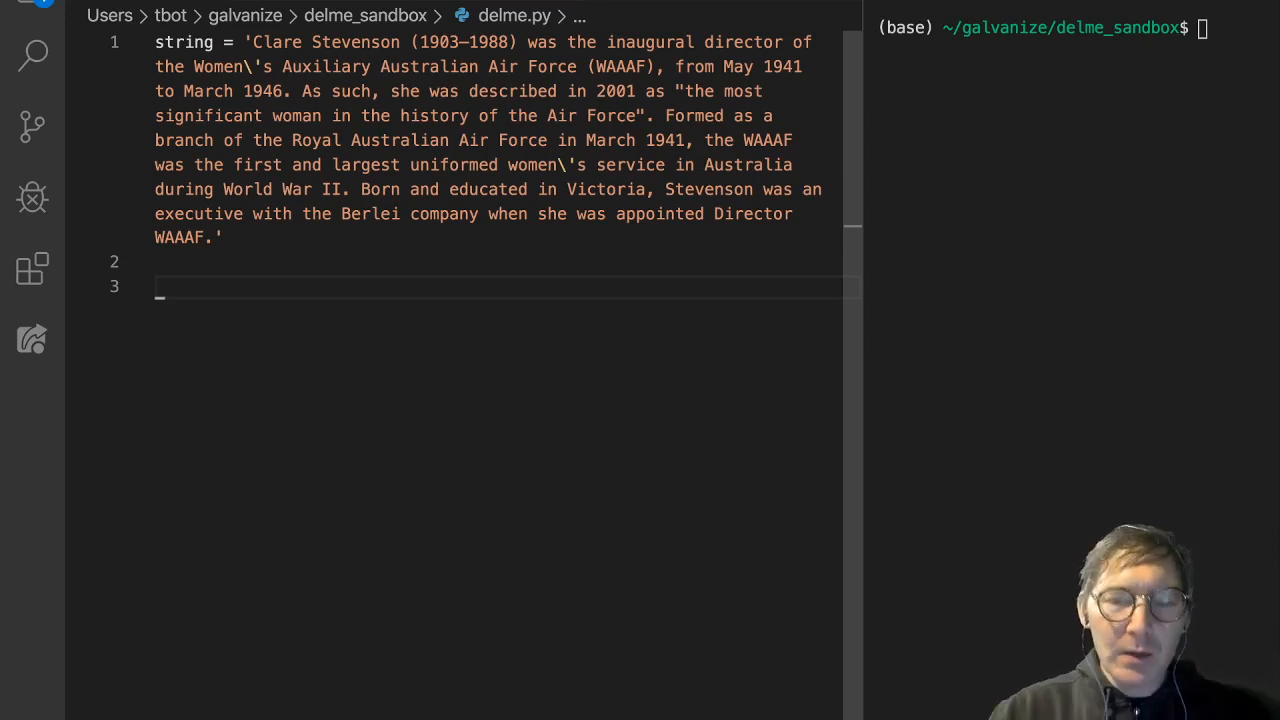
- Define word_counts(paragraph) with p2 = paragraph.lower() as its first line
type("def wo")
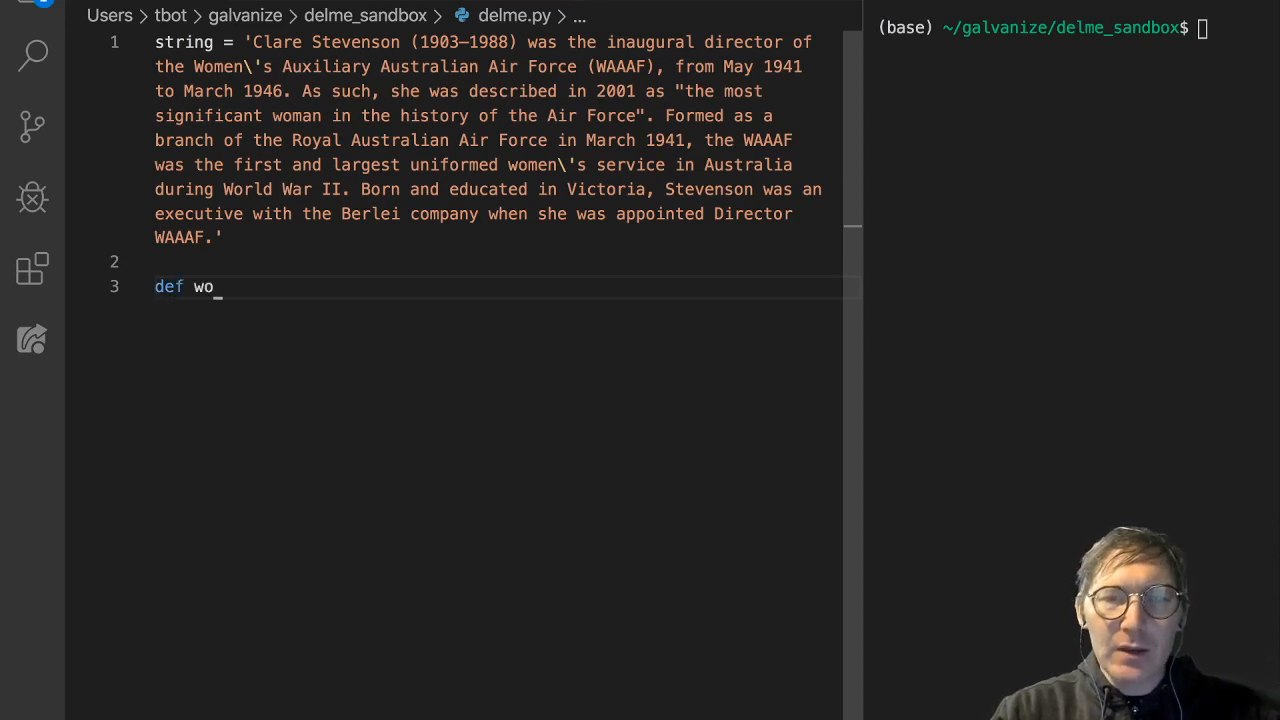
type("rd_count")
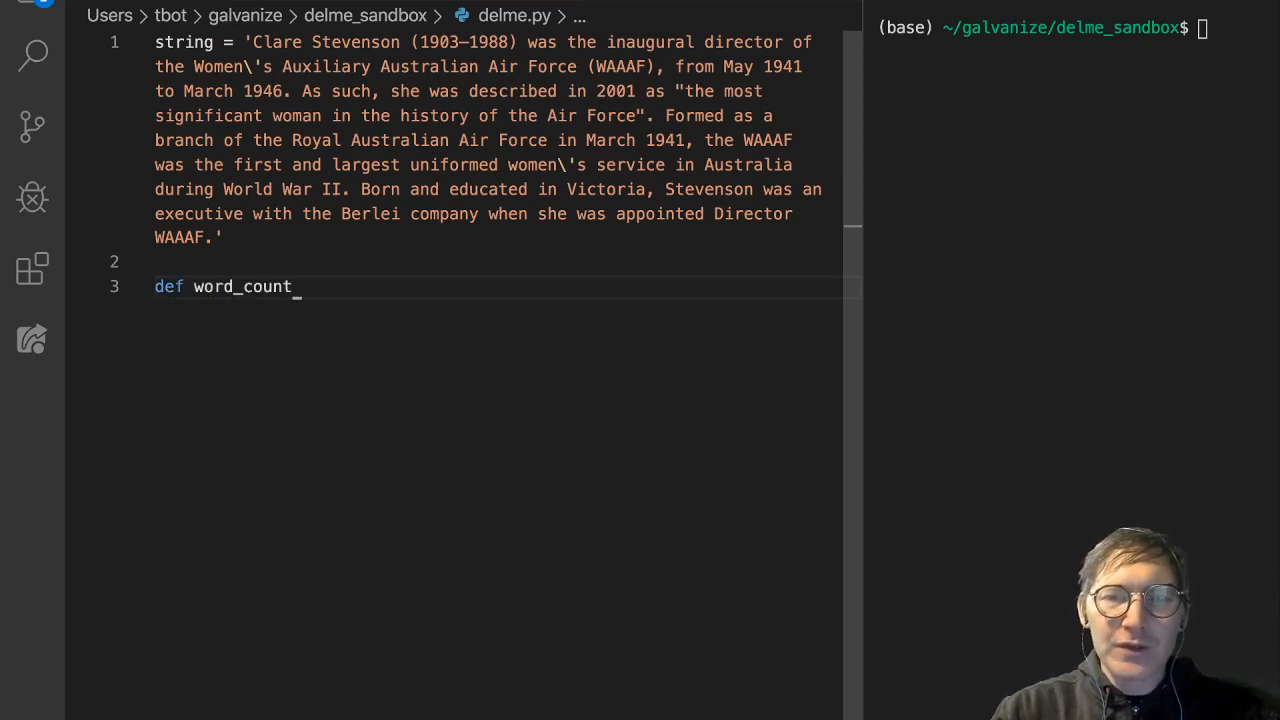
type("s()")
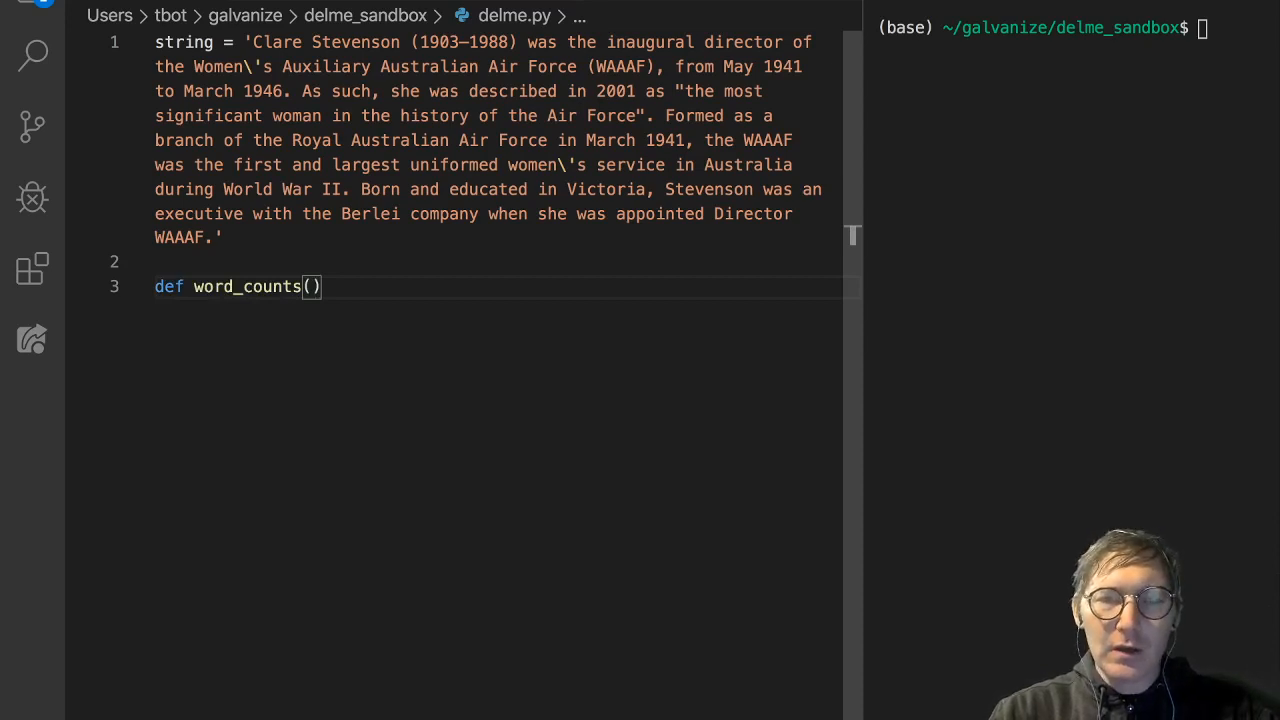
type("paragraph")
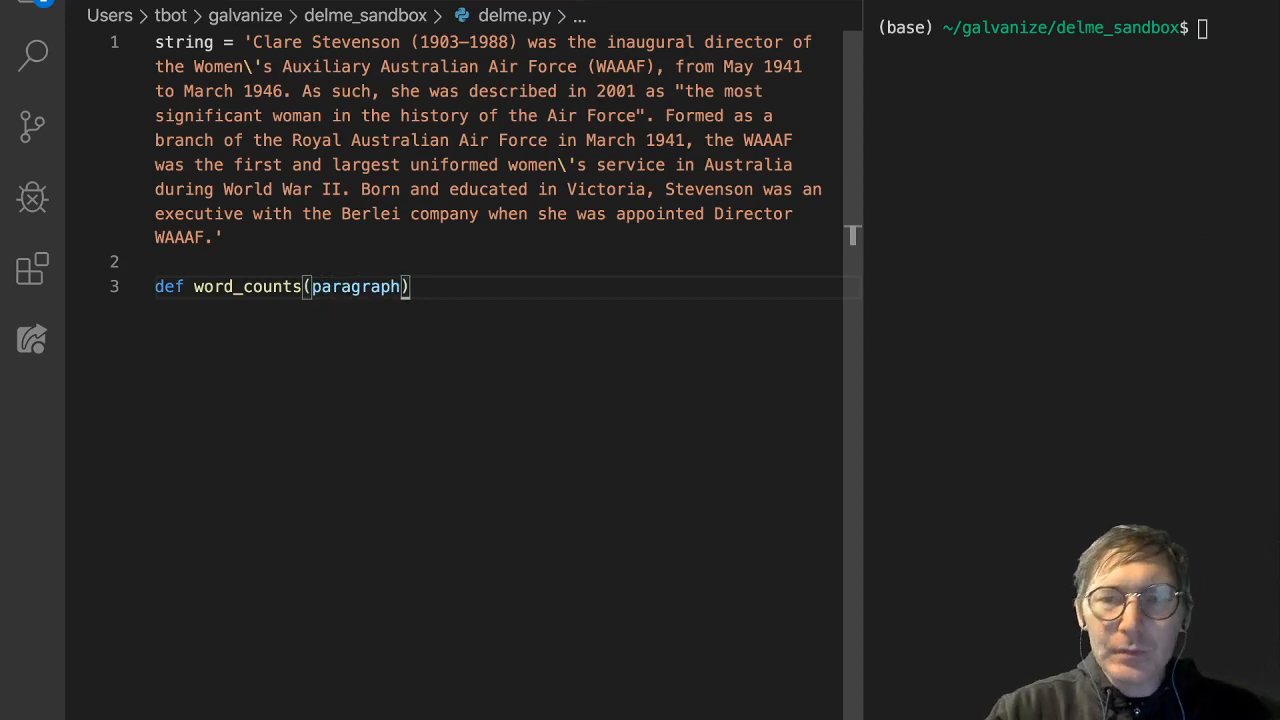
type(":")
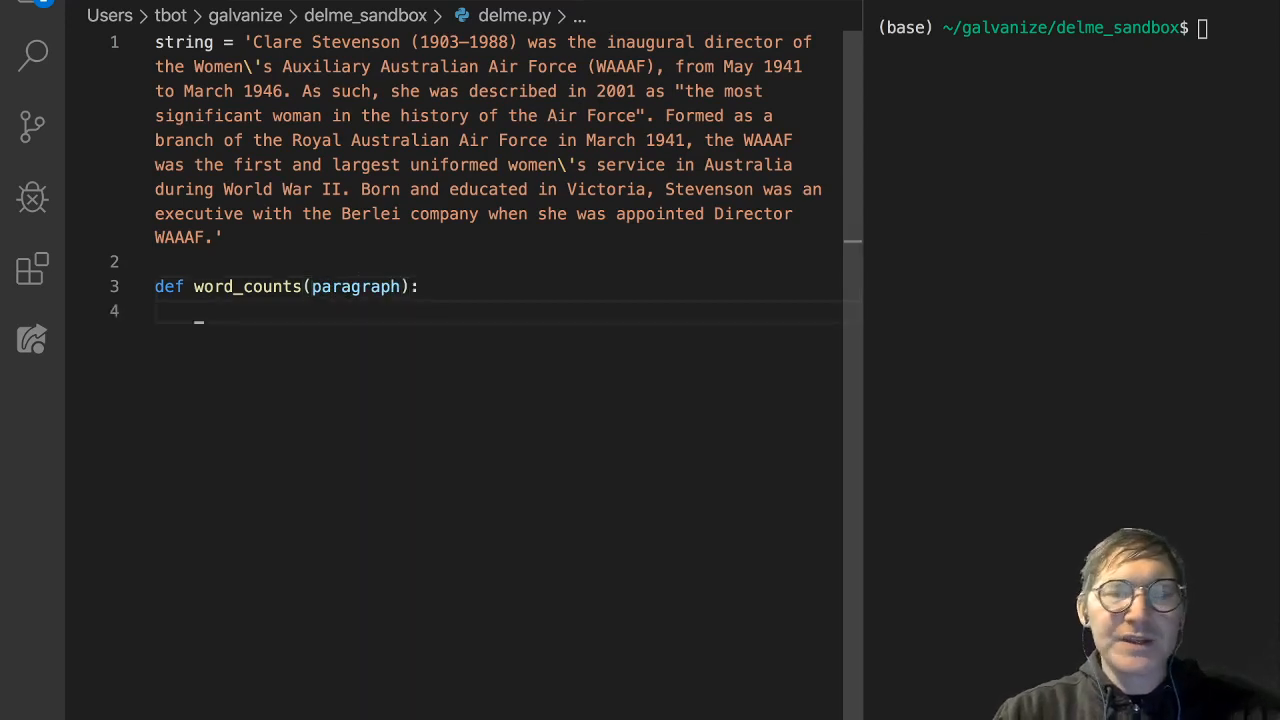
type("p2")
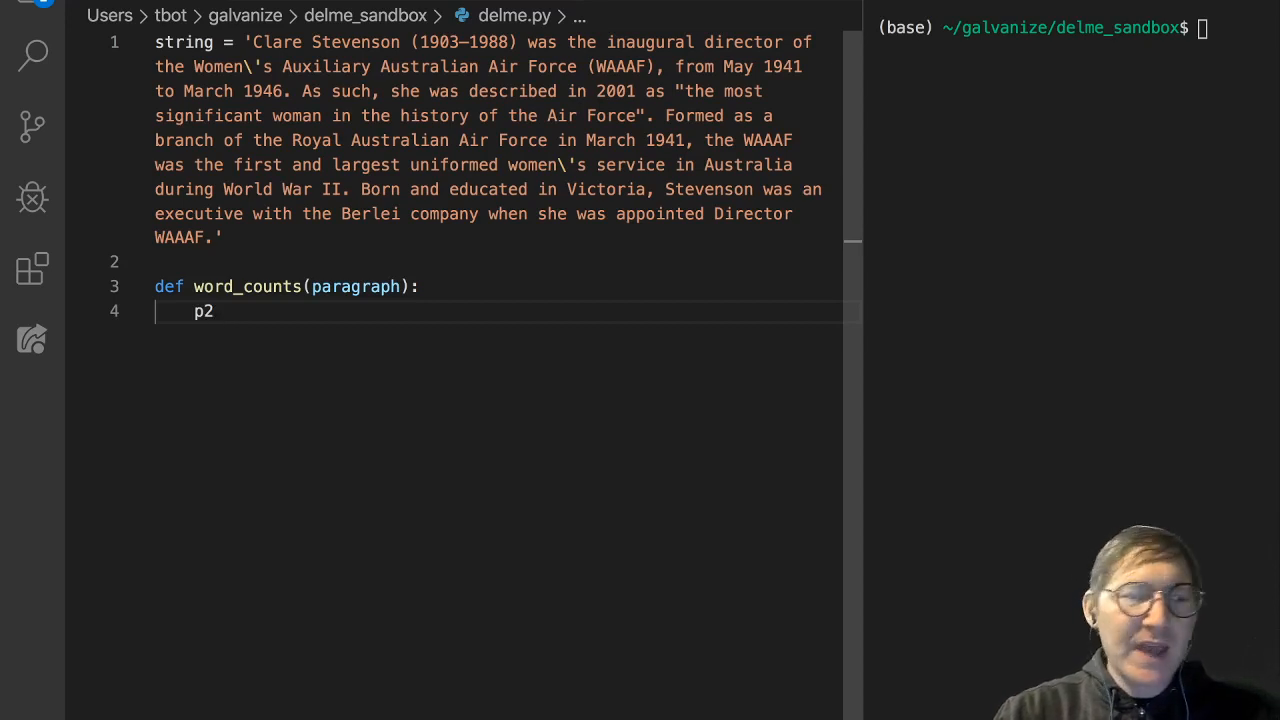
type("= paragr")
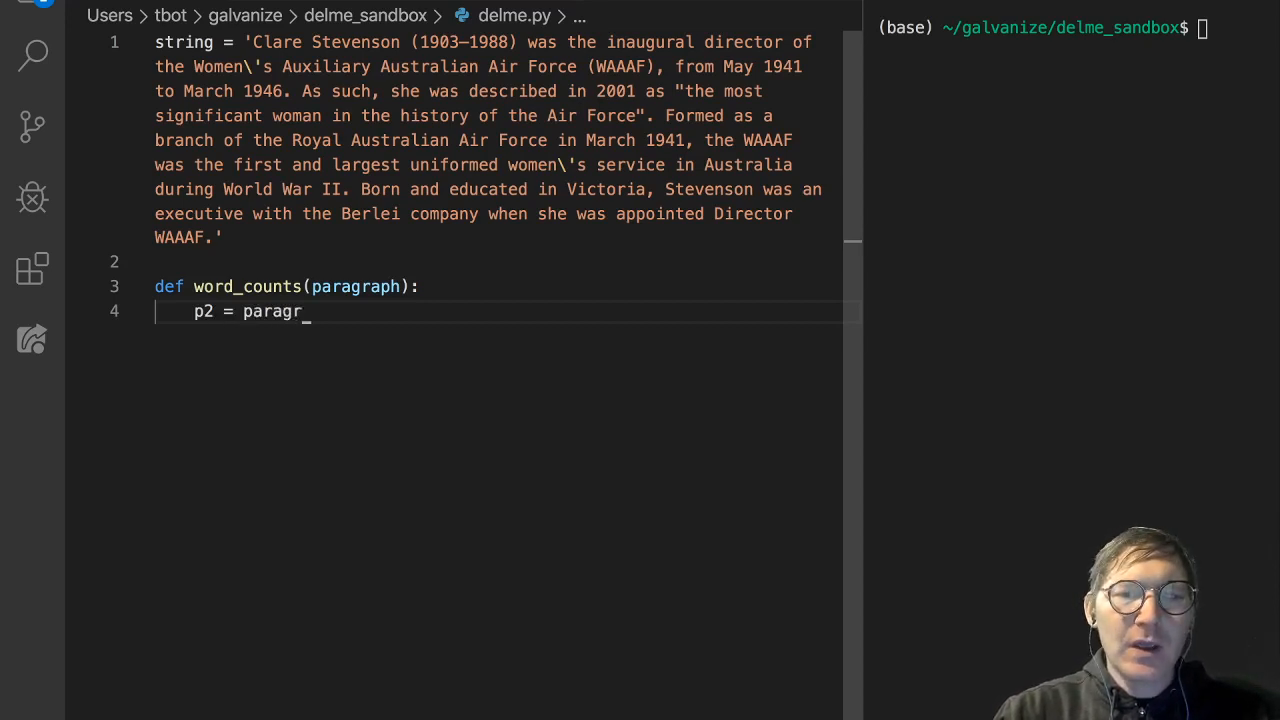
type("aph")
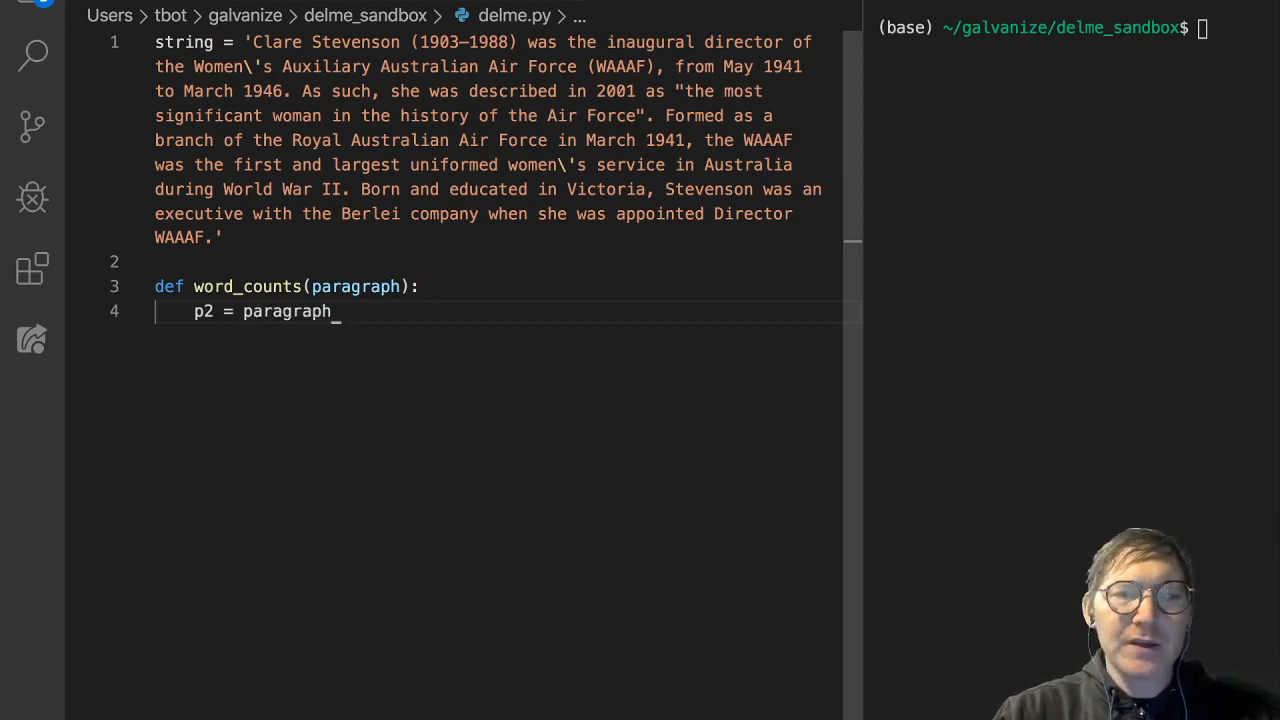
type(".lower()")
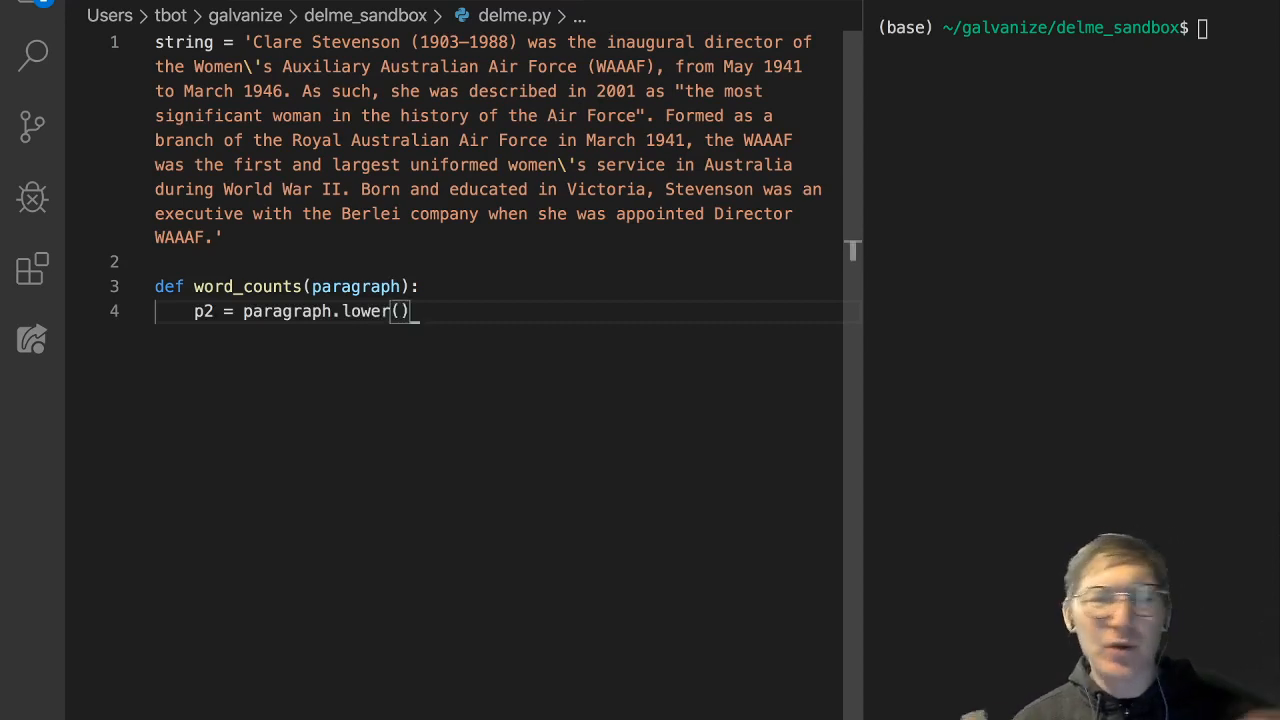
key("Return")
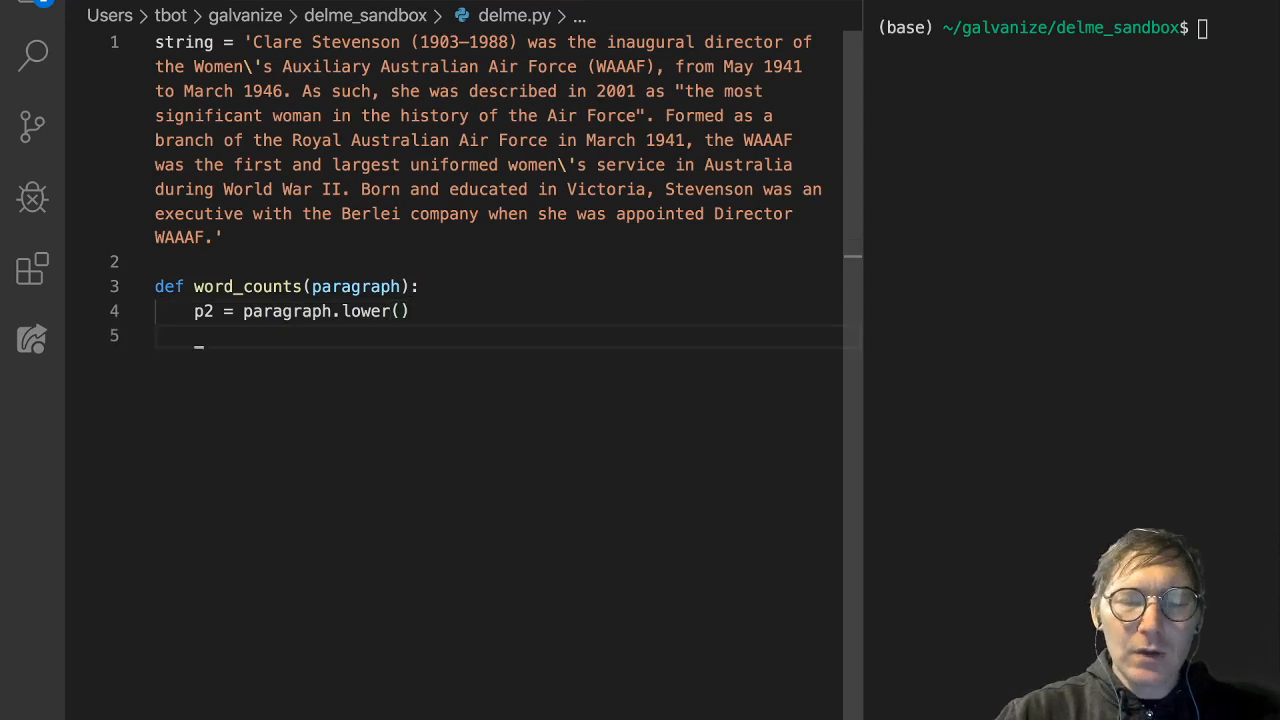
- Add p2.replace lines stripping periods, commas and apostrophes from p2
type("p2")
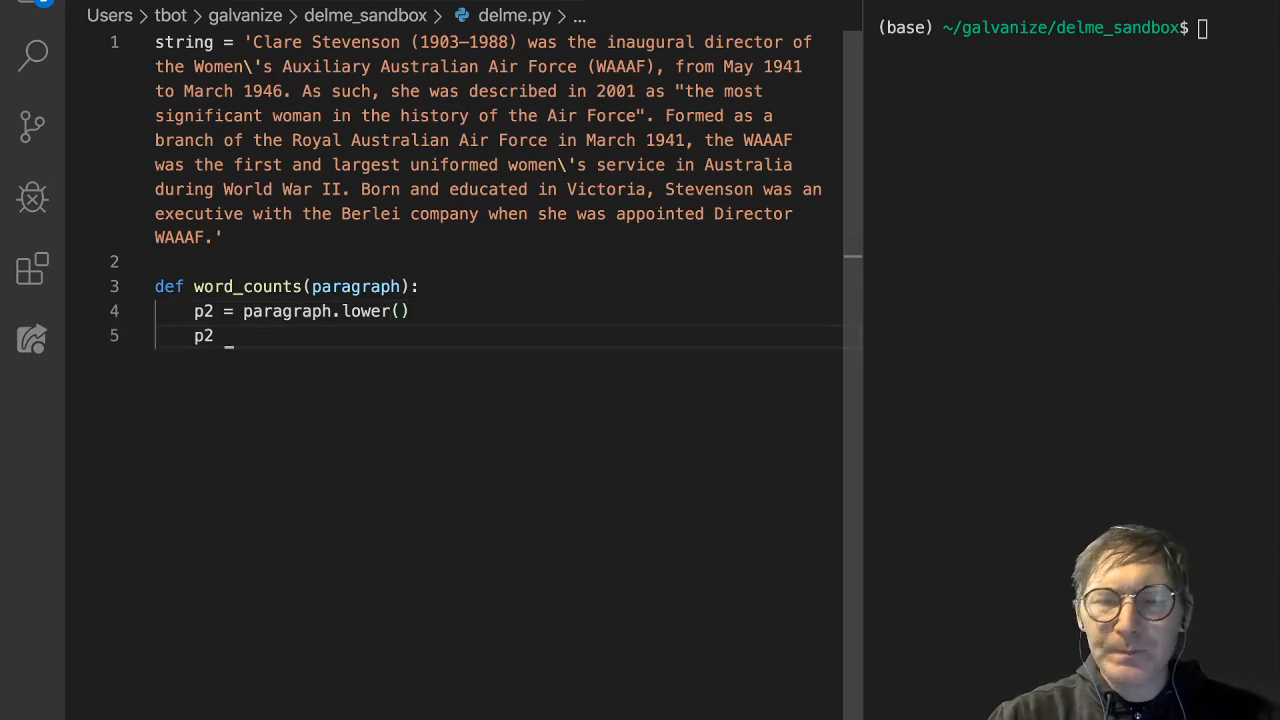
type("=")
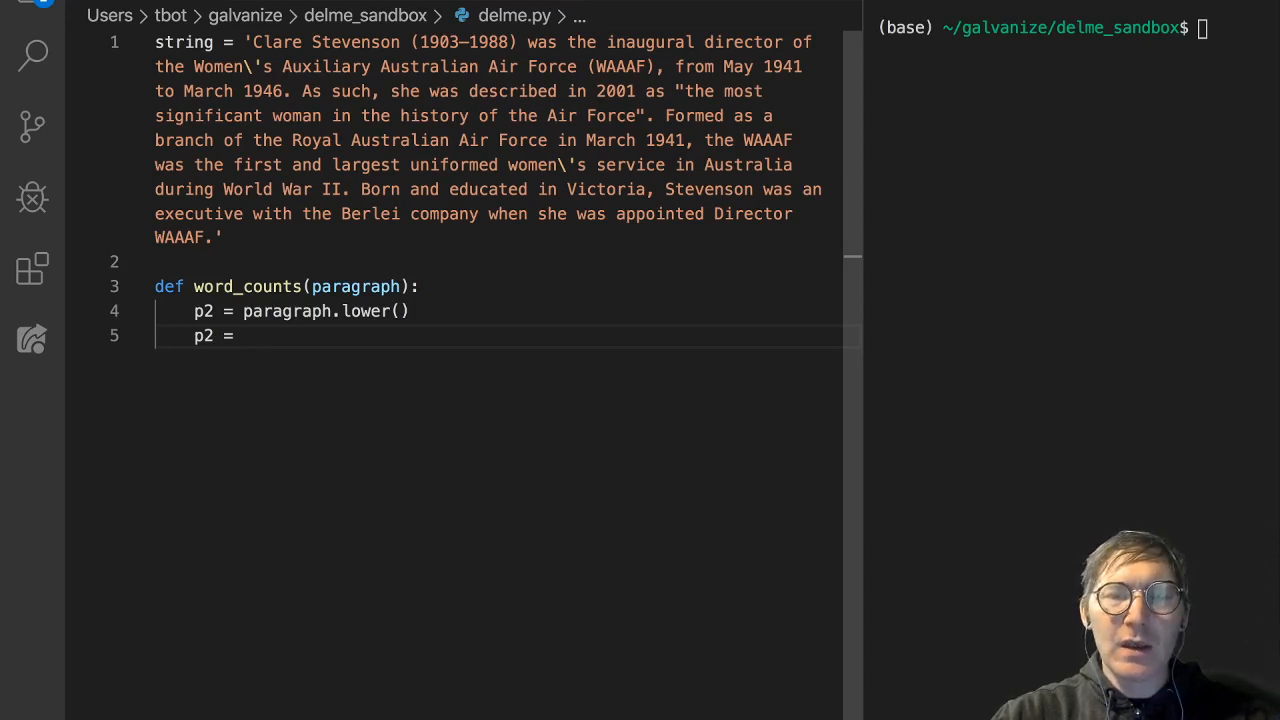
type("p2.repla")
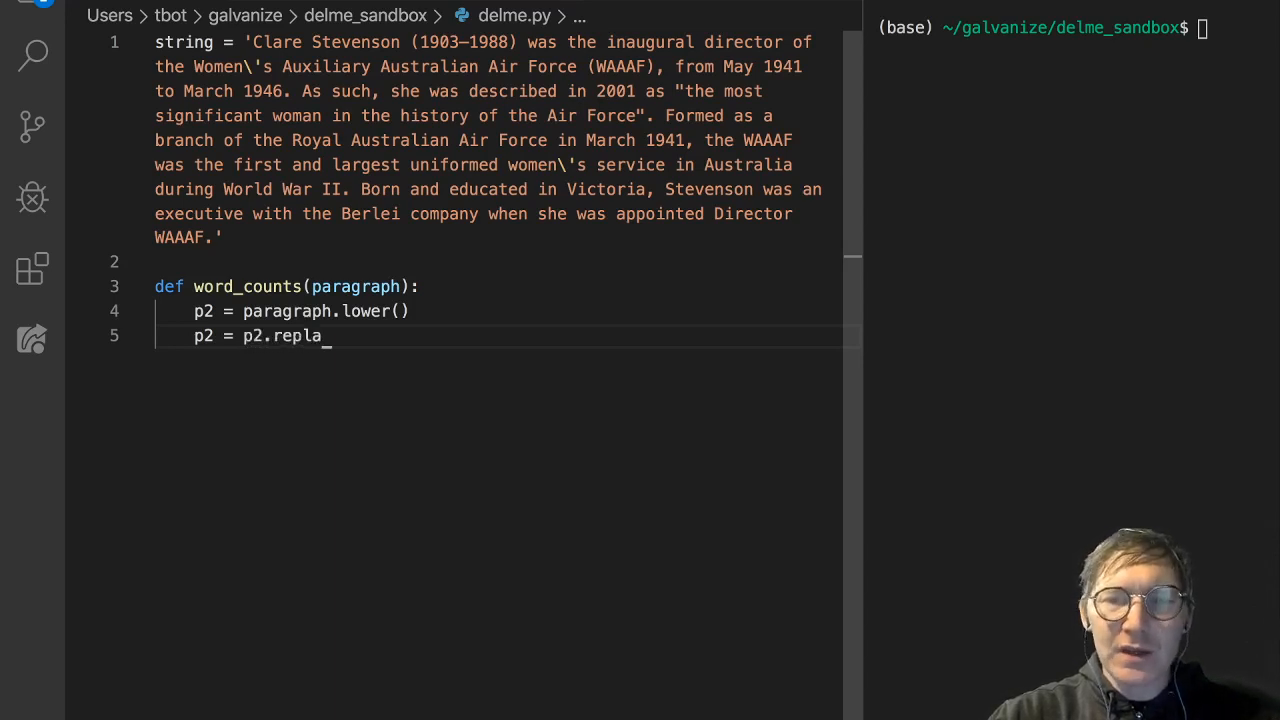
type("ce")
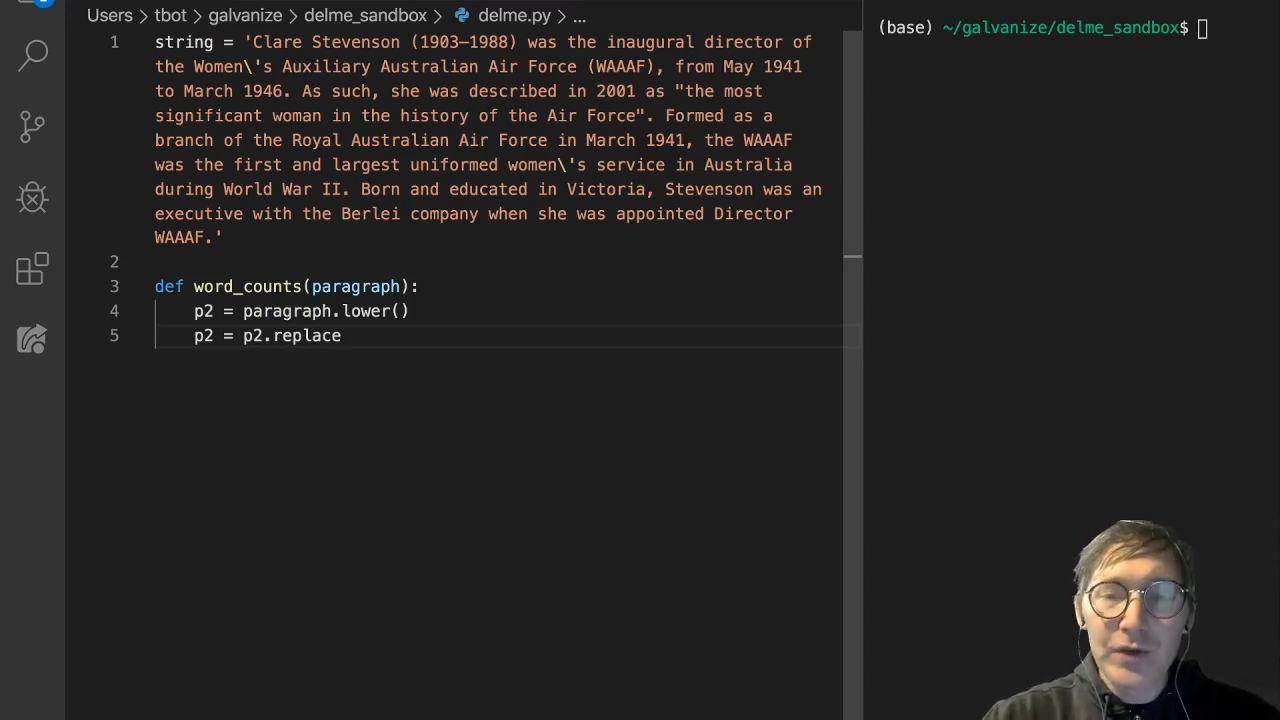
type("()")
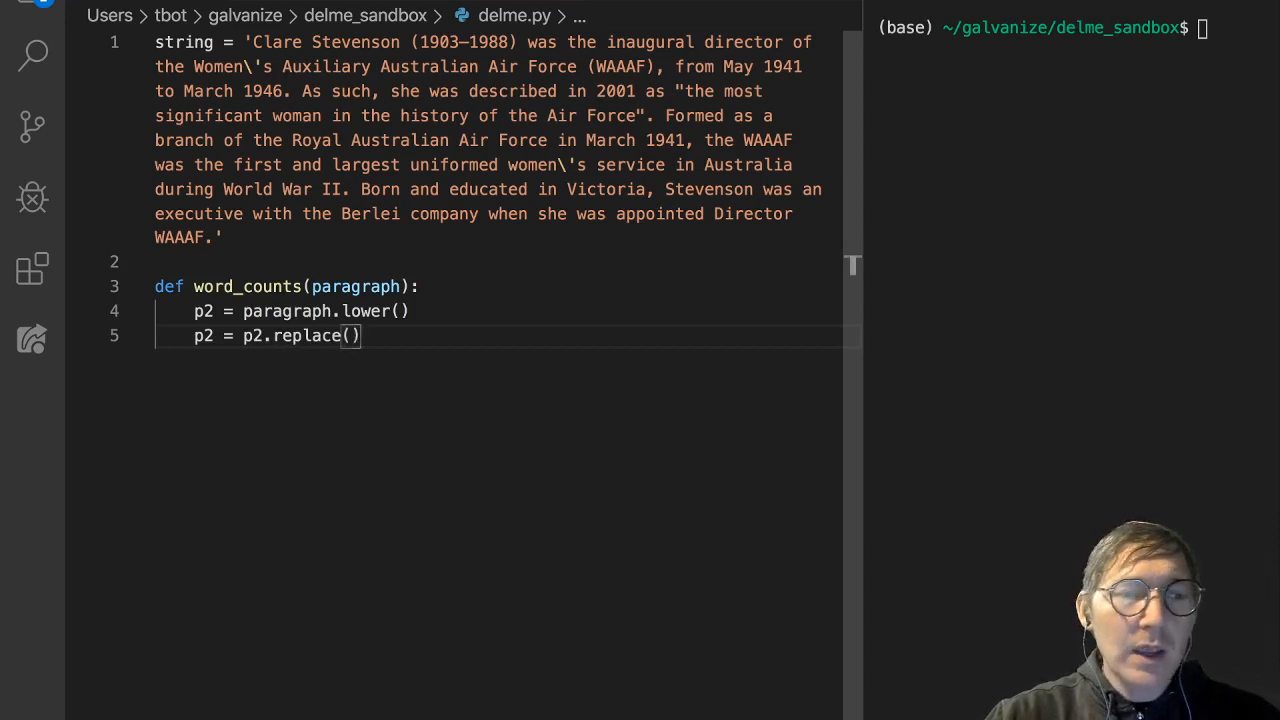
type("'.', '")
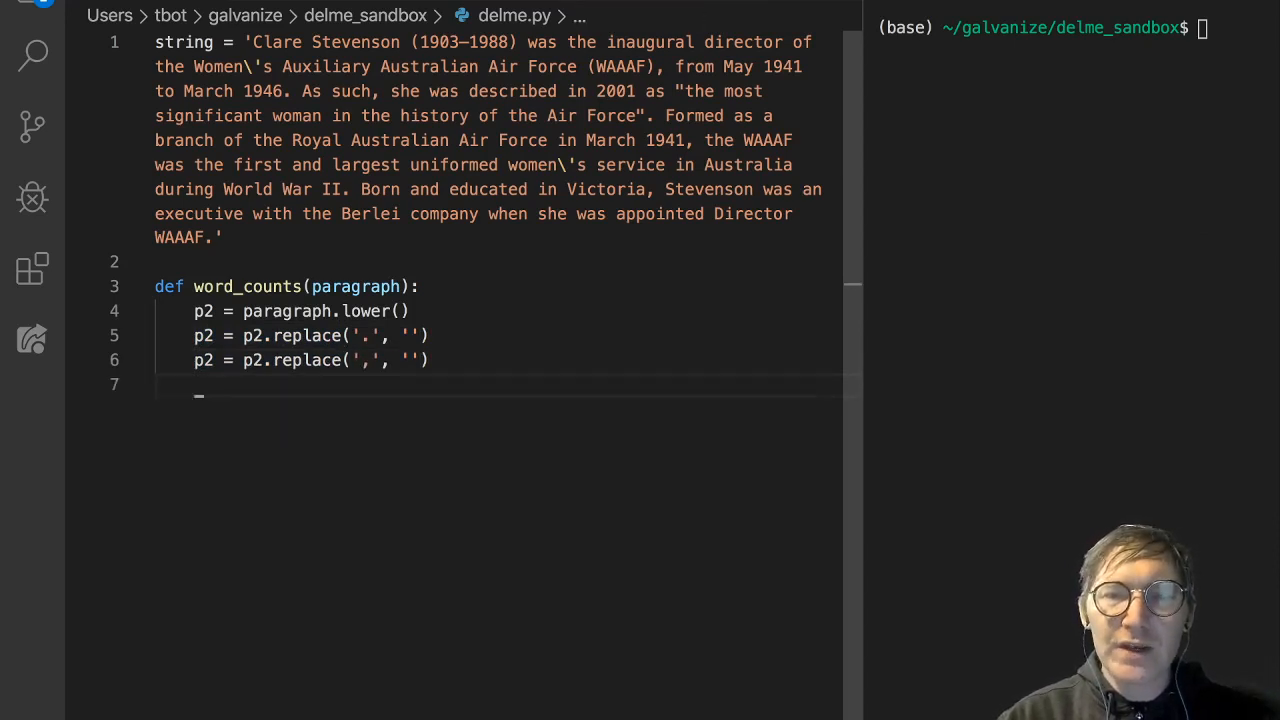
type("p2 = p2.replace('.', '')")
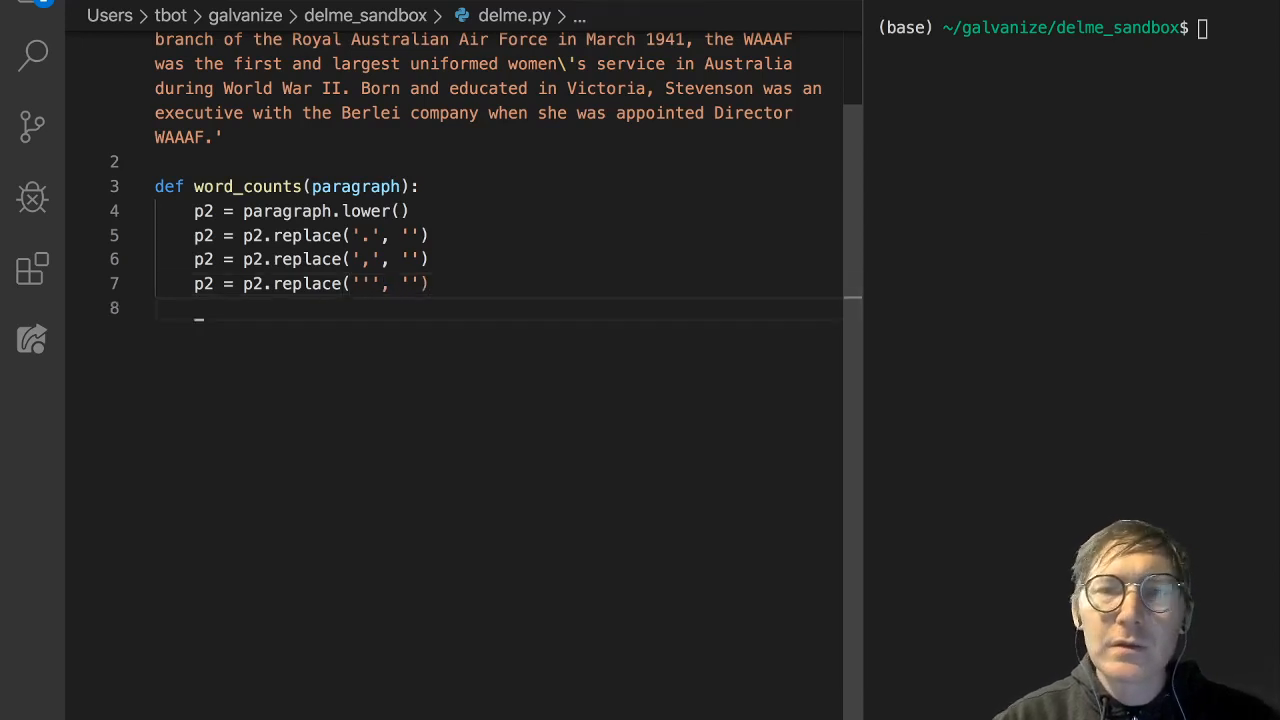
scroll("down", 3)
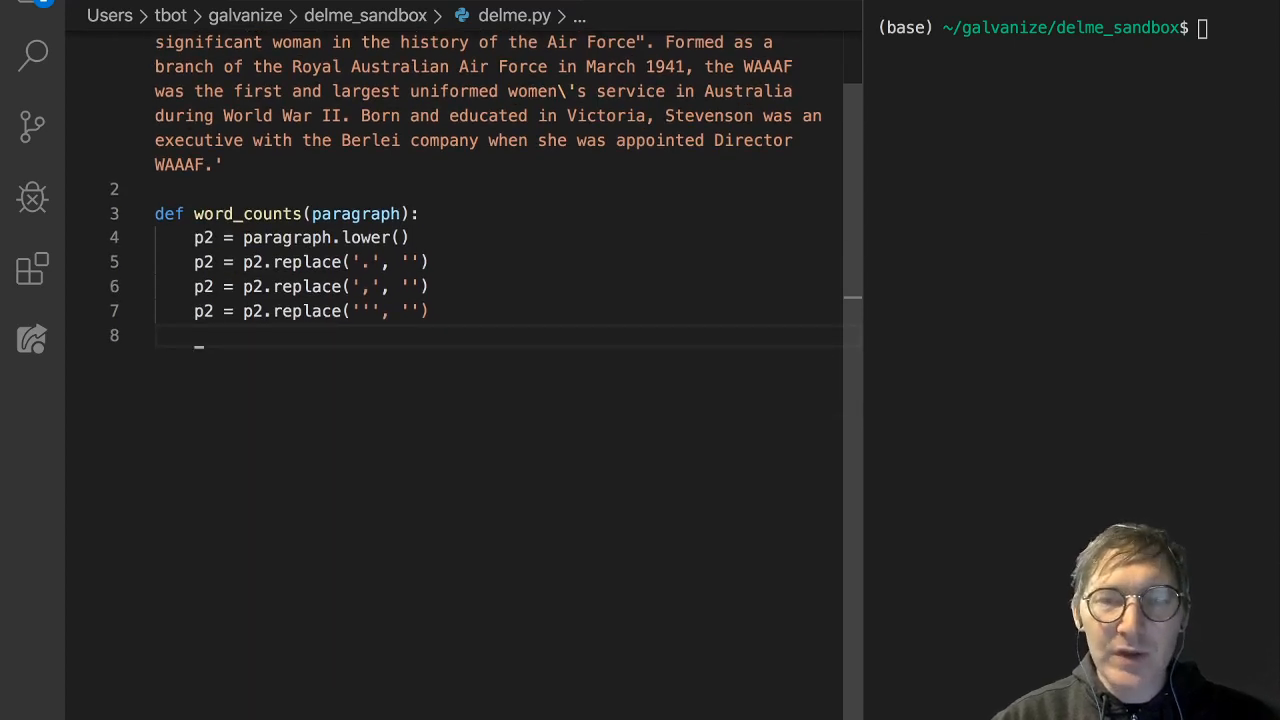
- Add replace lines removing '(', ')' and '-', and escape the apostrophe replace as '\''
type("p2 = p2.replace('.', '')")
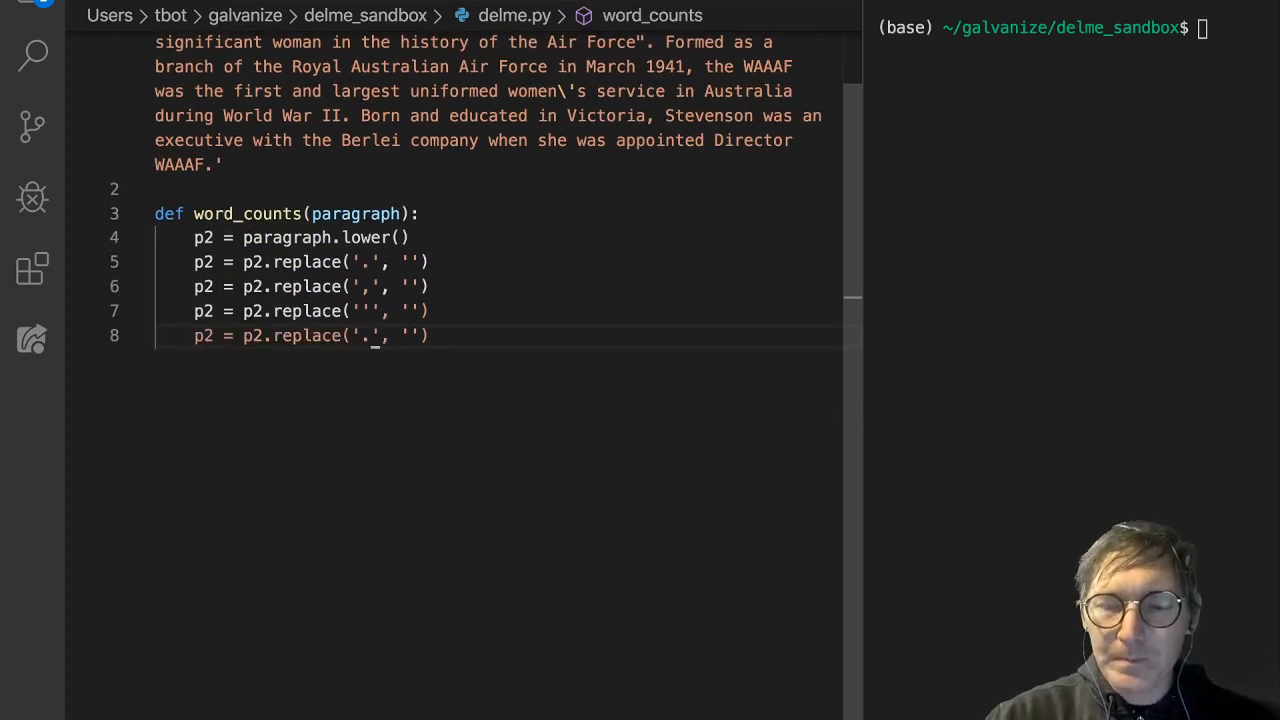
type("(")
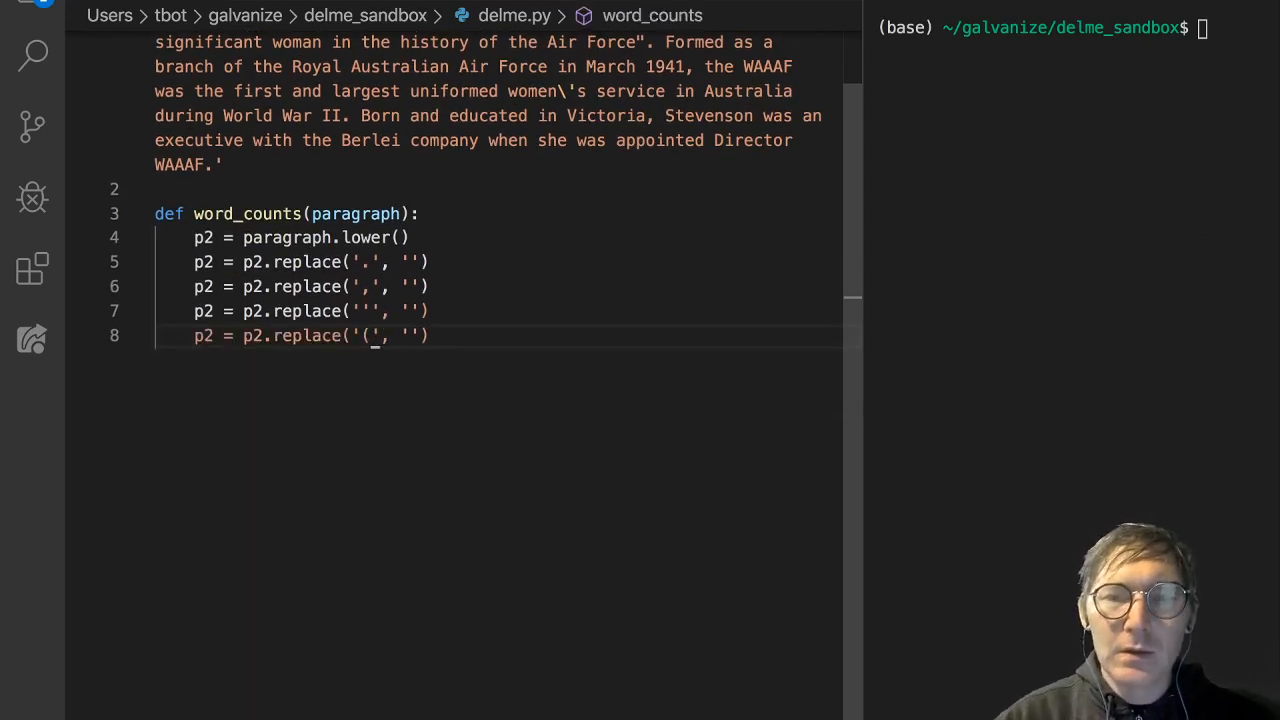
key("Enter")
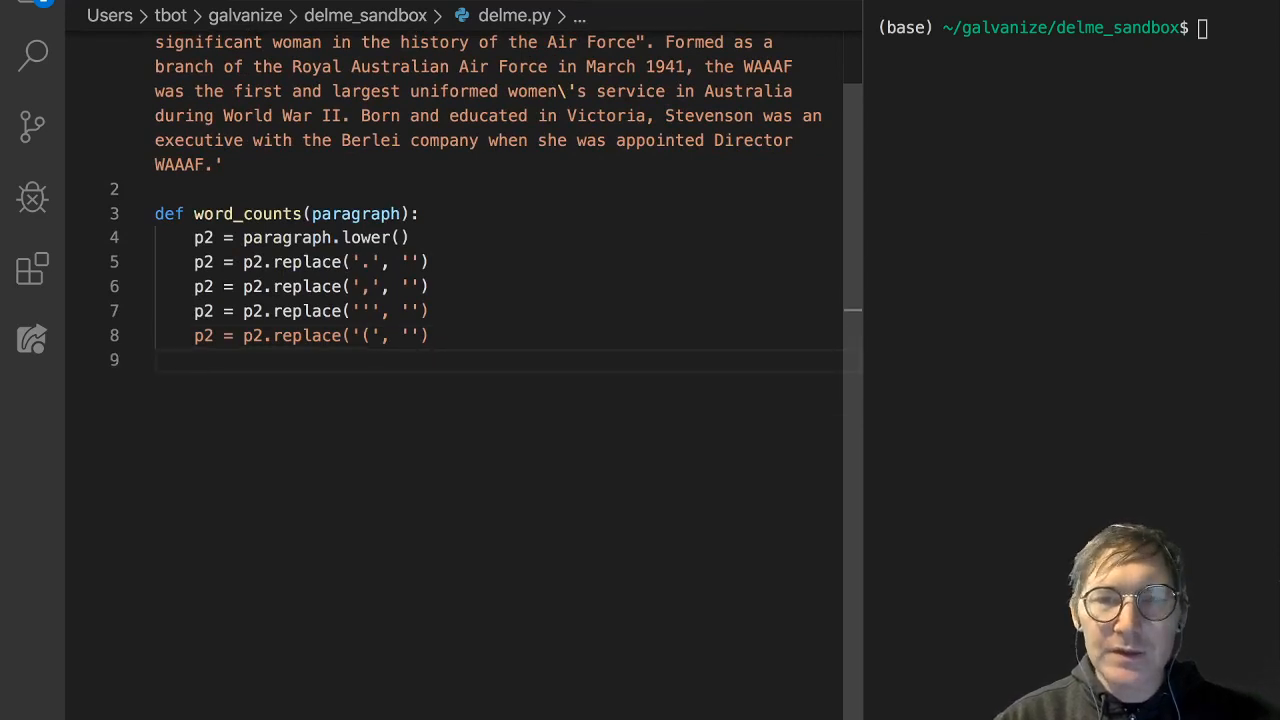
type("p2 = p2.replace('', '')")
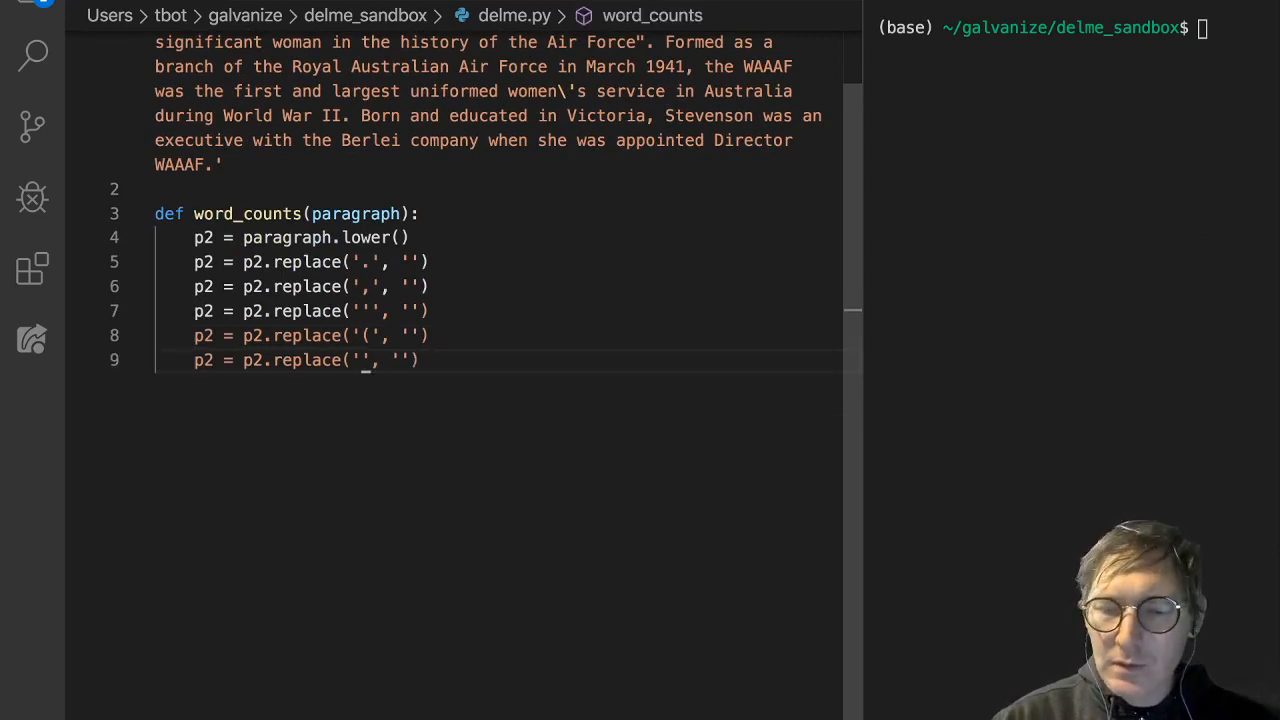
type(")")
left_click(297, 311)
type("\\")
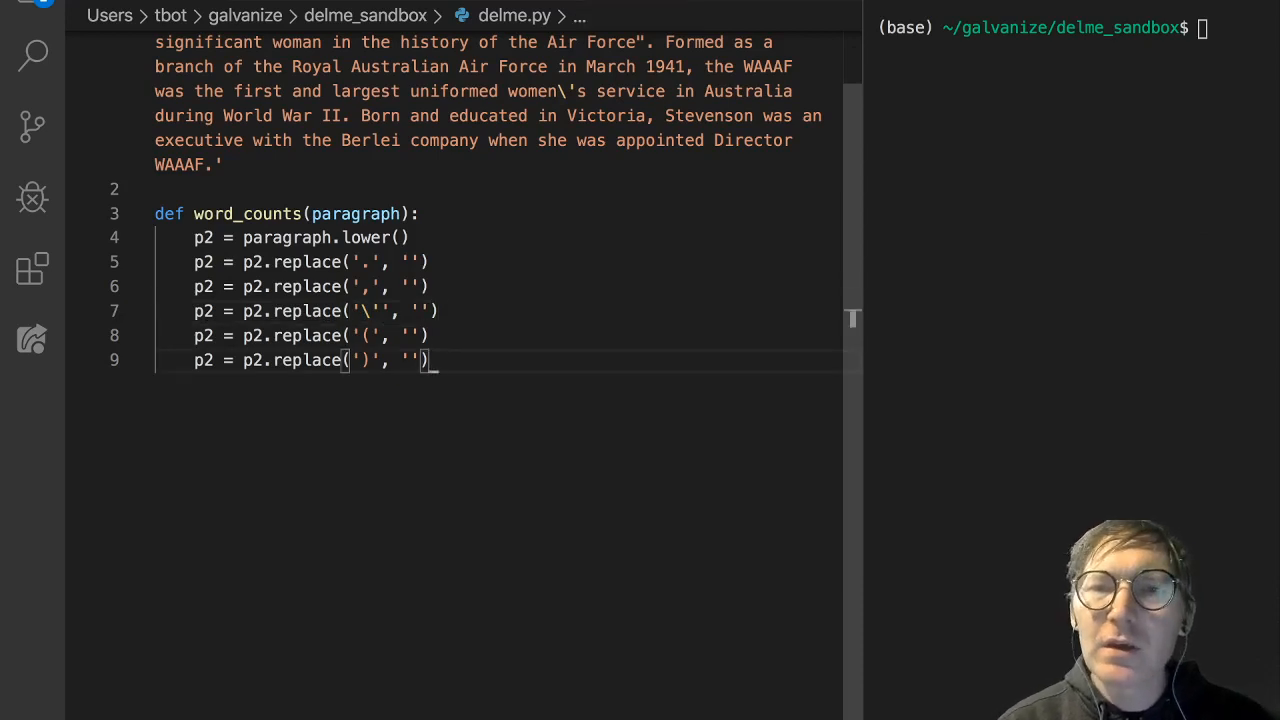
scroll("up", 3)
type("p2 = p2.replace('', '")
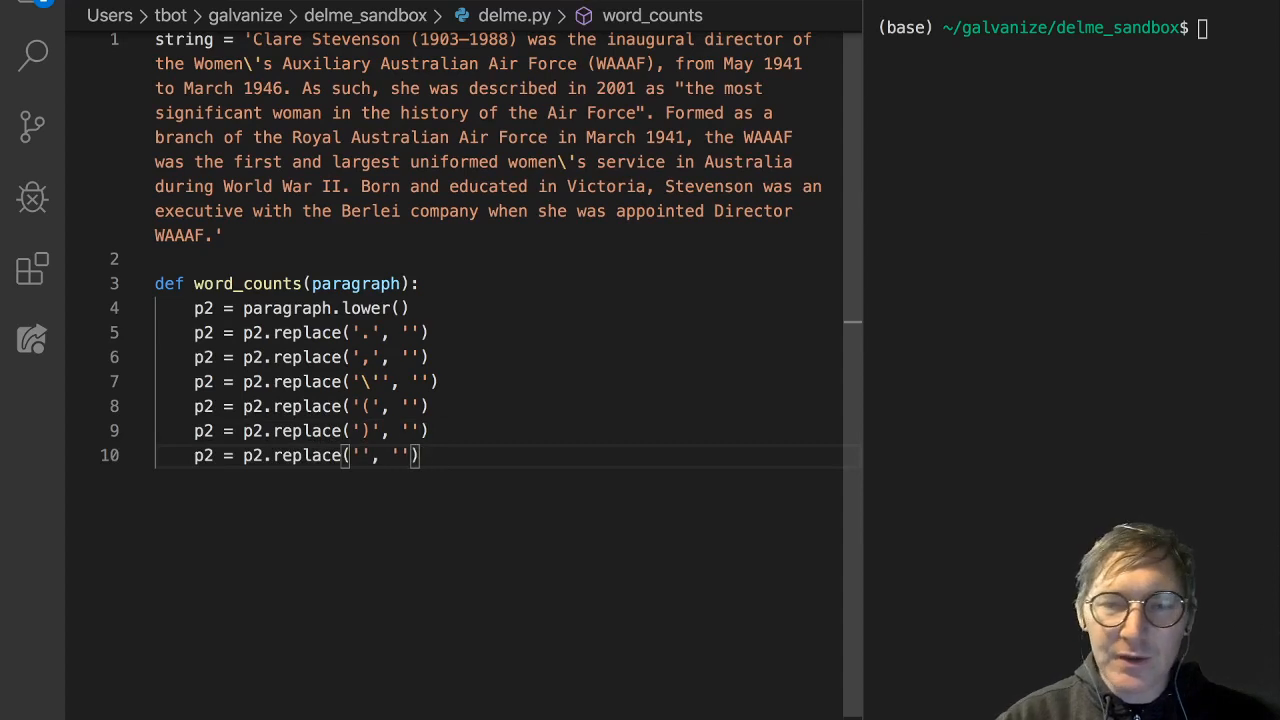
type("-")
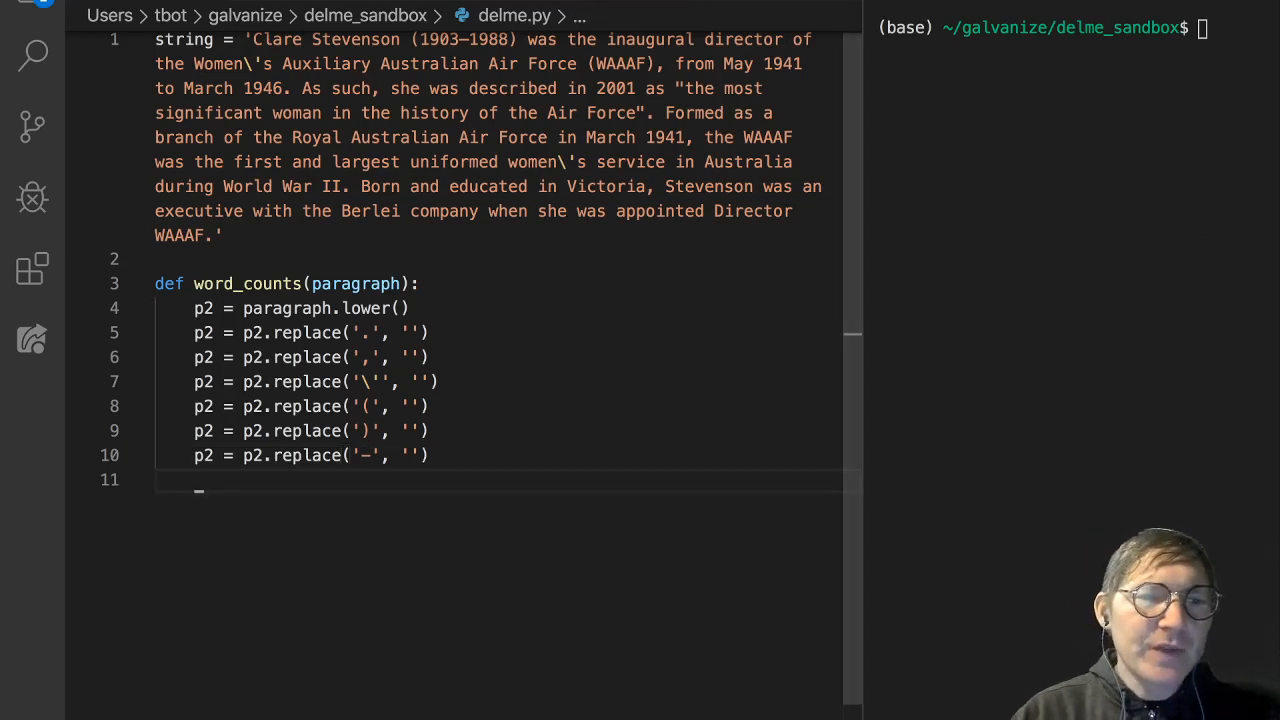
scroll("up", 3)
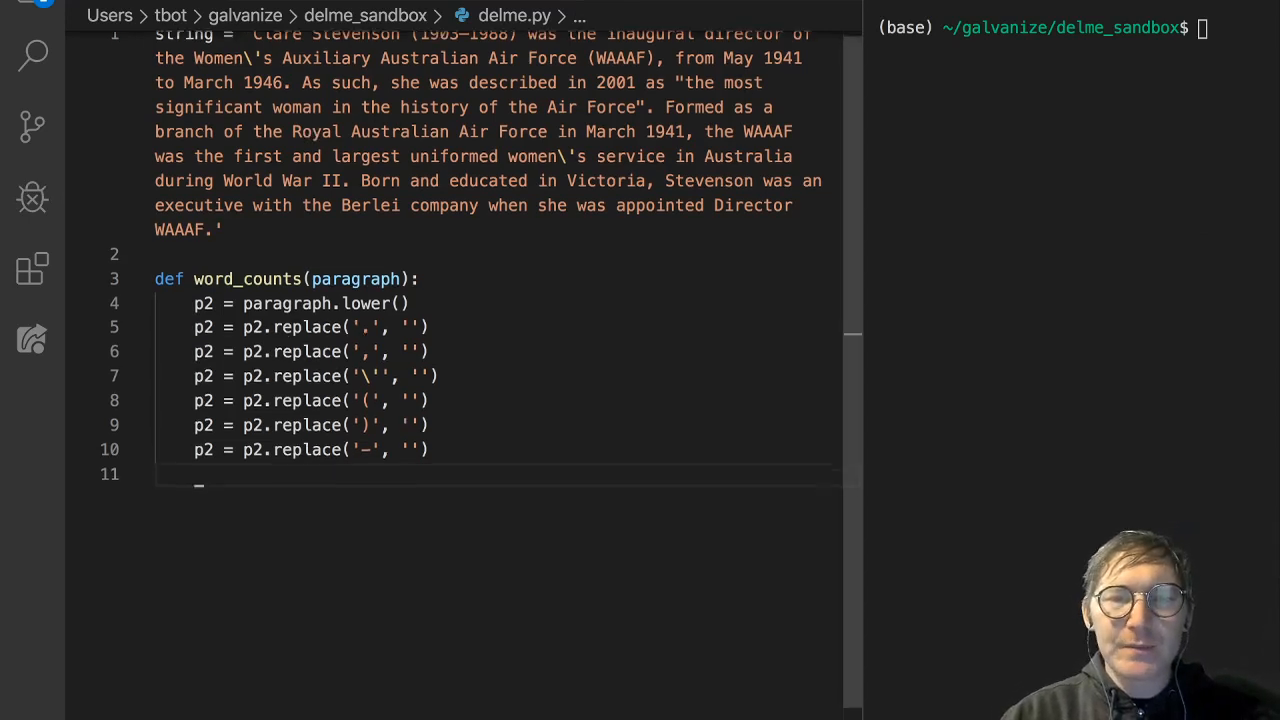
- Add p2_list = p2.split(' ') to split the cleaned text on spaces
type("p2")
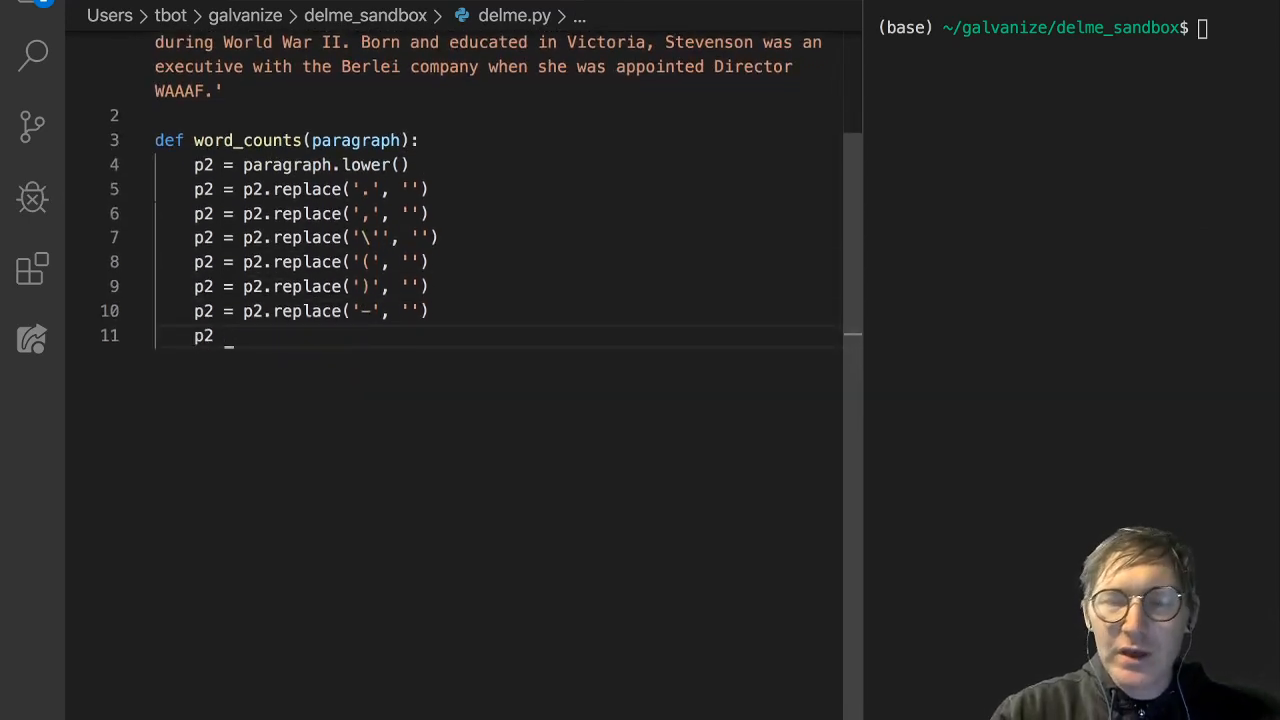
type("= p2.")
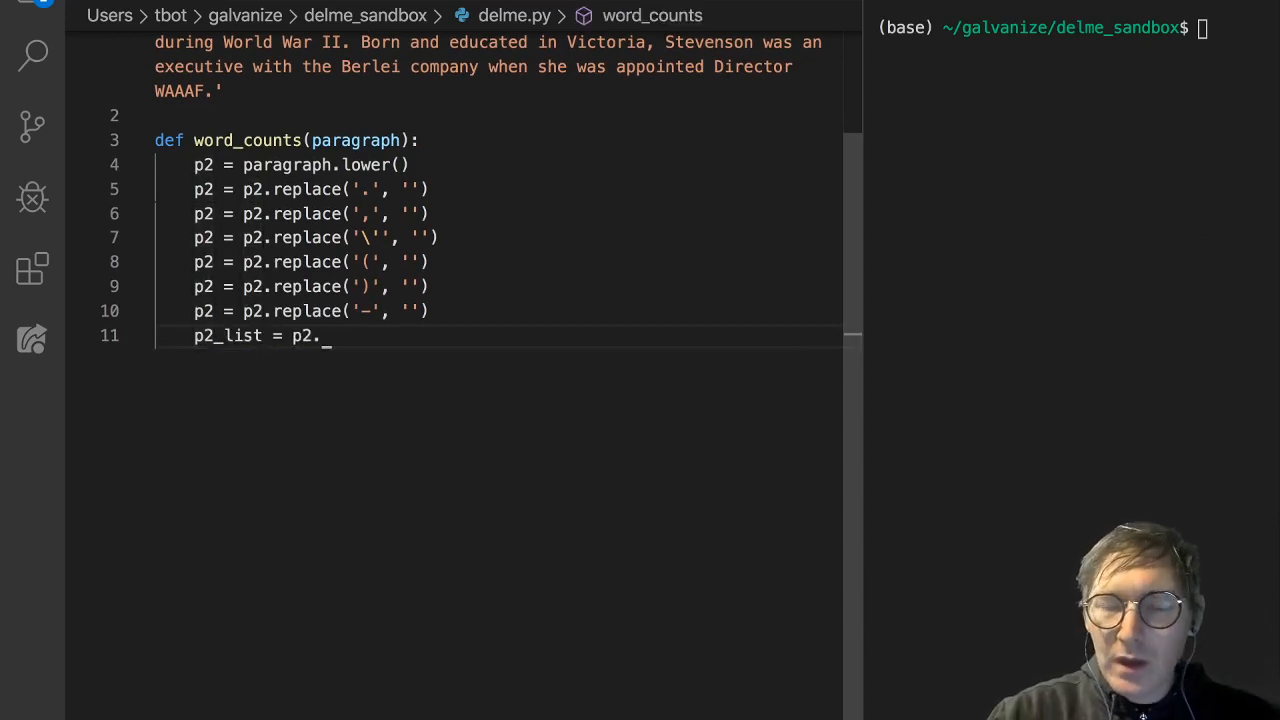
type("split")
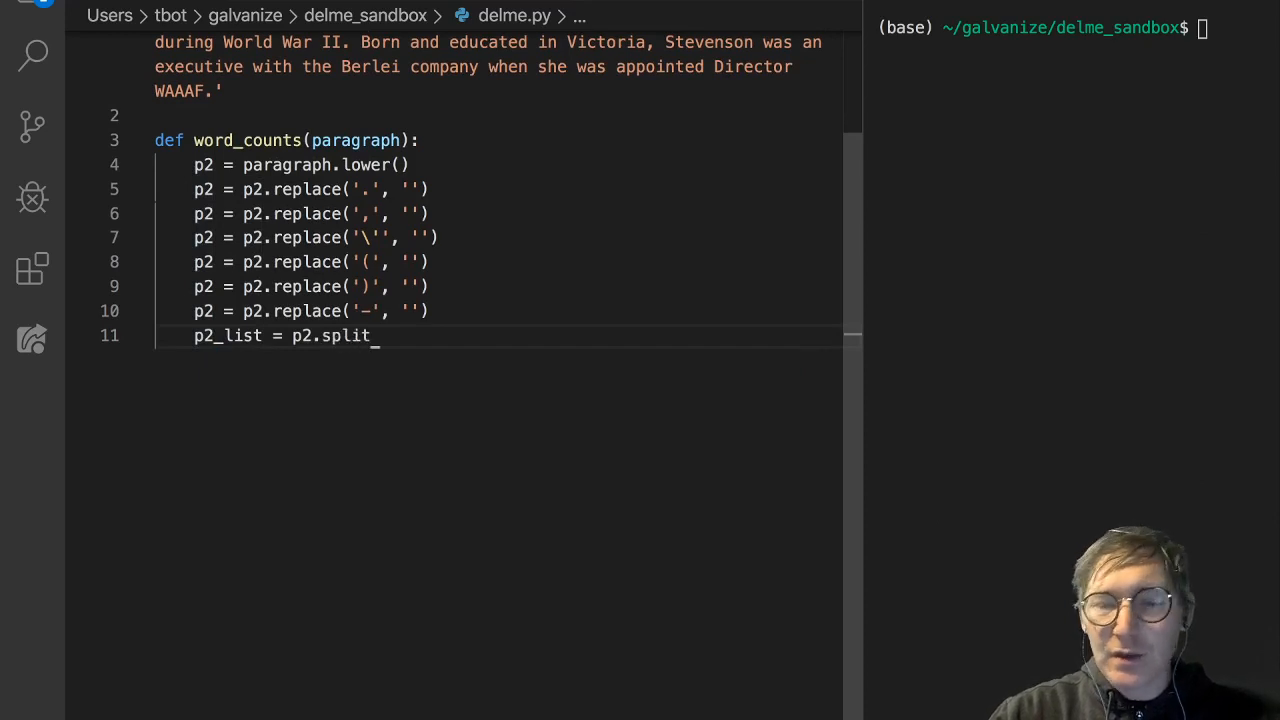
type("()")
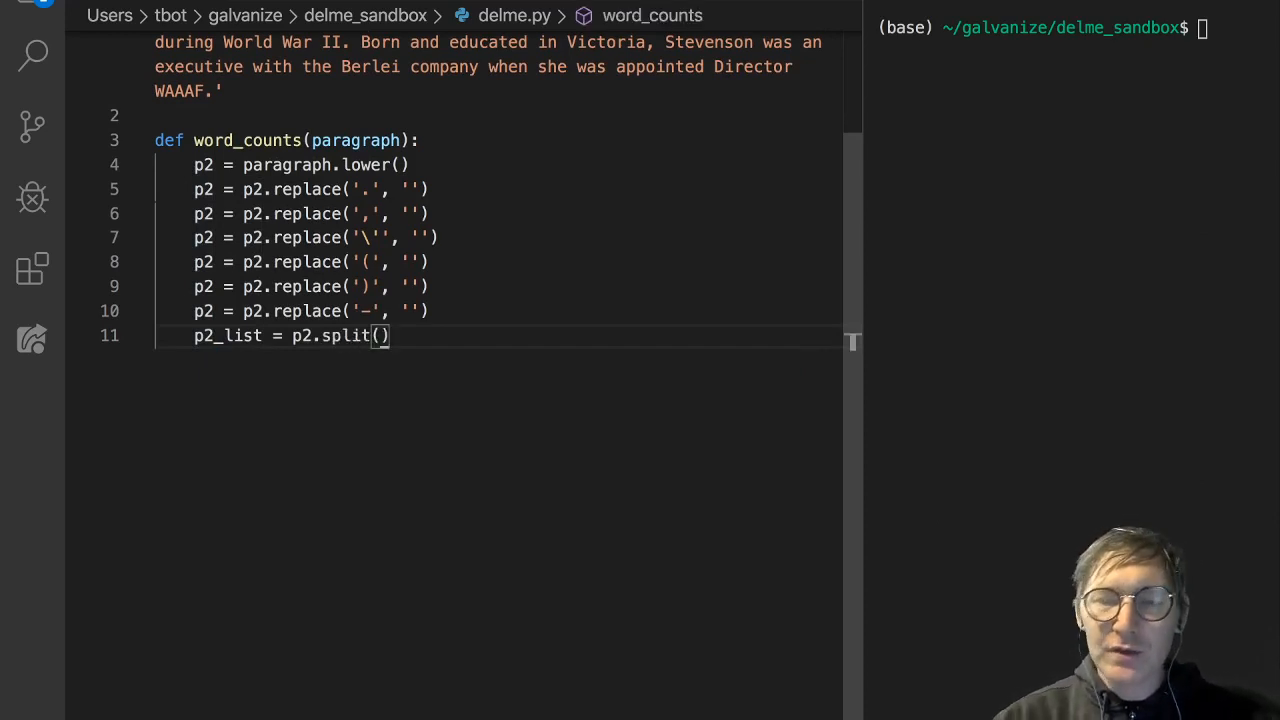
type("' '")
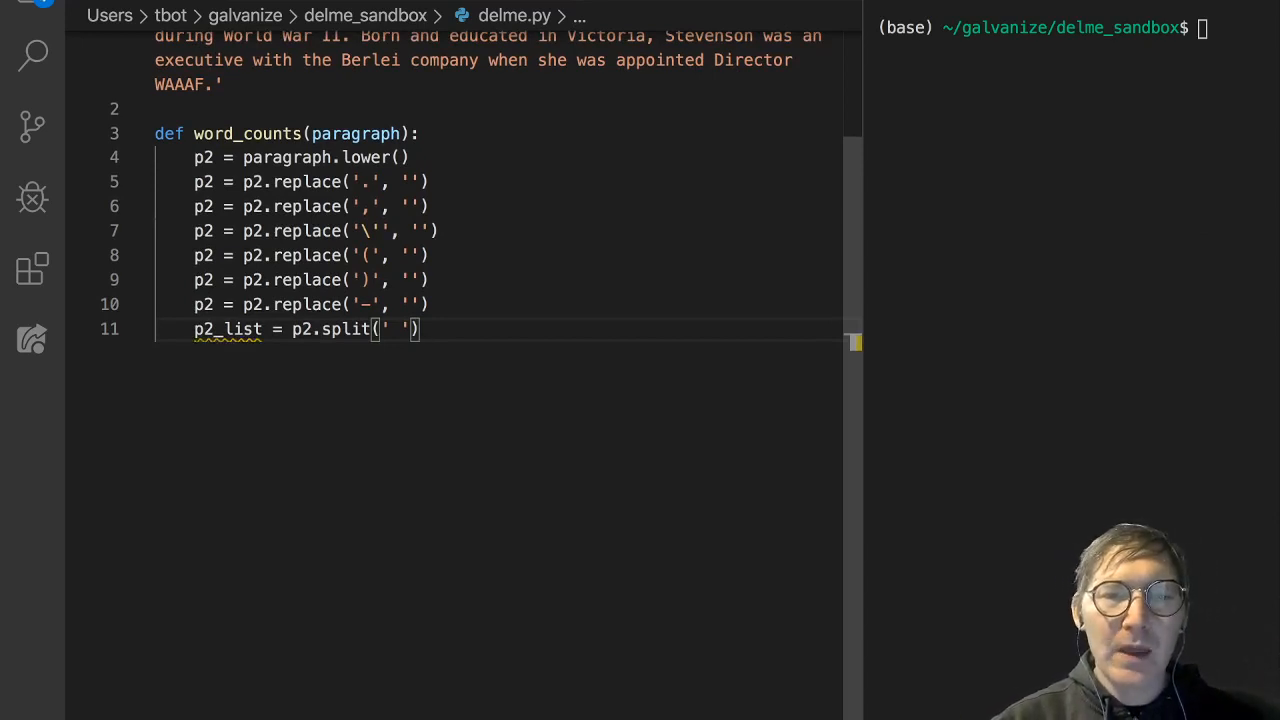
key("Enter")
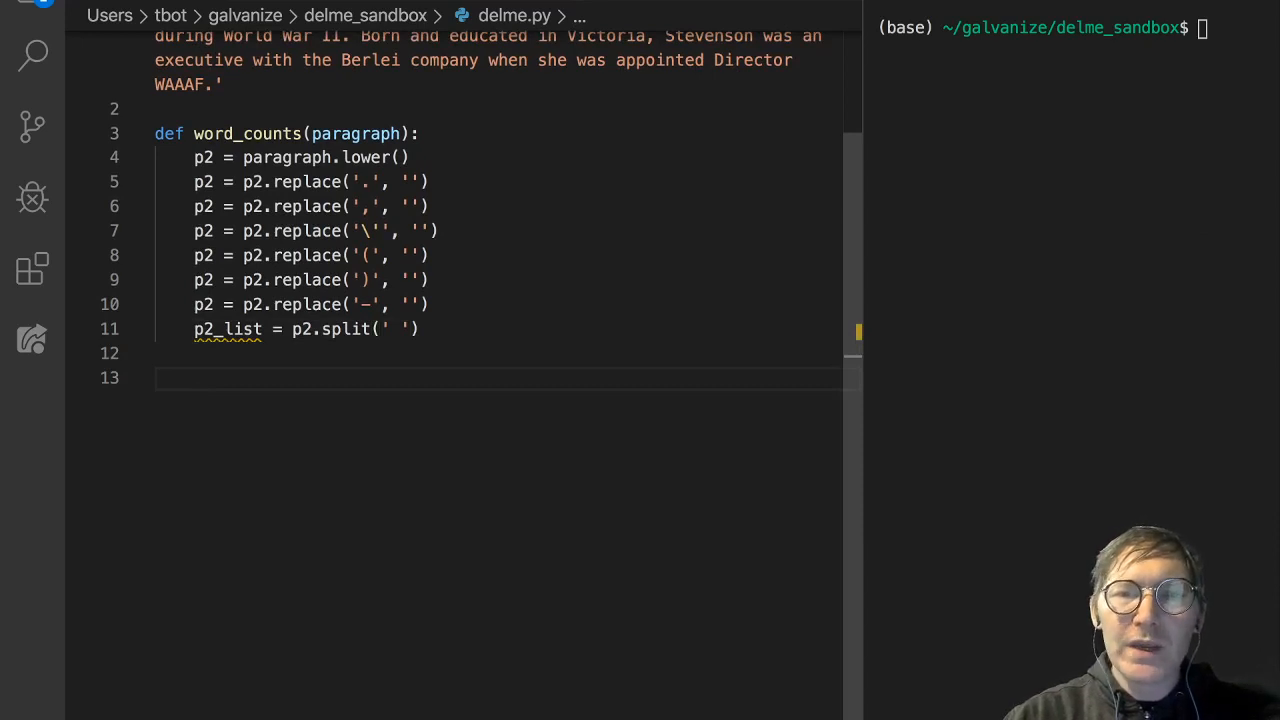
- Insert d = {} as the first statement of word_counts
key("Return")
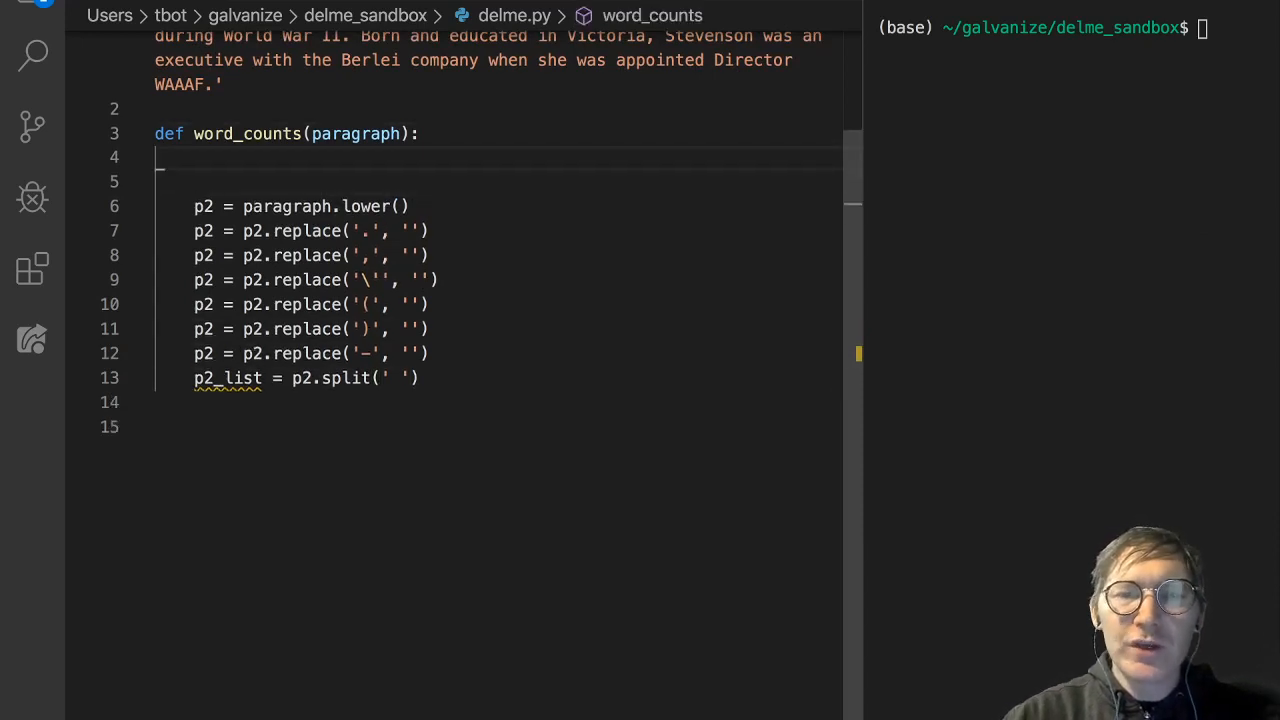
scroll("up", 3)
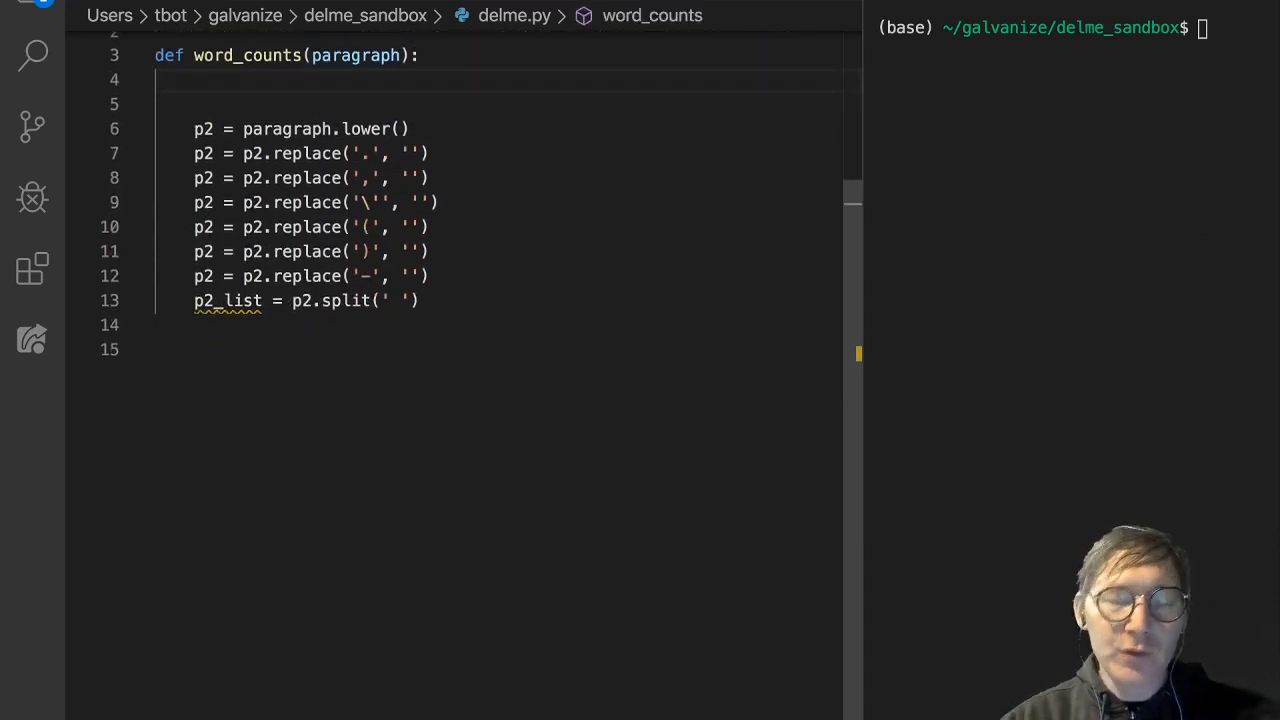
type("d")
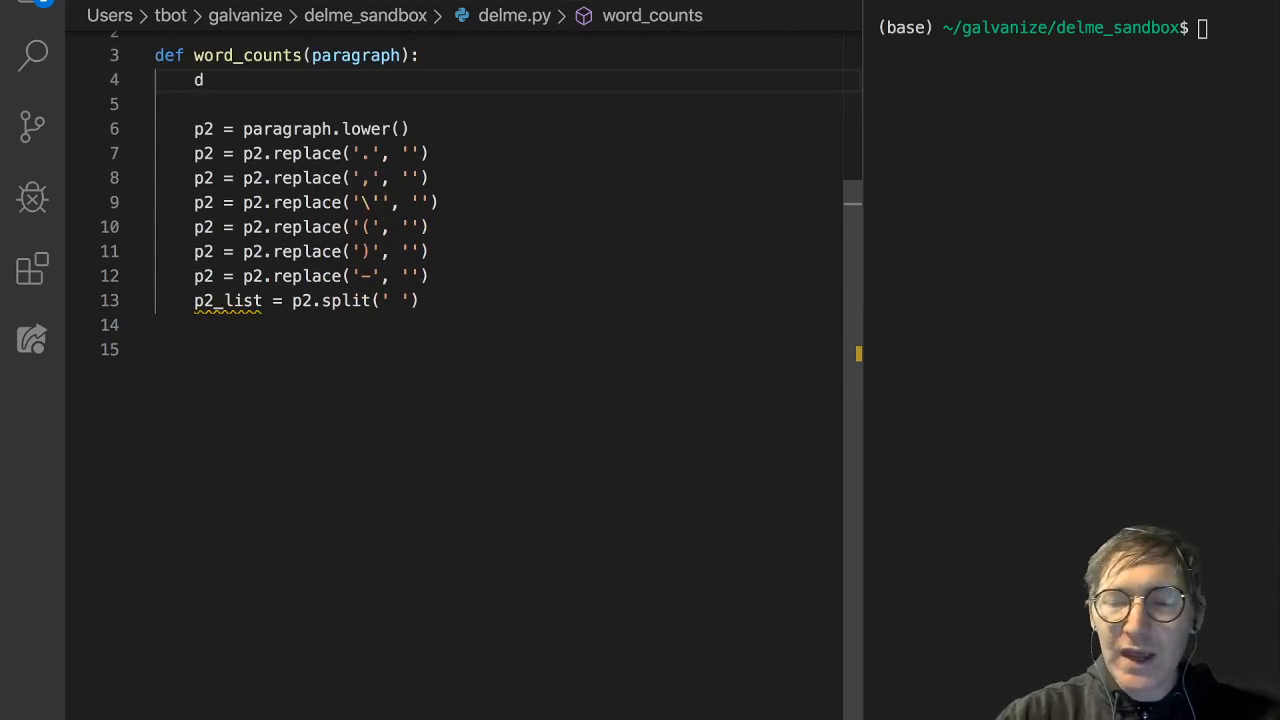
type("=")
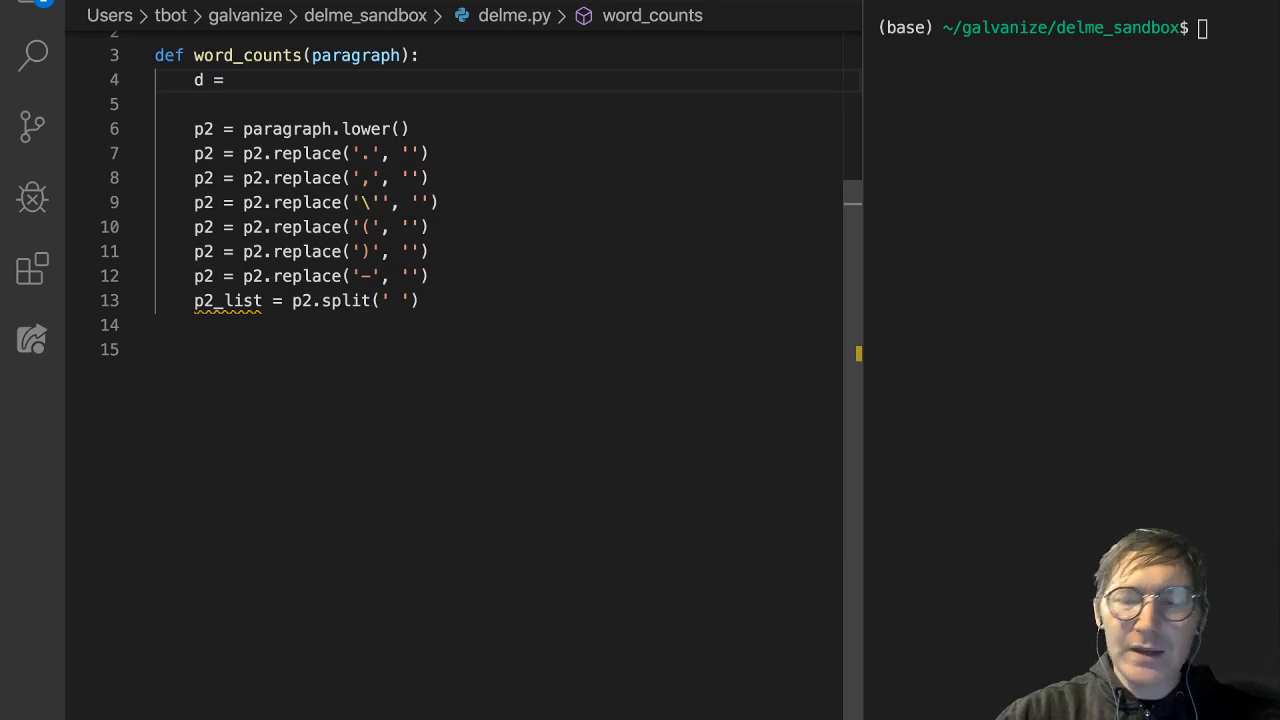
type("{}")
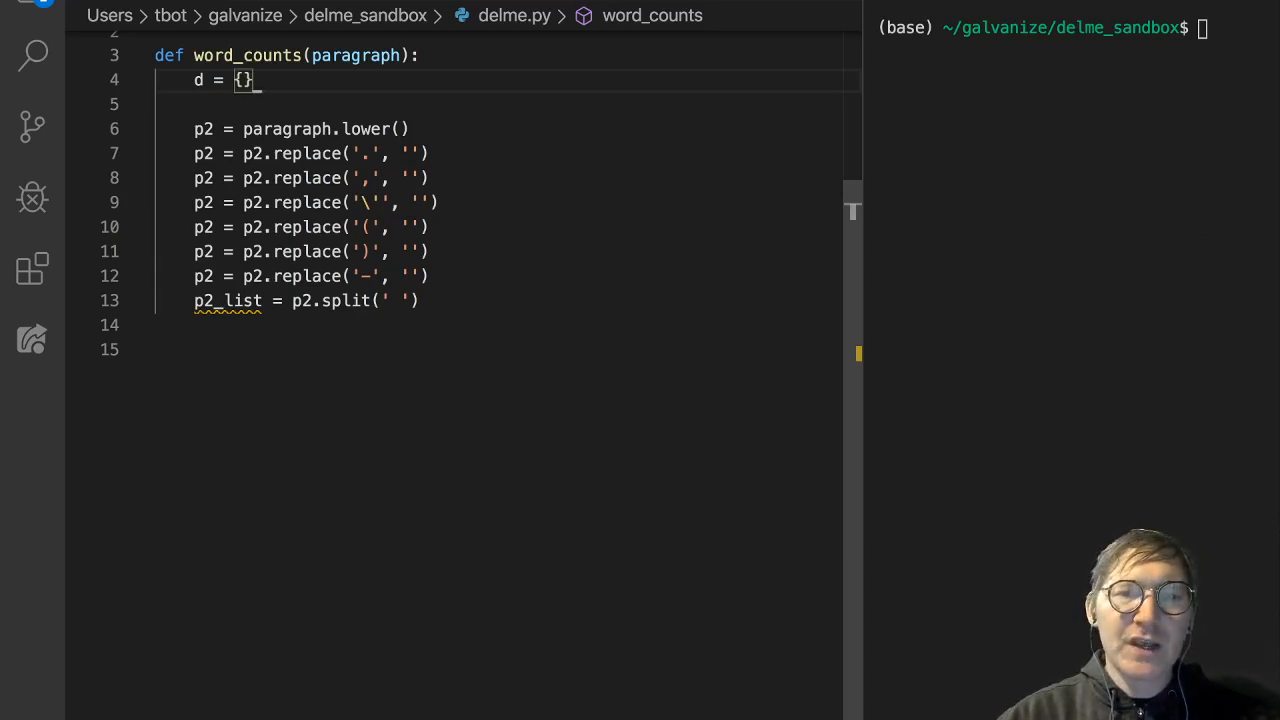
type("dict")
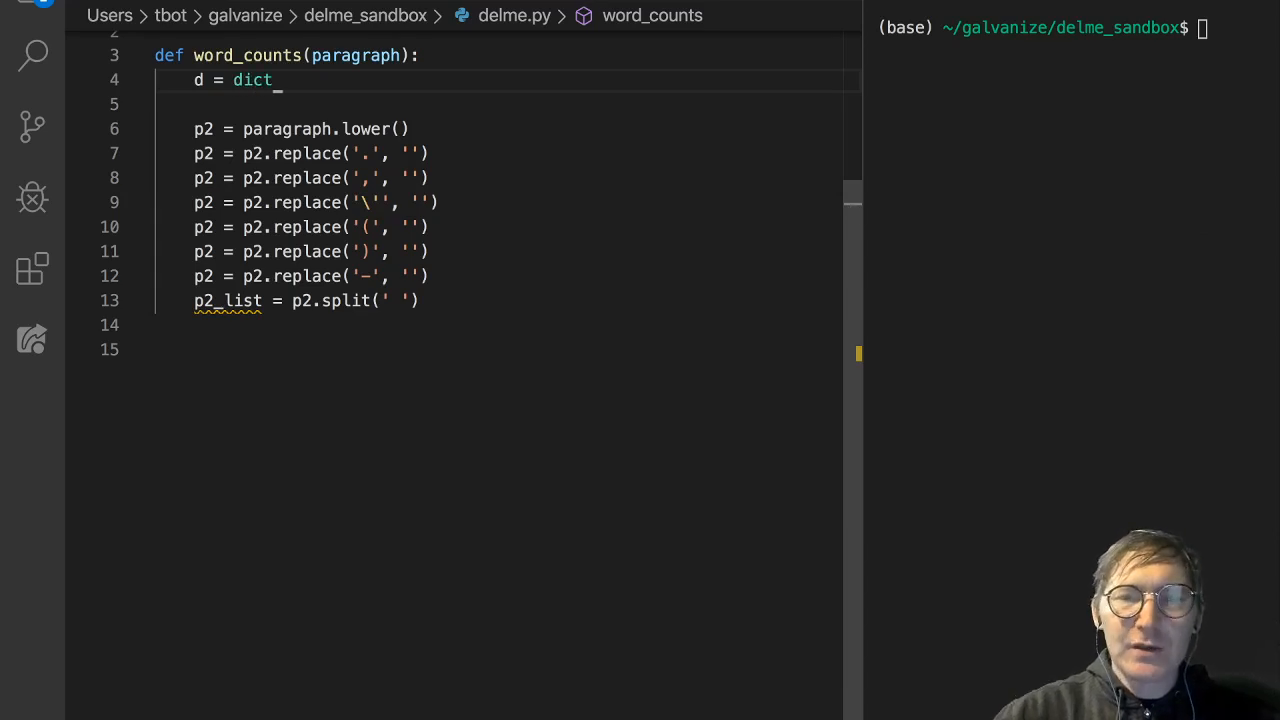
key("BackSpace")
type("{}")
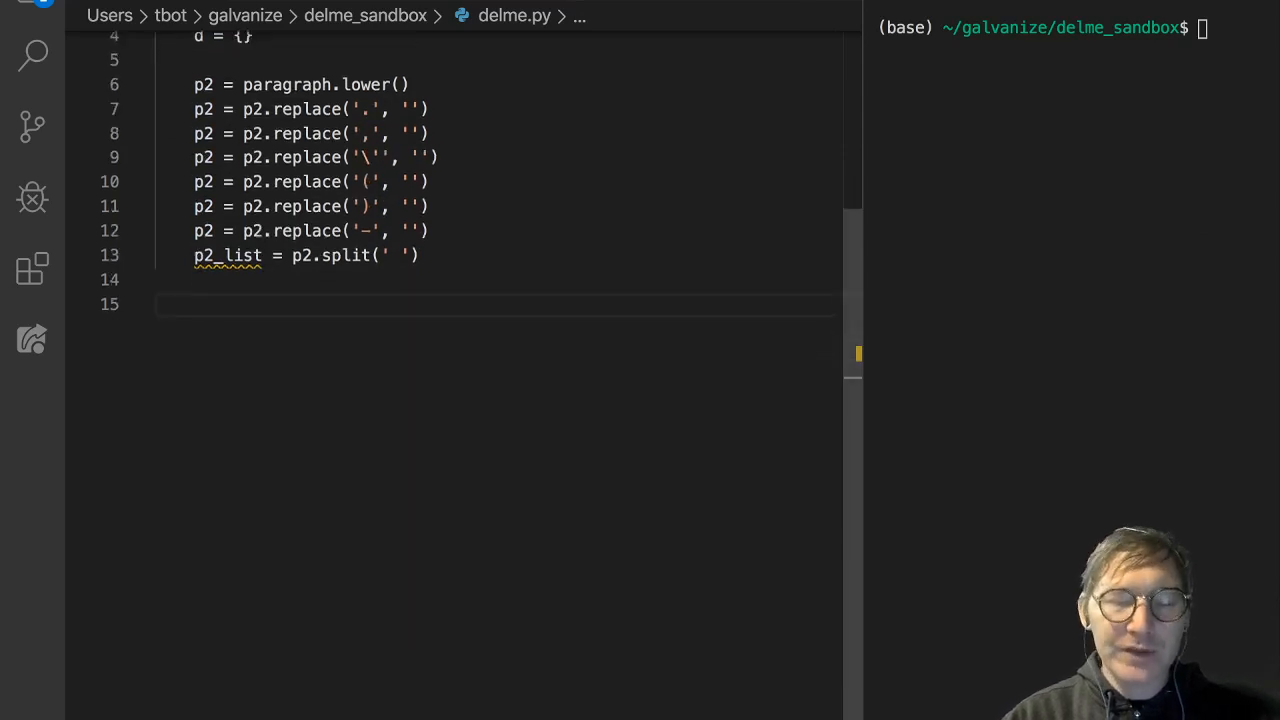
- Write a for loop over p2_list checking whether word is not in d
scroll("down", 3)
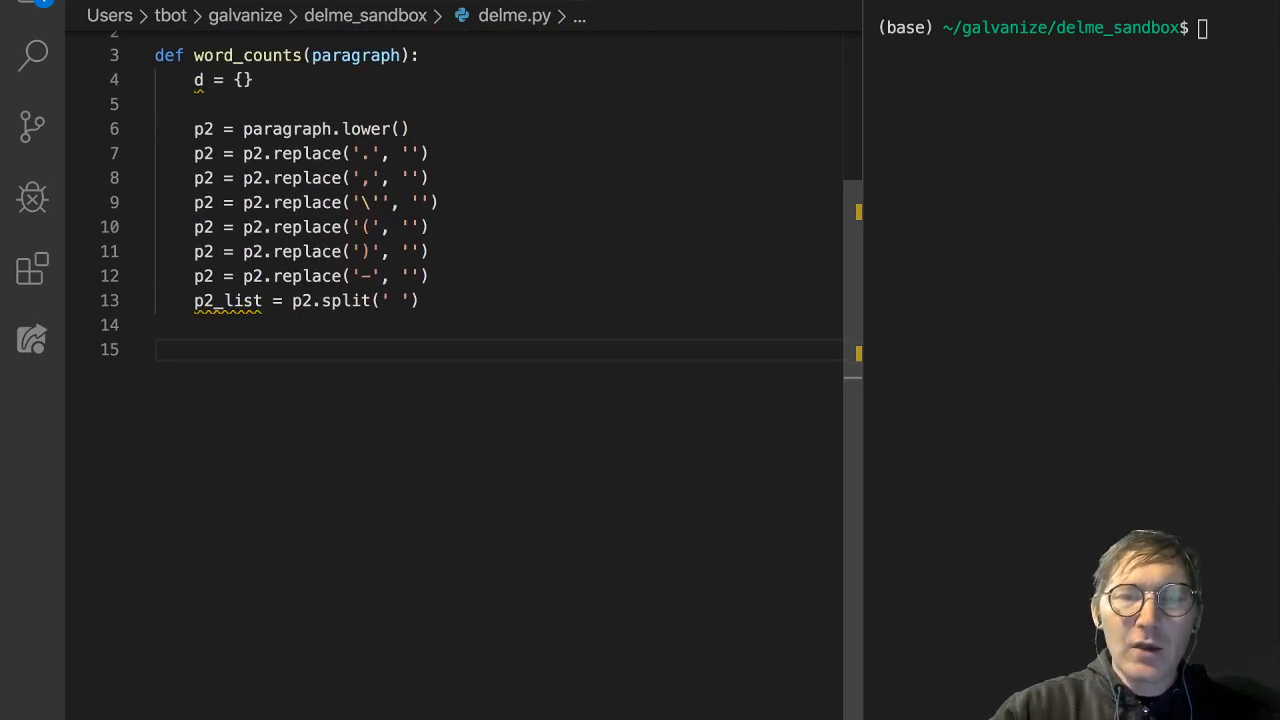
type("for word in")
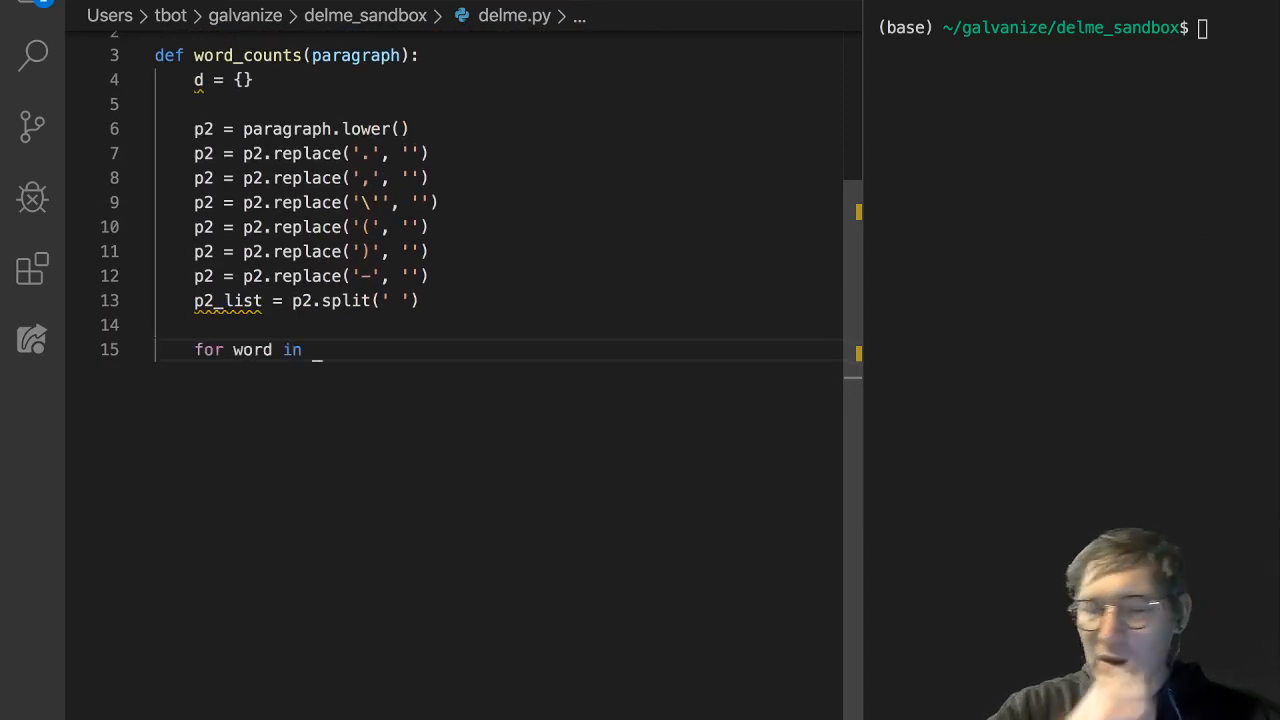
type("p2")
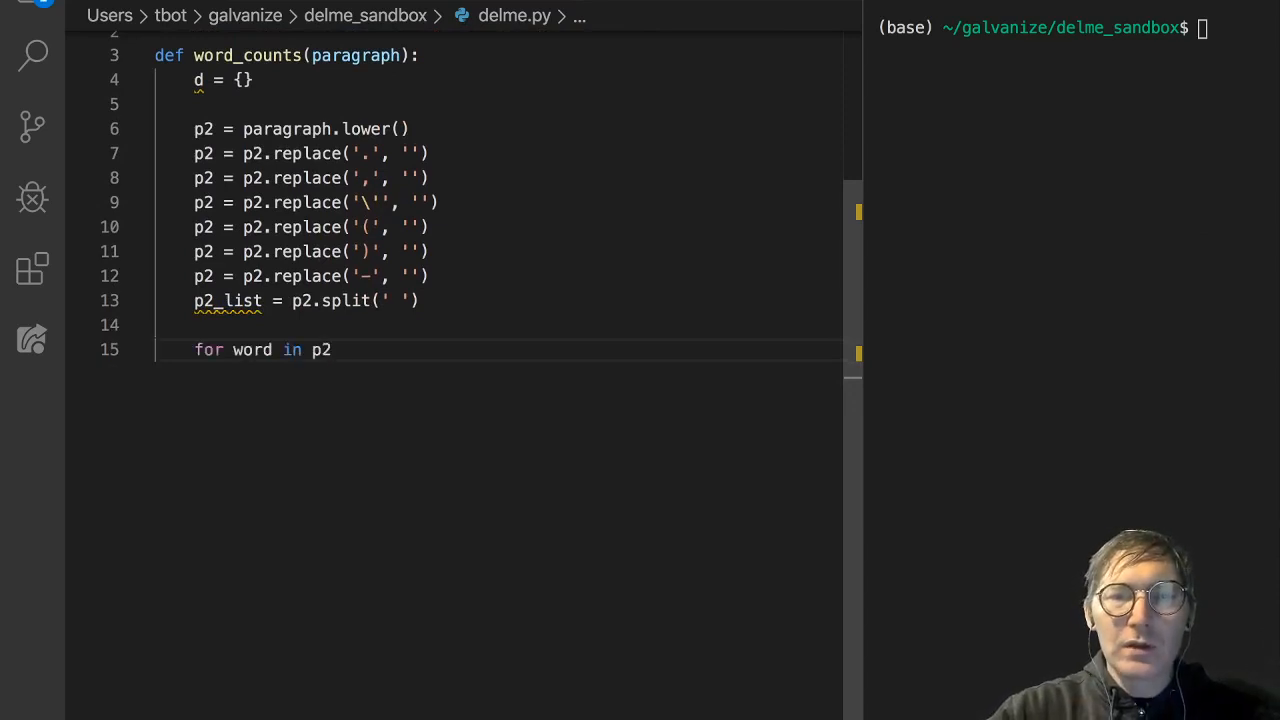
type("_list:")
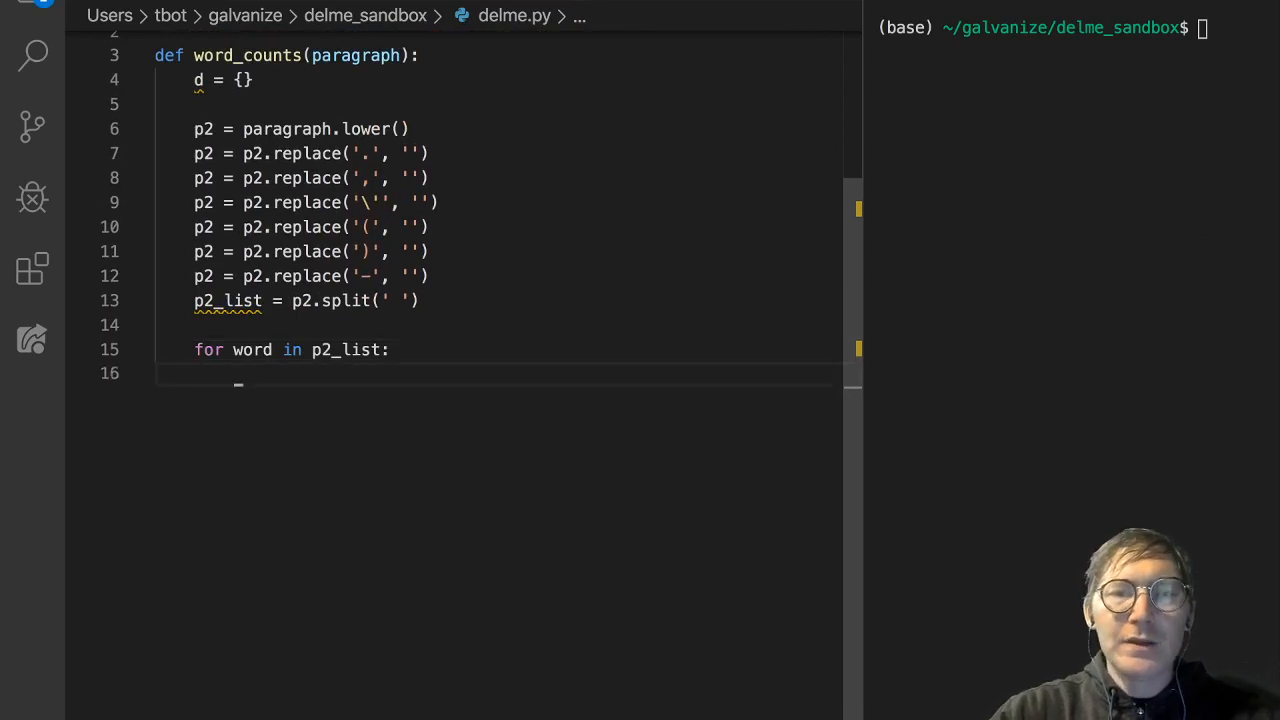
type("if wo")
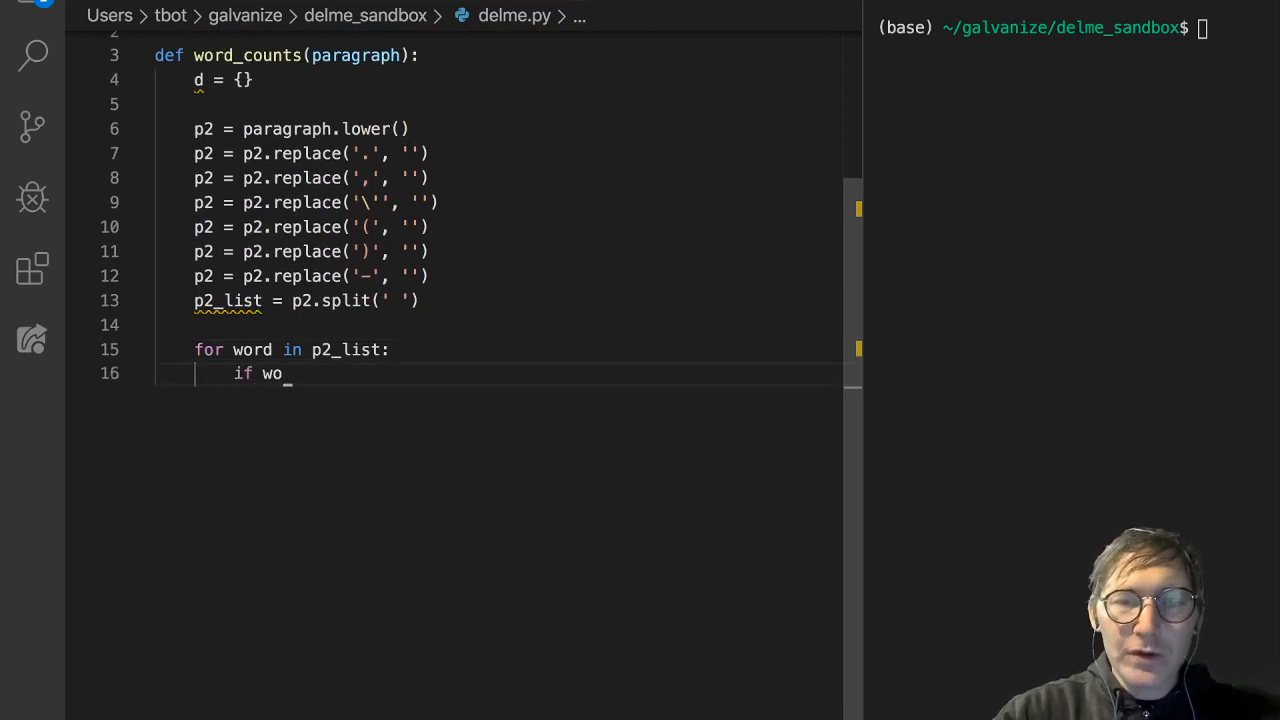
type("rd not in")
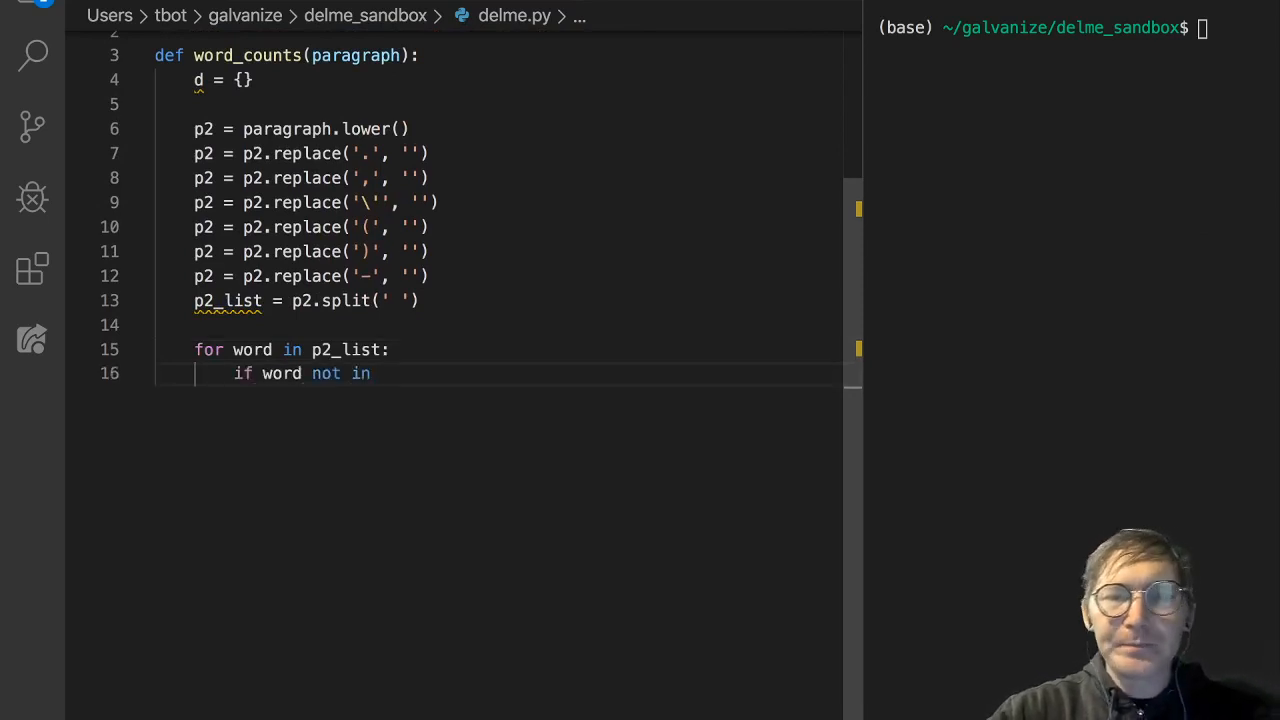
type("d")
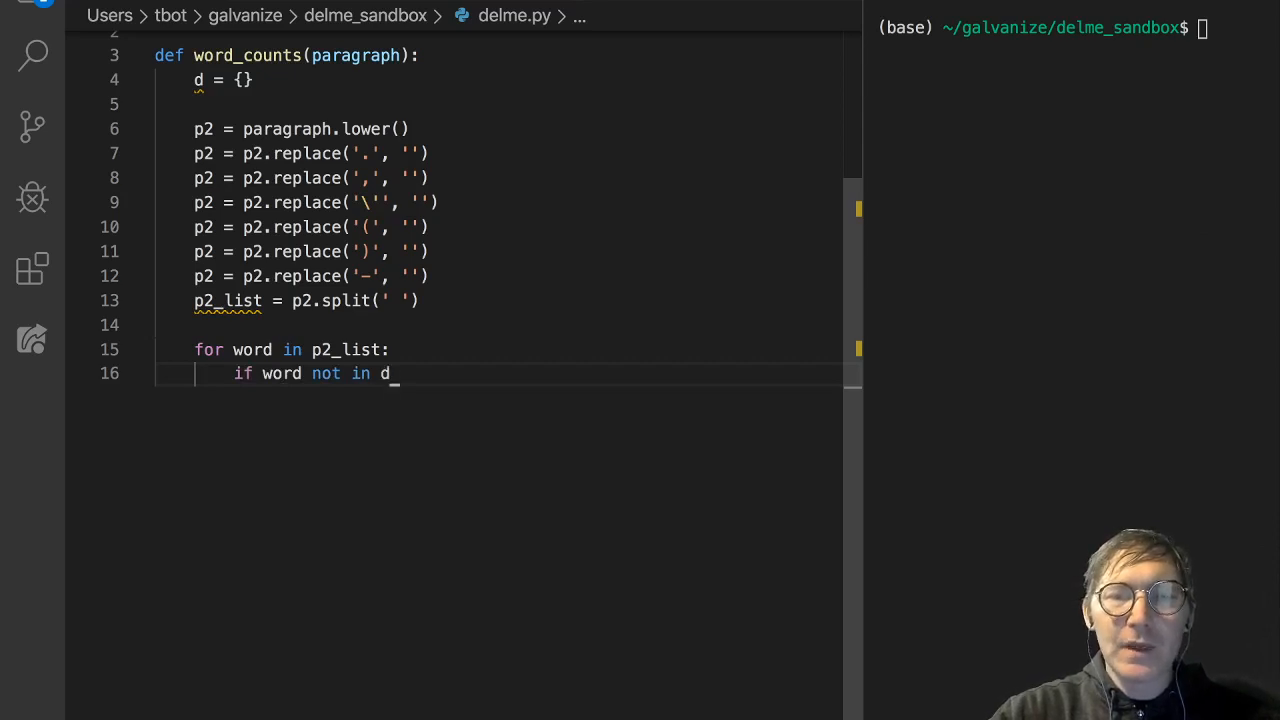
type(".keys")
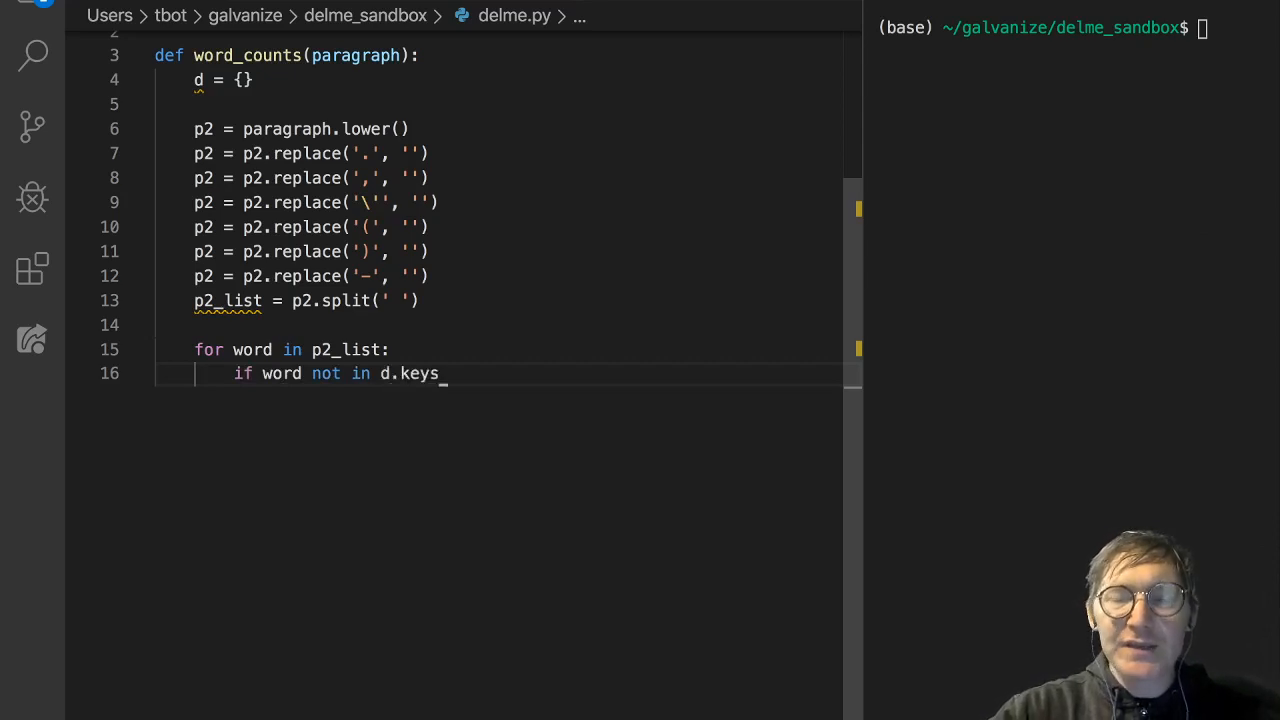
key("BackSpace")
type(":")
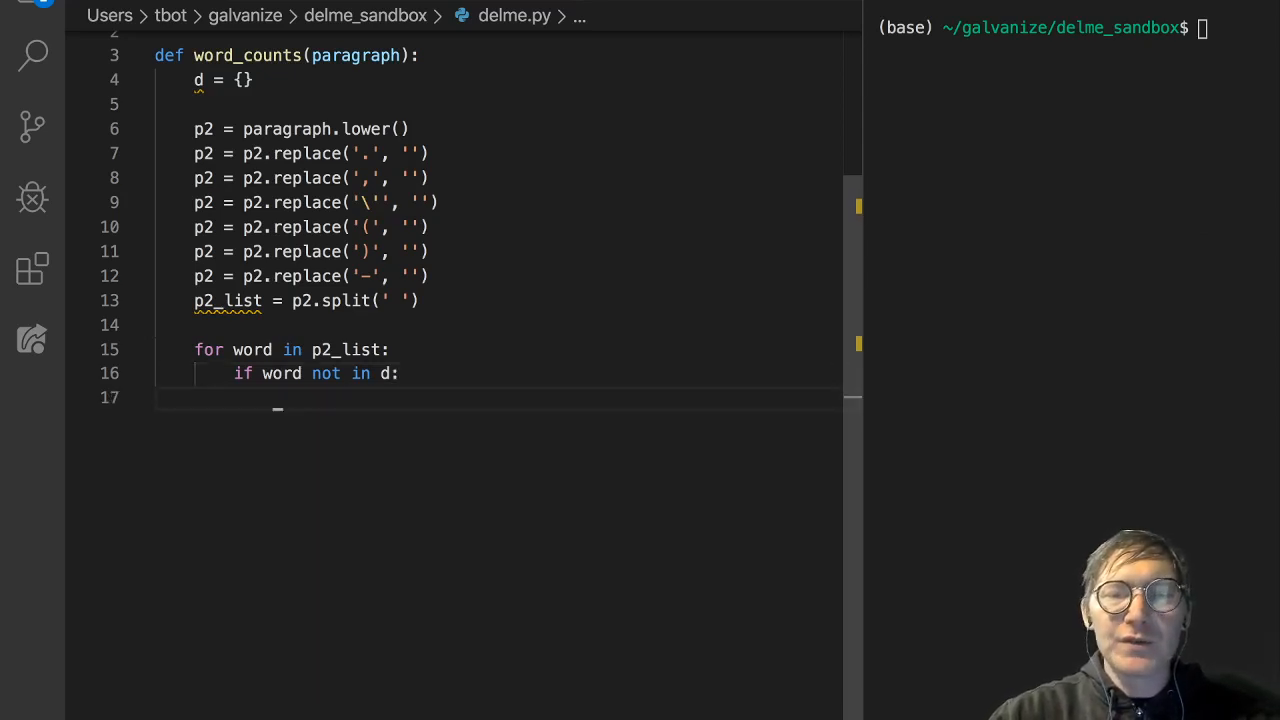
- Set d[word] = 1 for new words and d[word] += 1 in the else branch
type("d[")
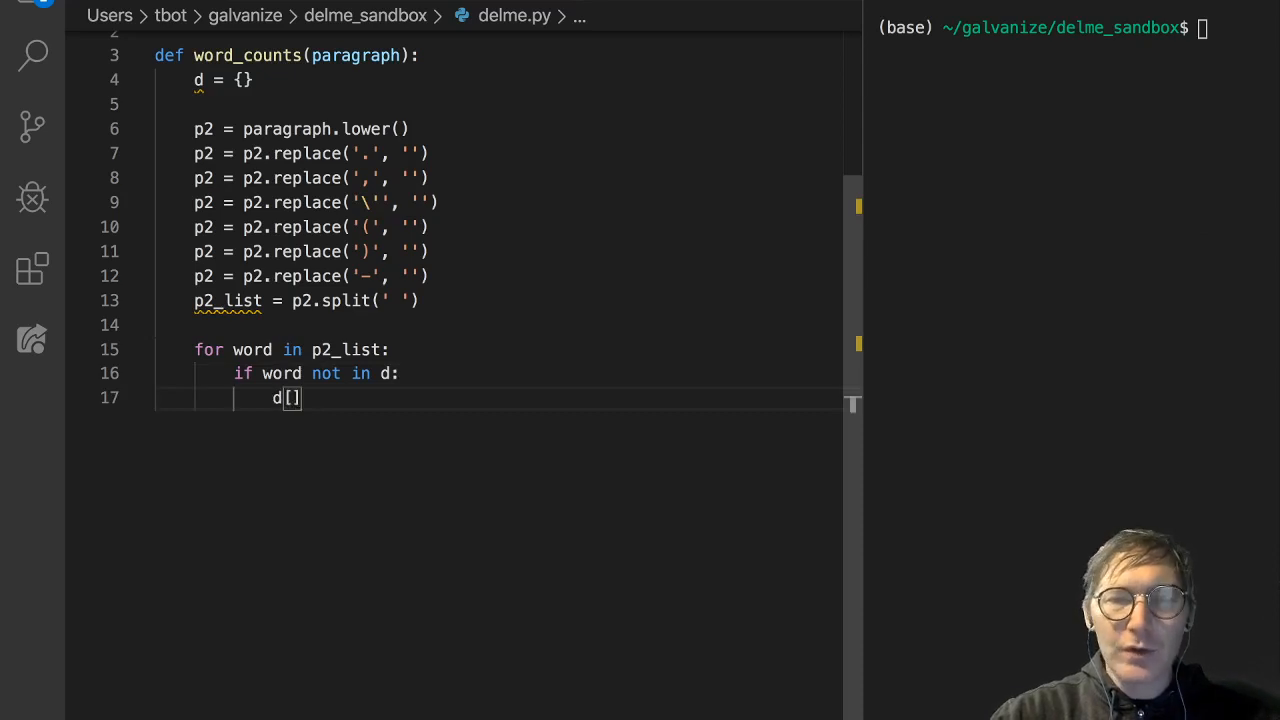
type("word] =")
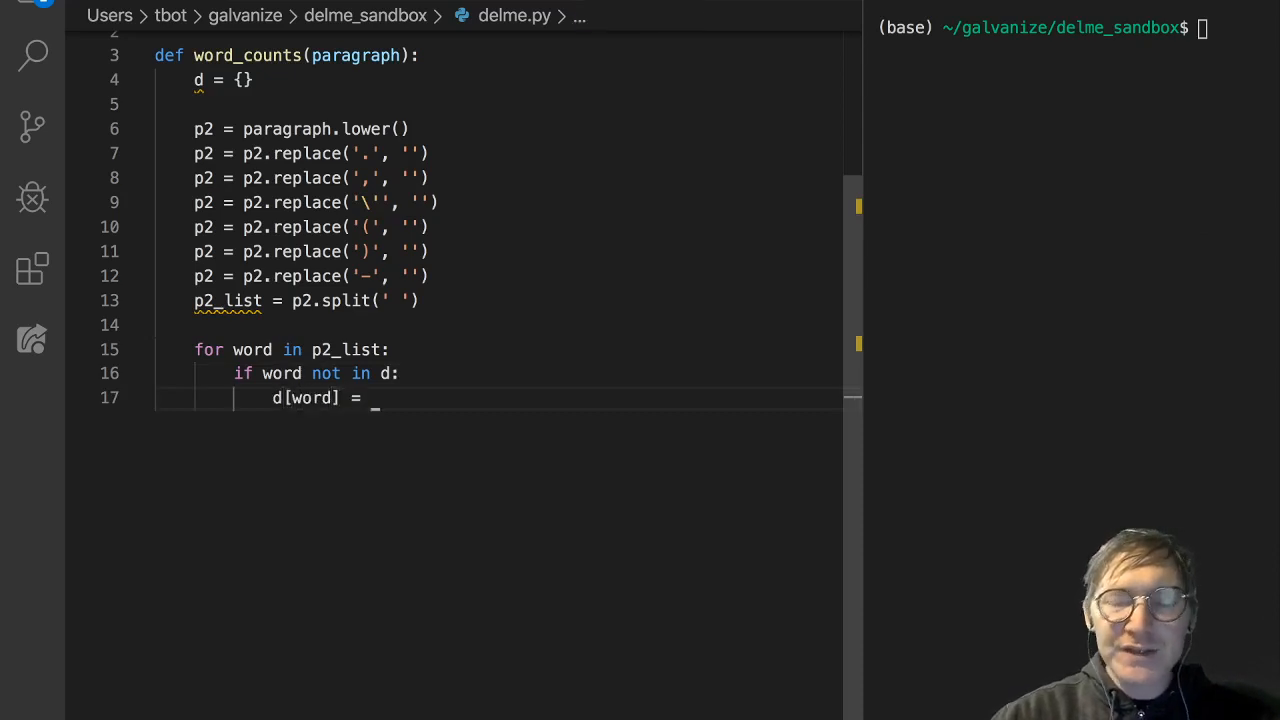
type("0")
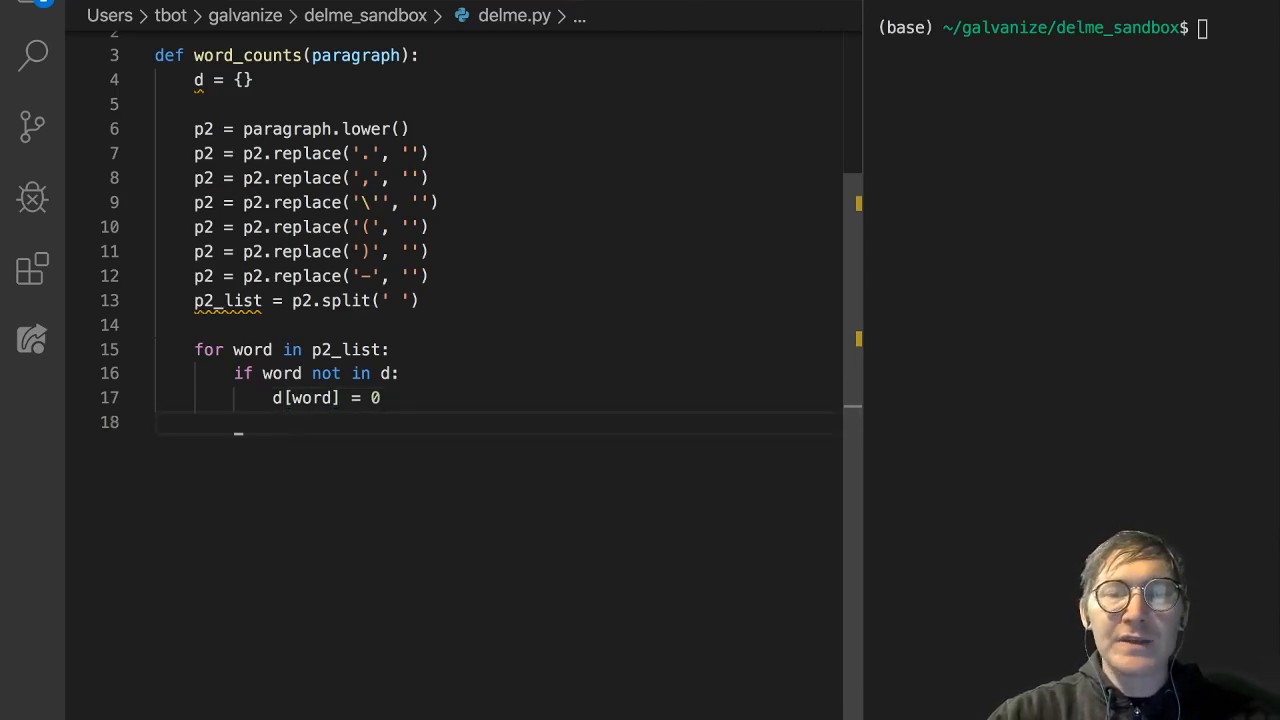
type("d[]")
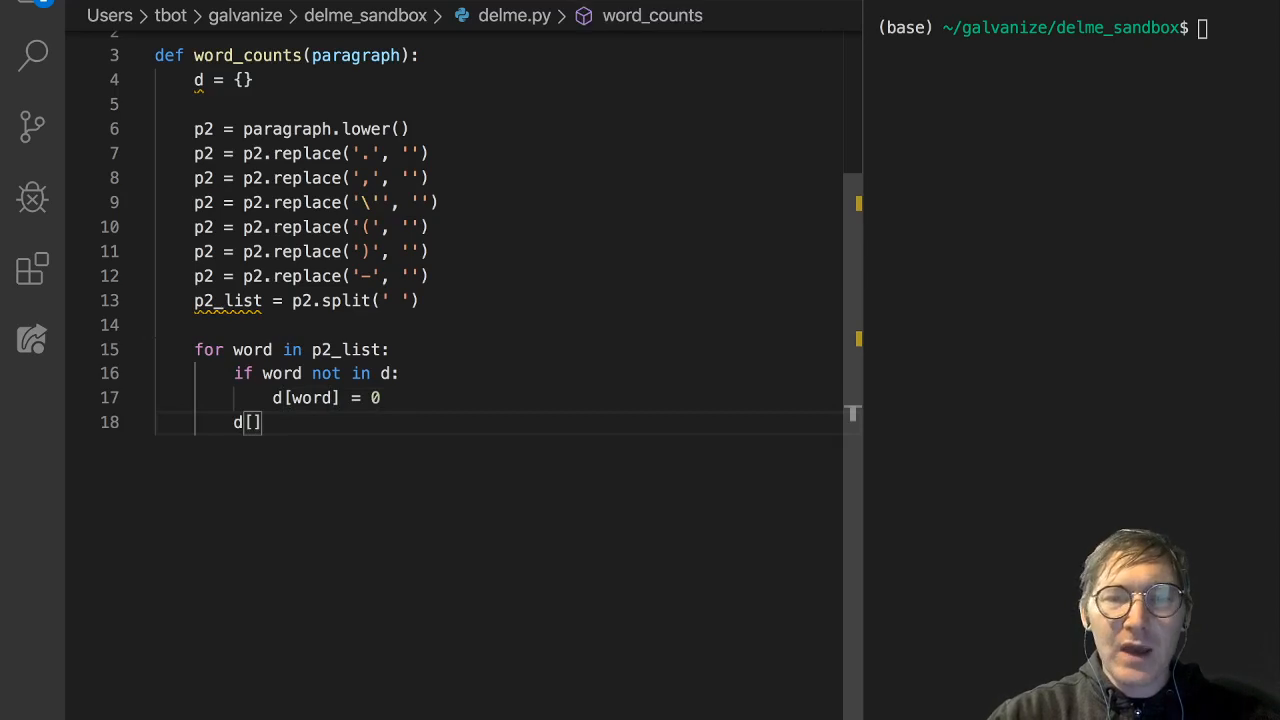
type("word] +=")
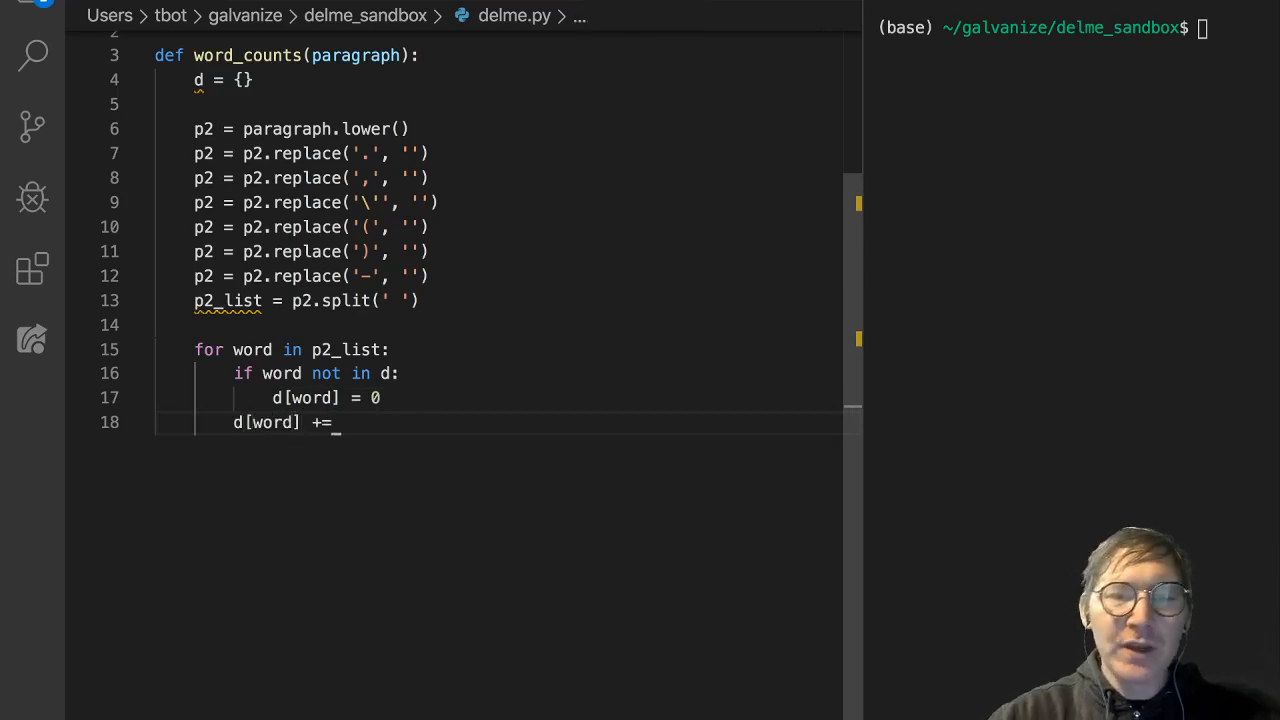
type("1")
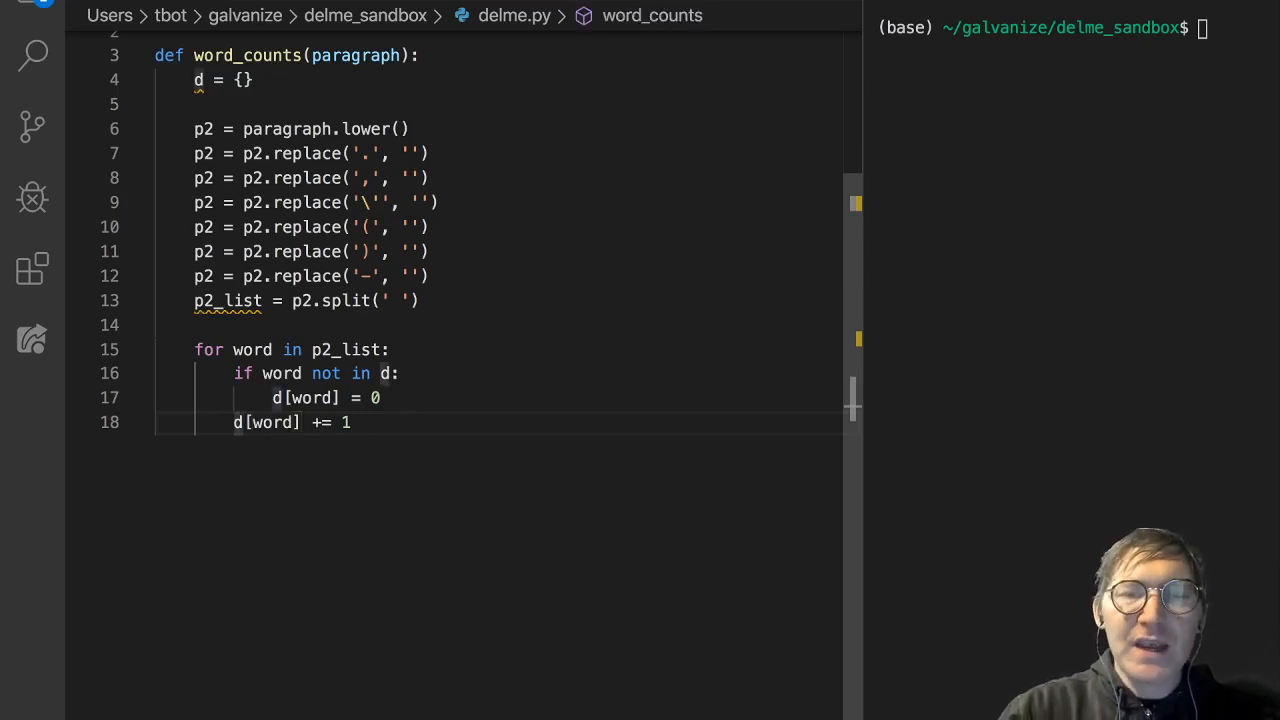
type("elif:")
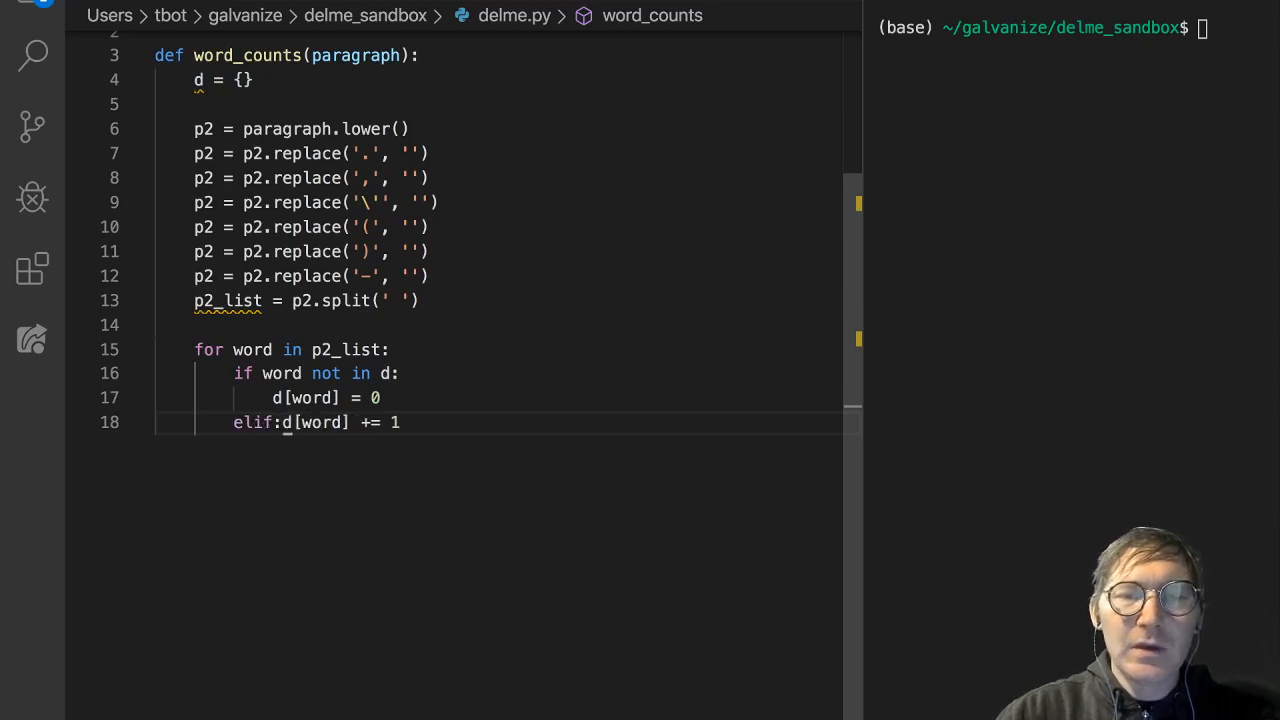
key("Enter")
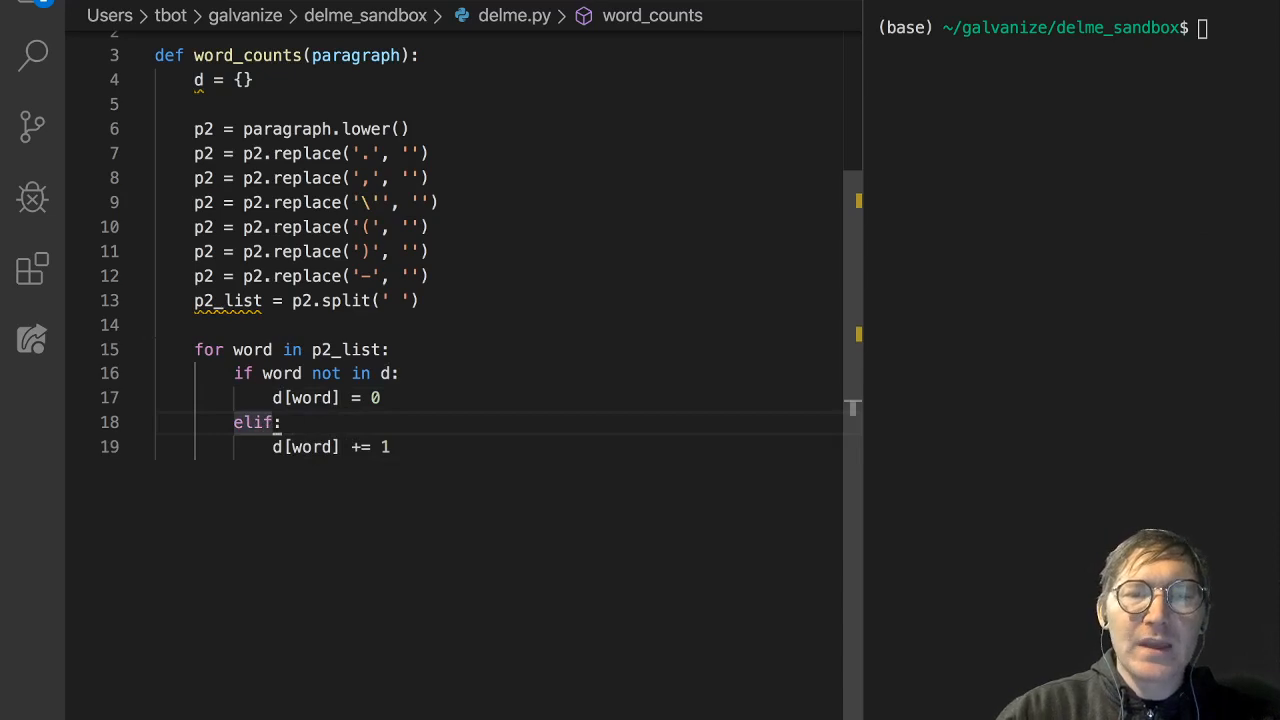
type("else")
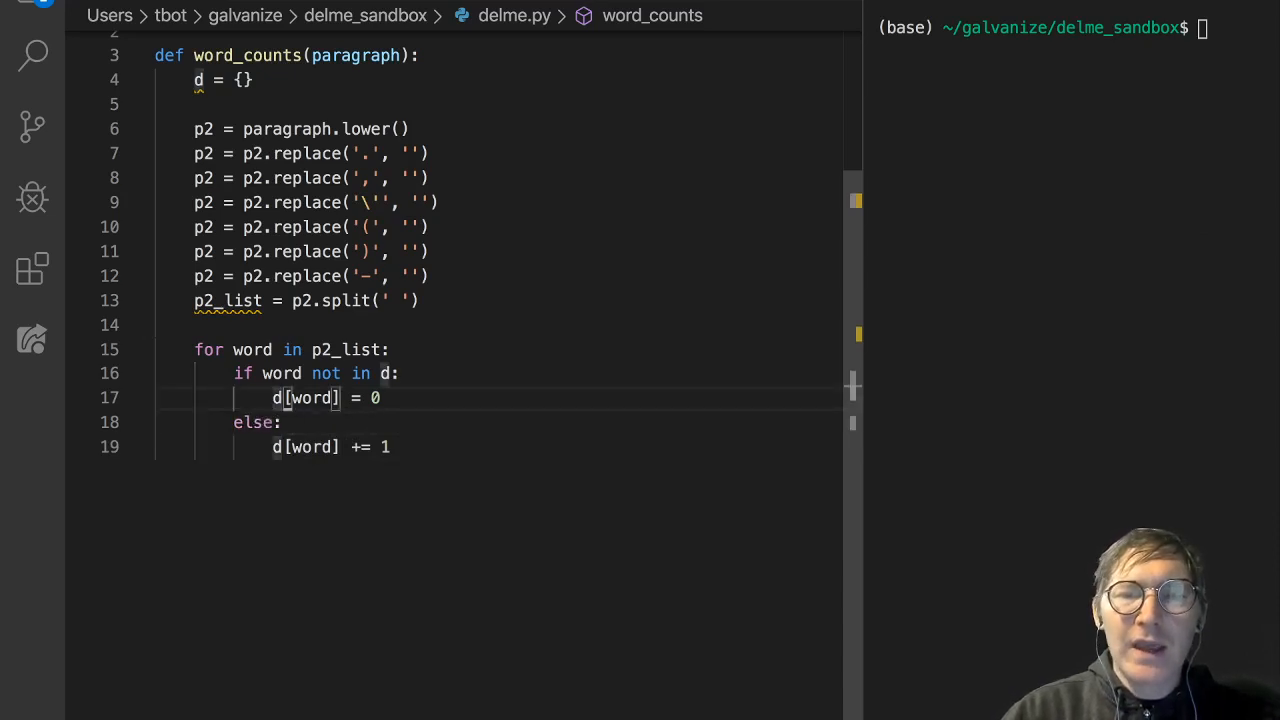
key("Backspace")
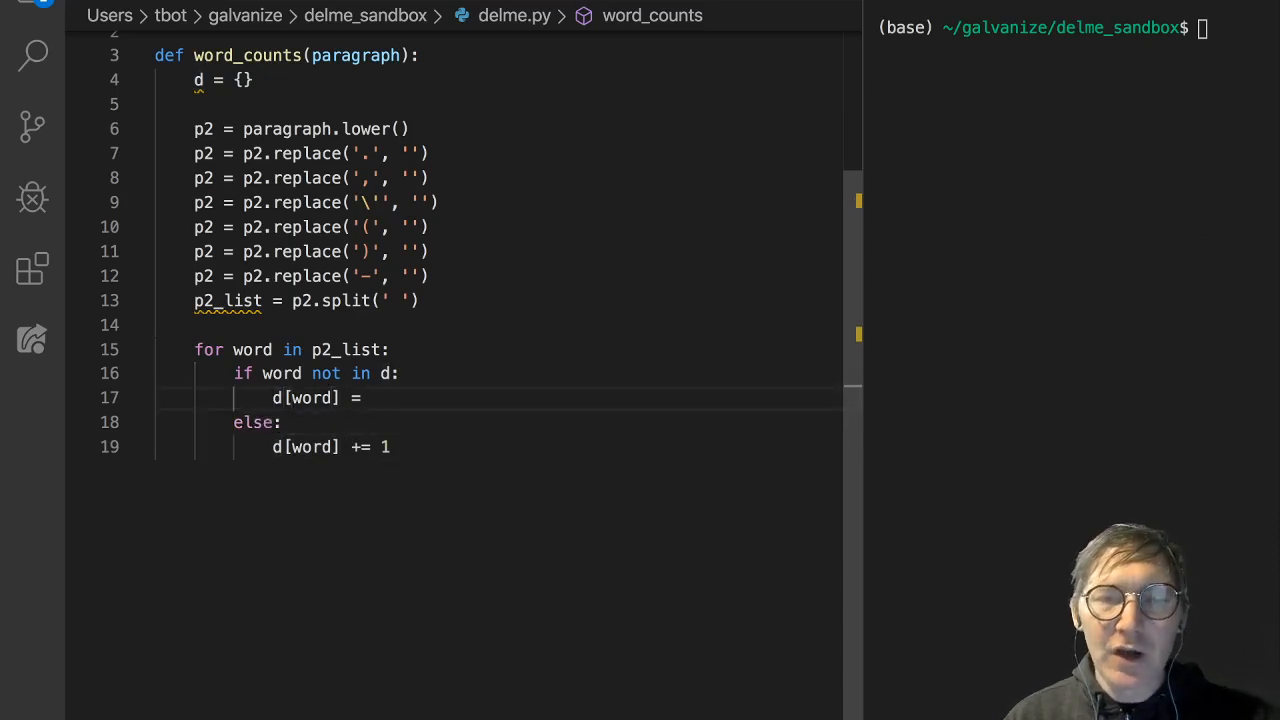
type("1")
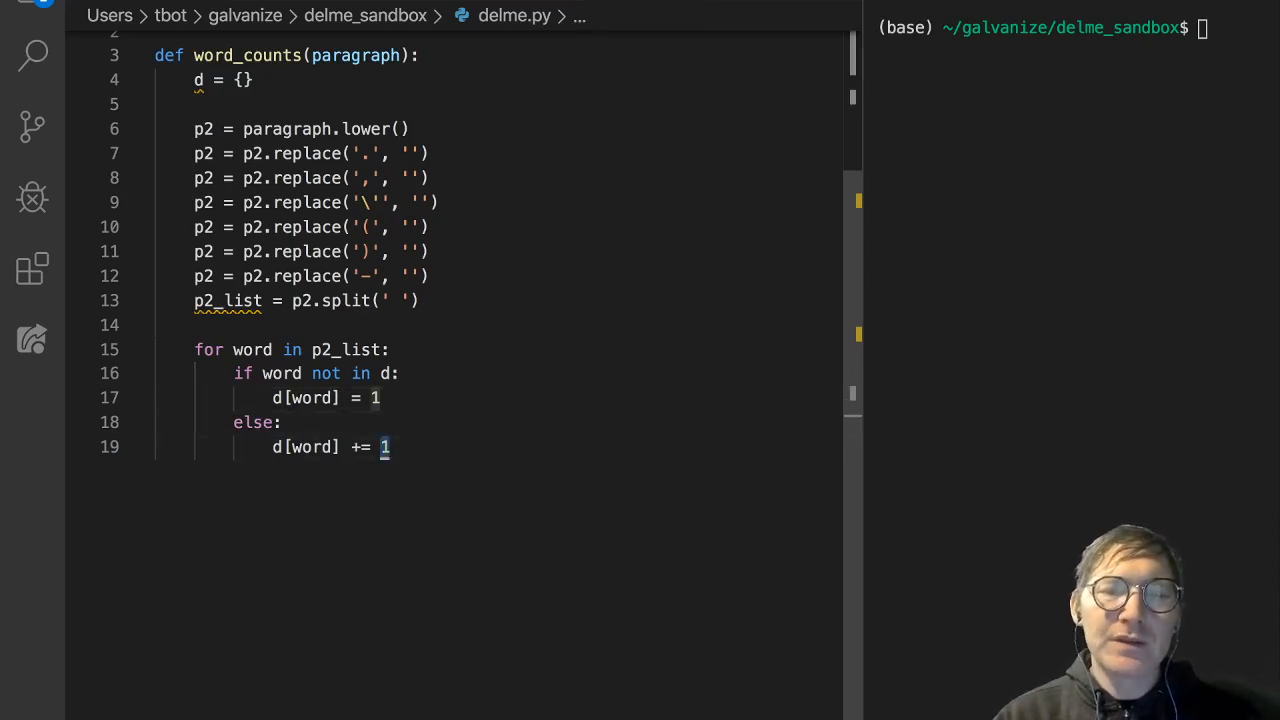
triple_click(330, 447)
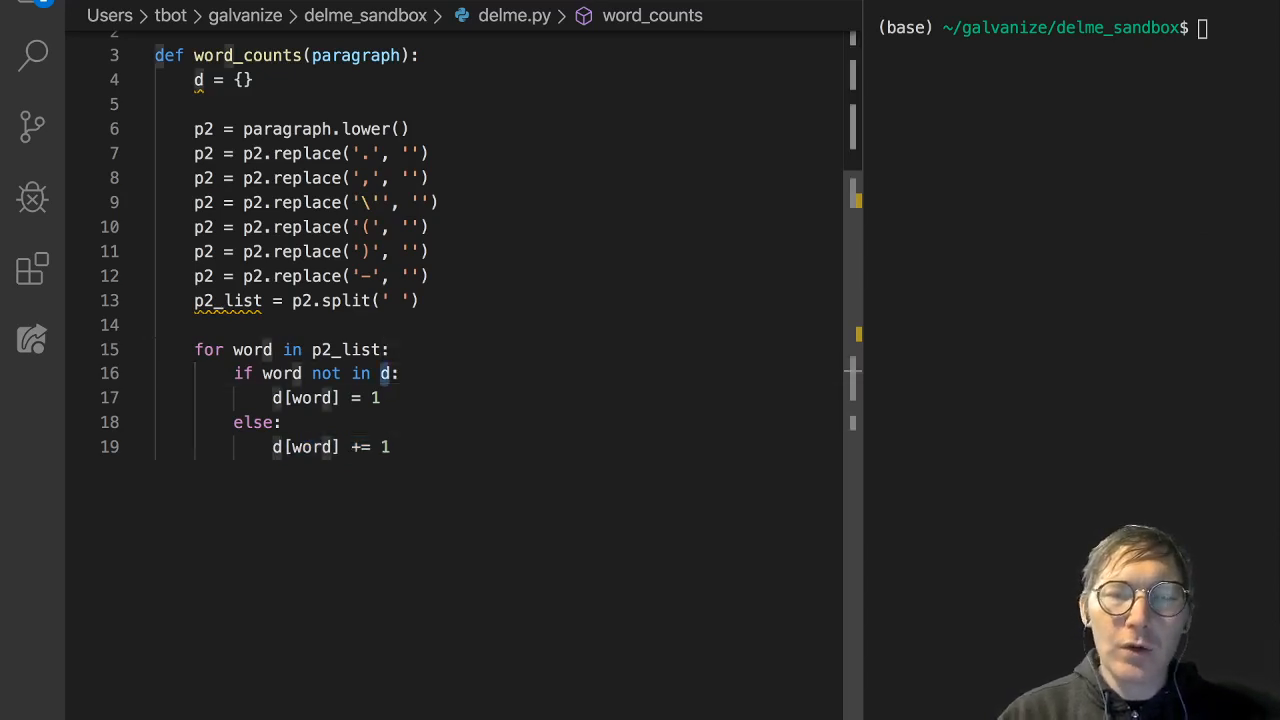
type(".keys")
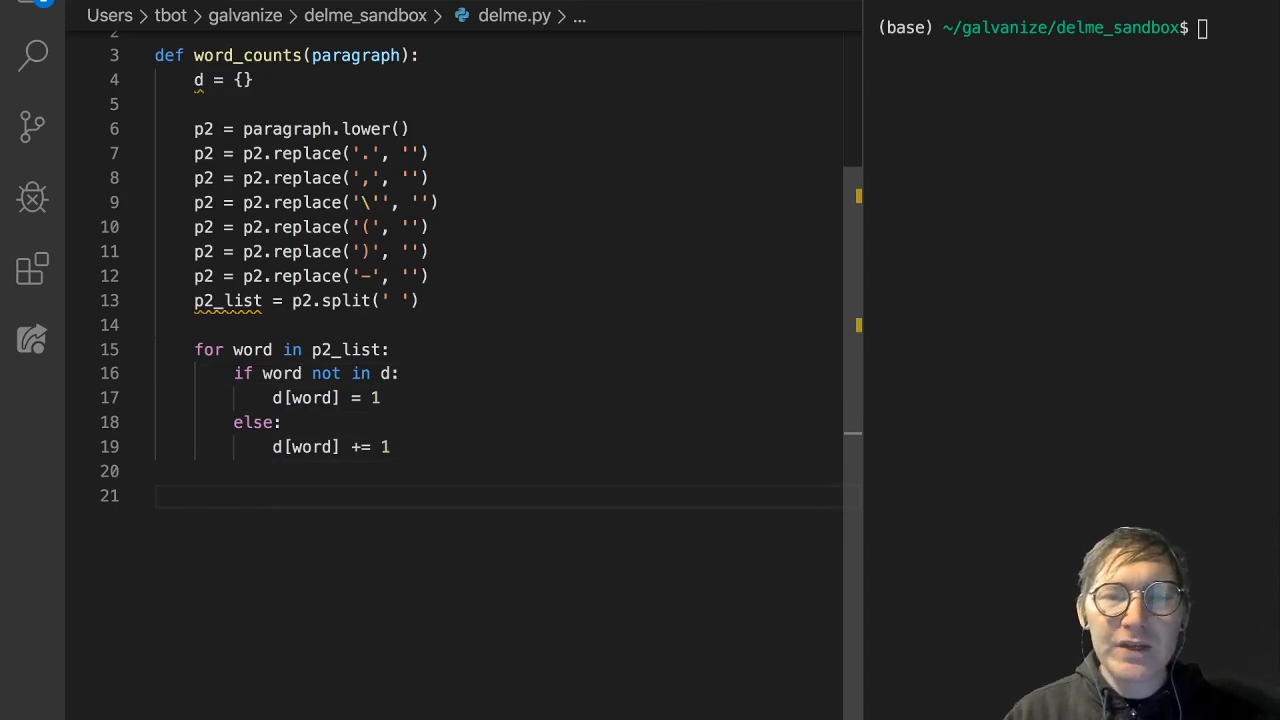
- End the function with return d and add print(word_counts(string)) below
type("re")
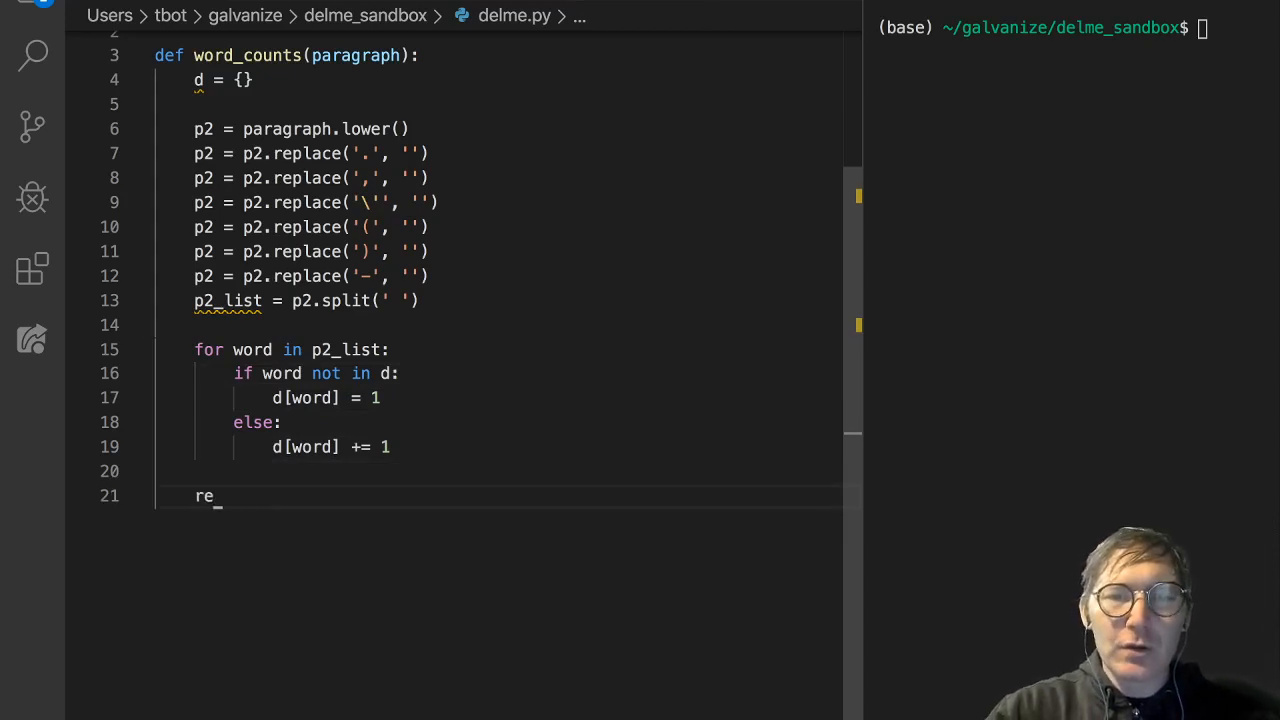
type("turn d")
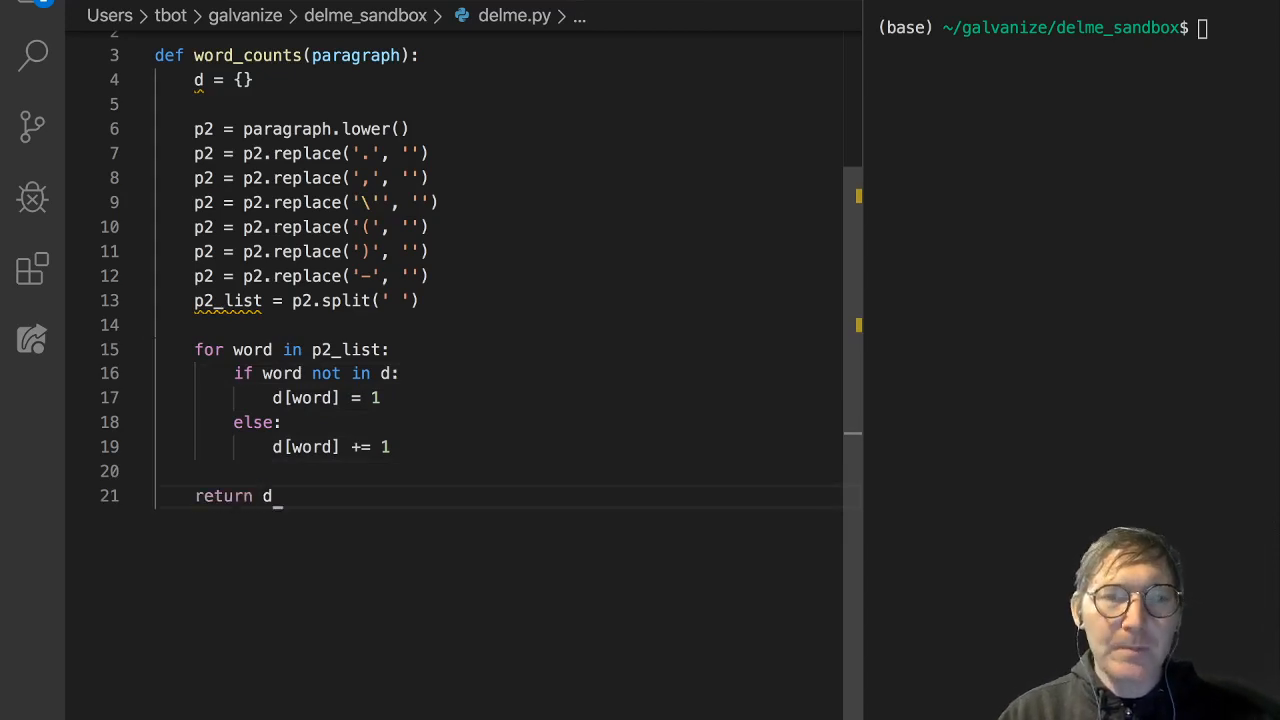
key("Return")
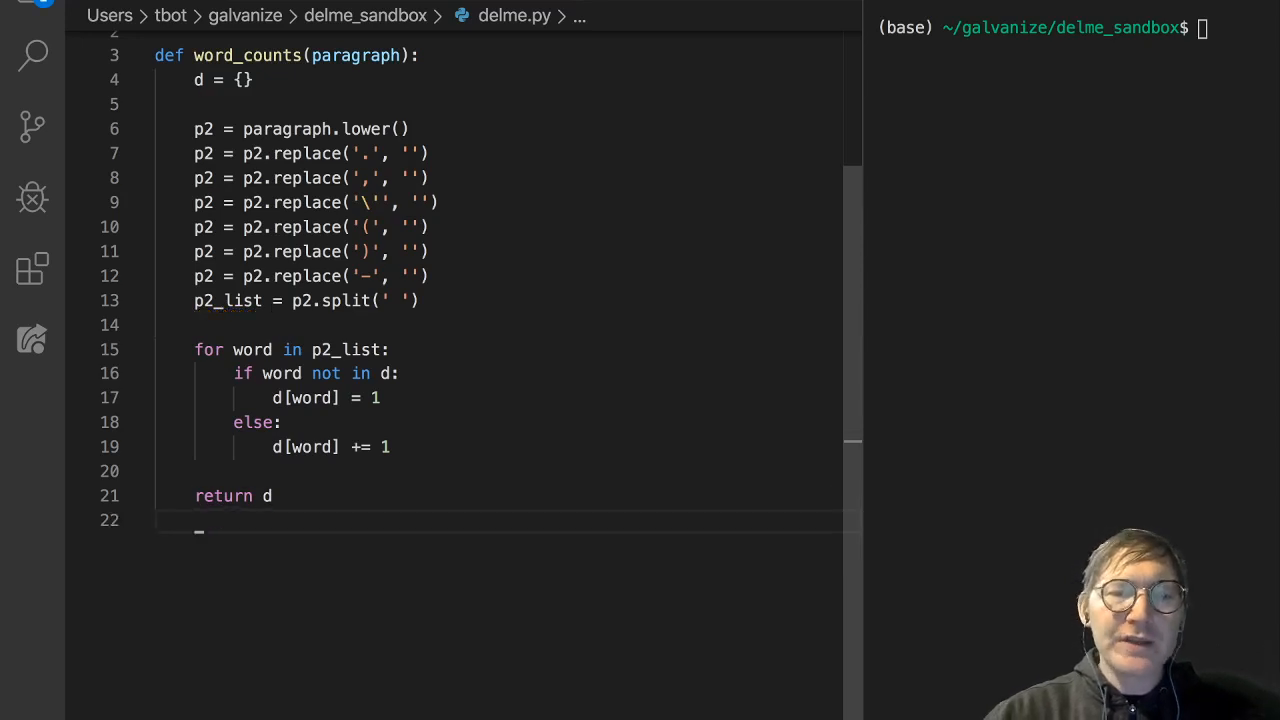
type("print")
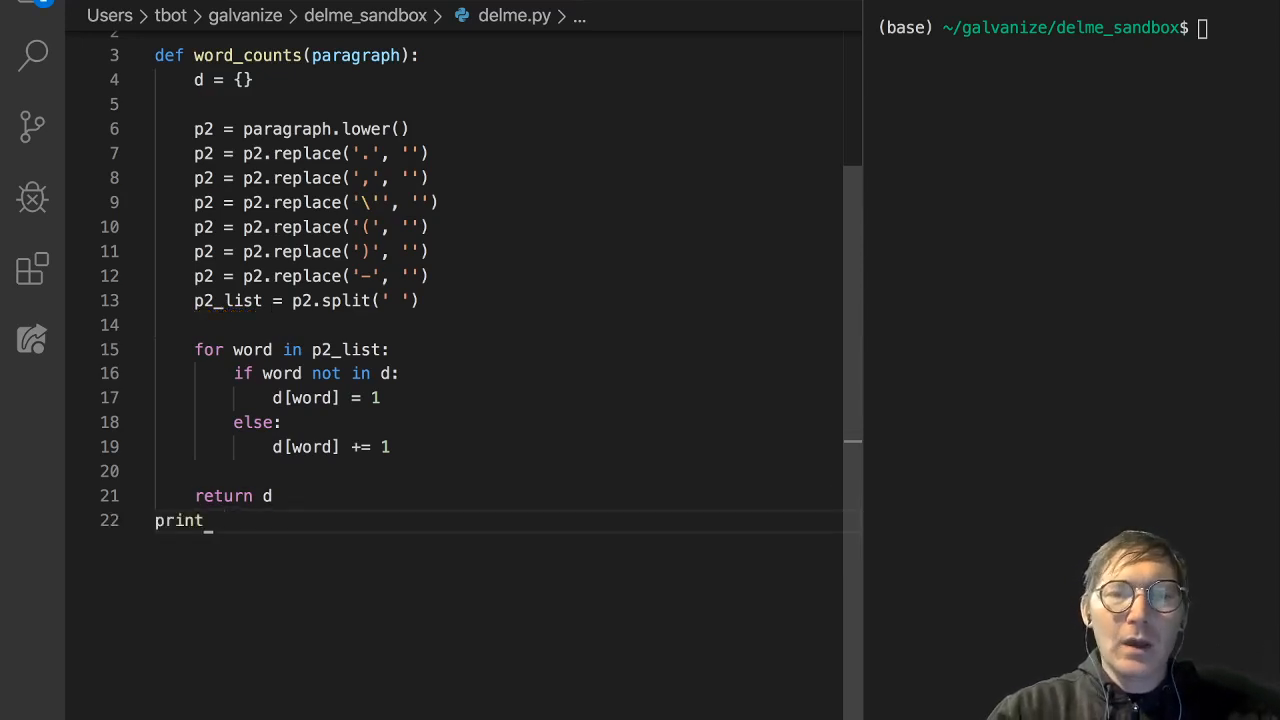
type("(word_counts)")
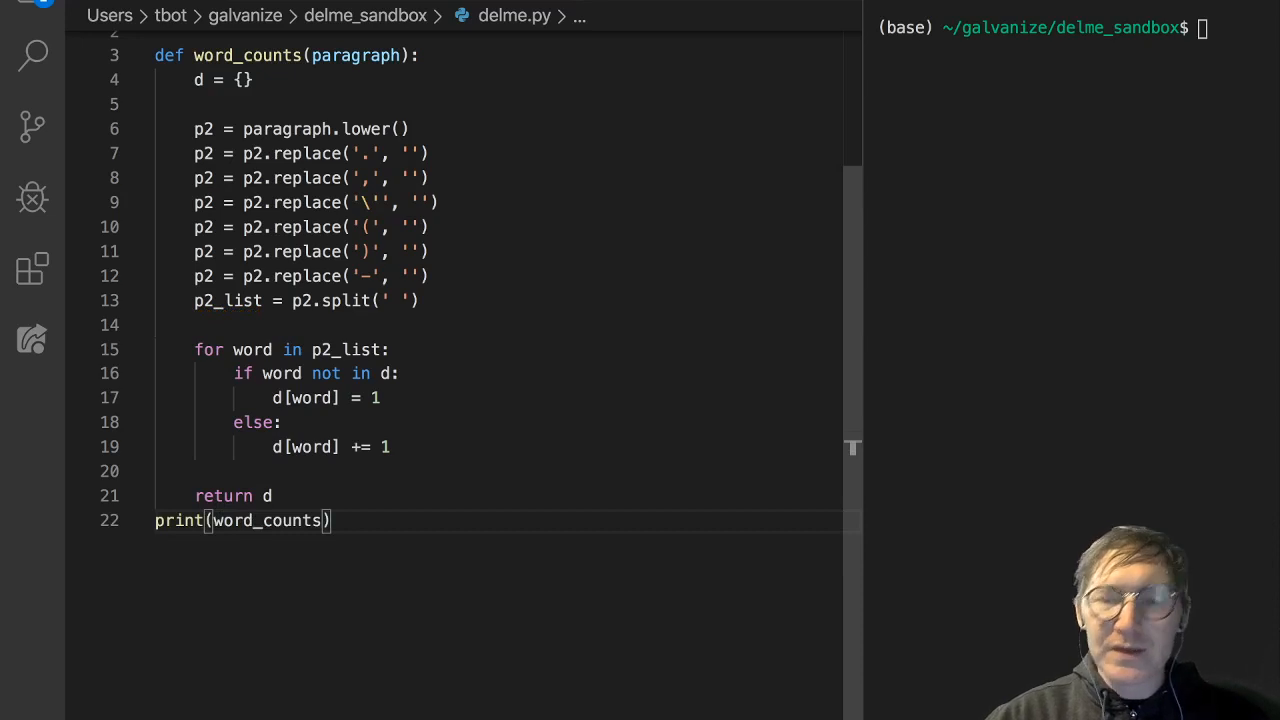
type("stri")
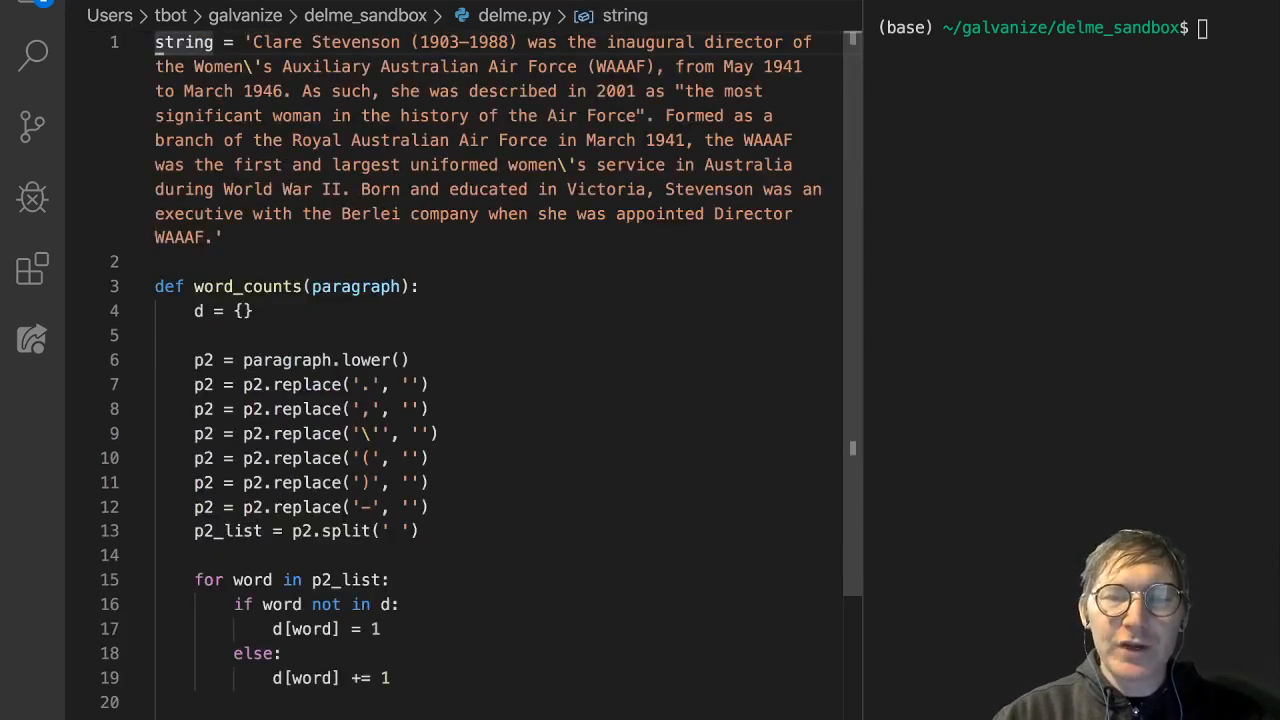
scroll("down", 3)
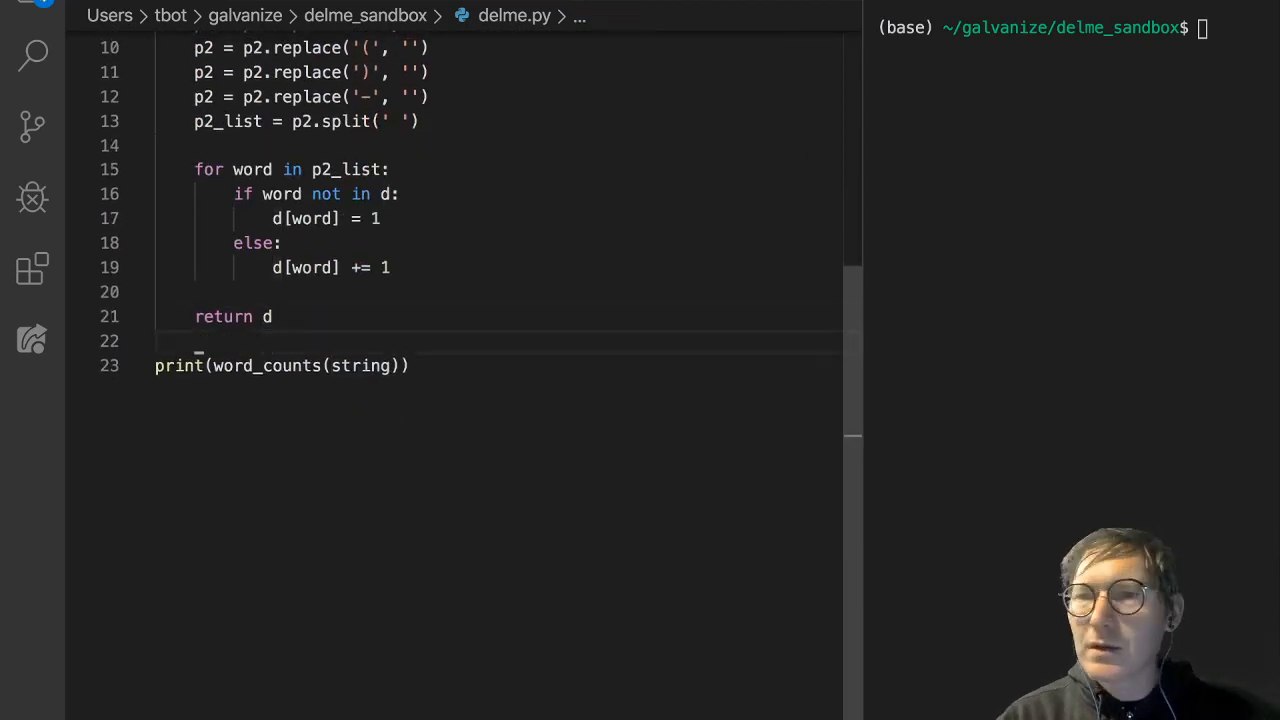
- Run python delme.py in the terminal to print the word-count dictionary
type("python delme.py")
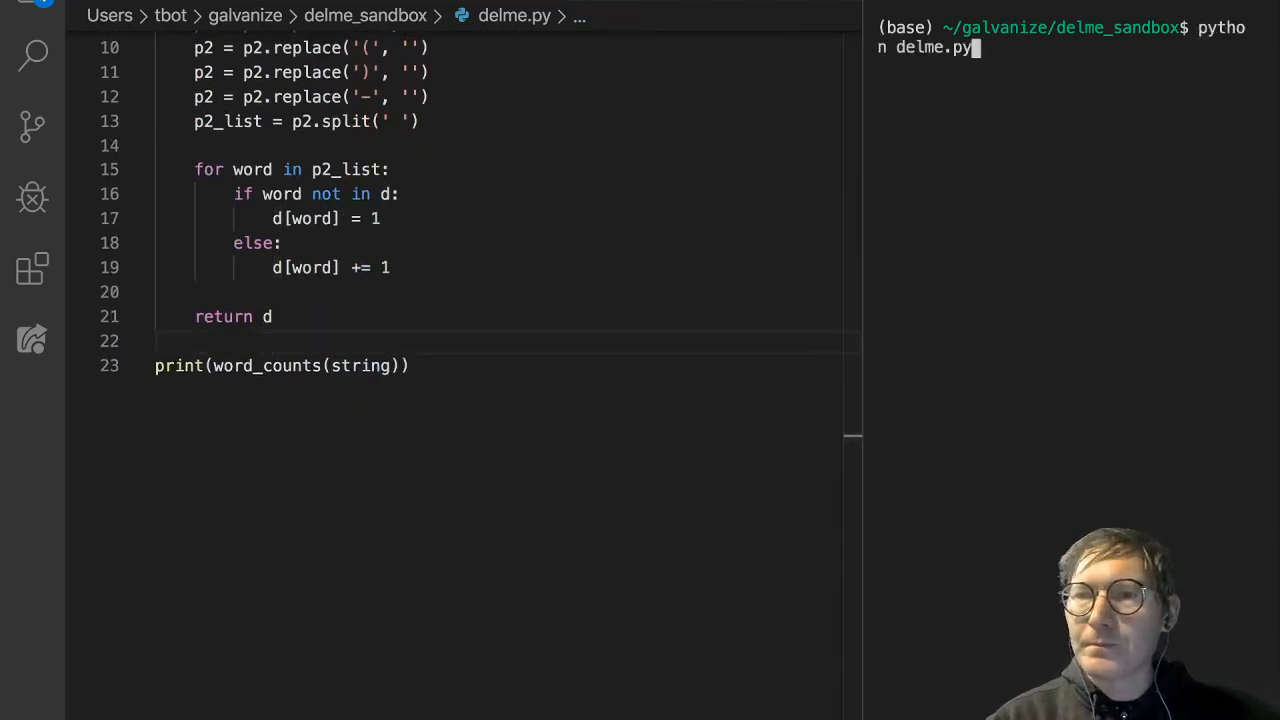
key("Return")
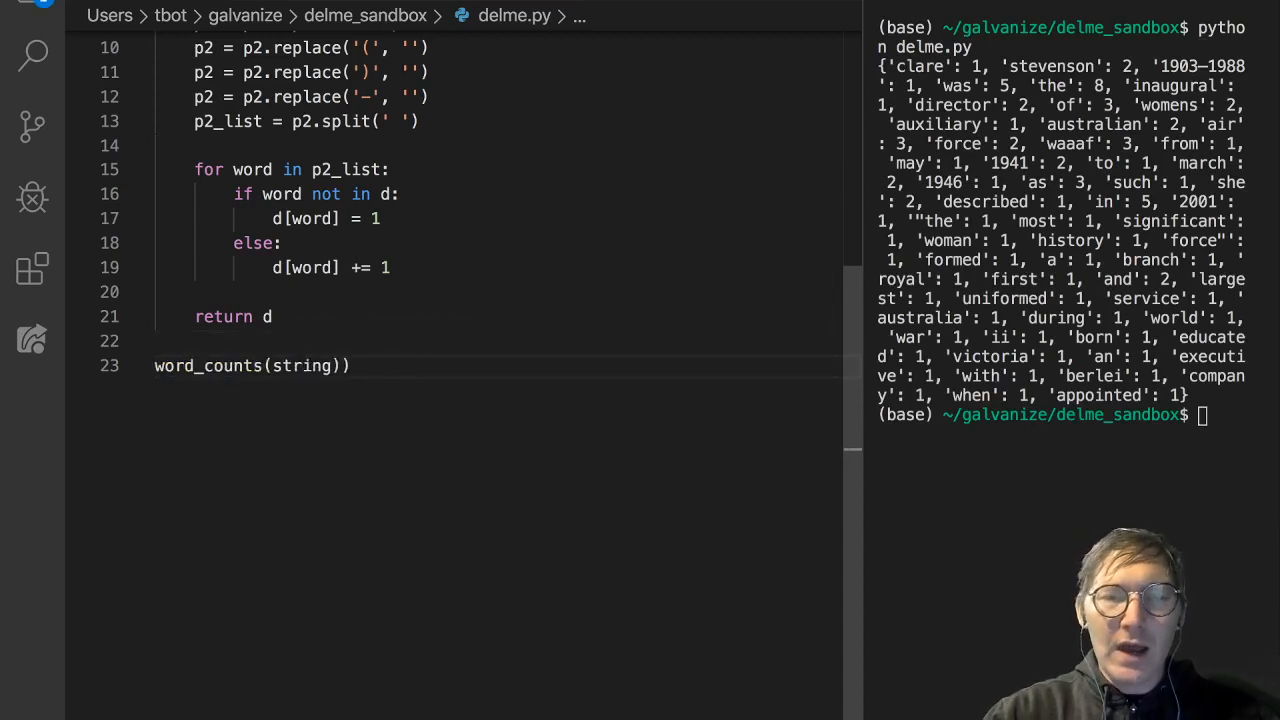
- Replace the print with a for k, v in word_counts(string).items() loop printing f'{k}: {v}'
type("for k, v in")
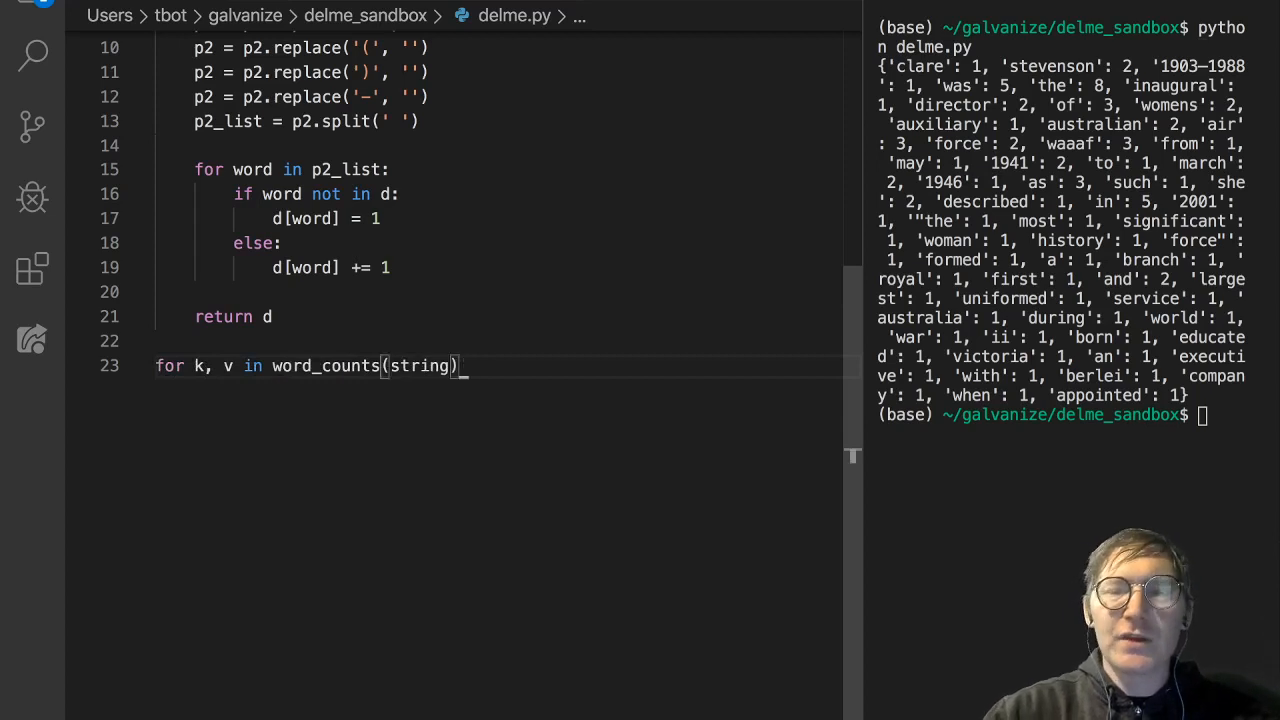
type(".items():")
type("print(f'")
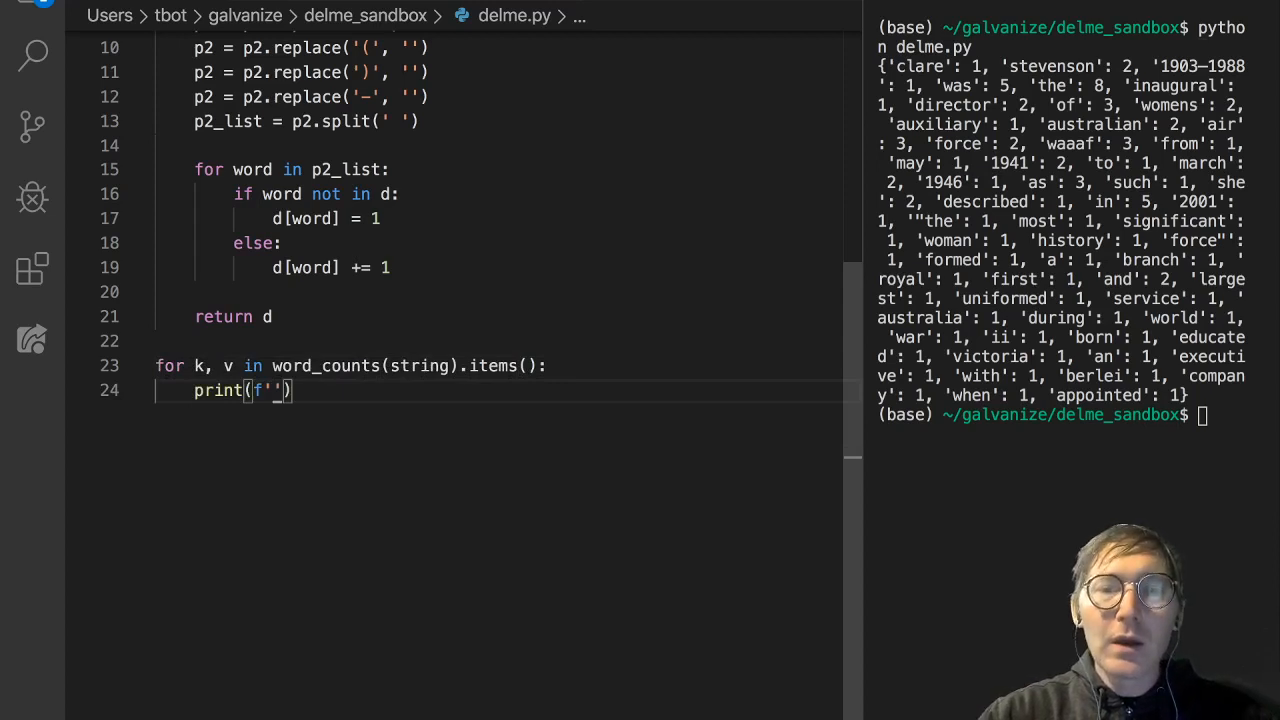
type("{}")
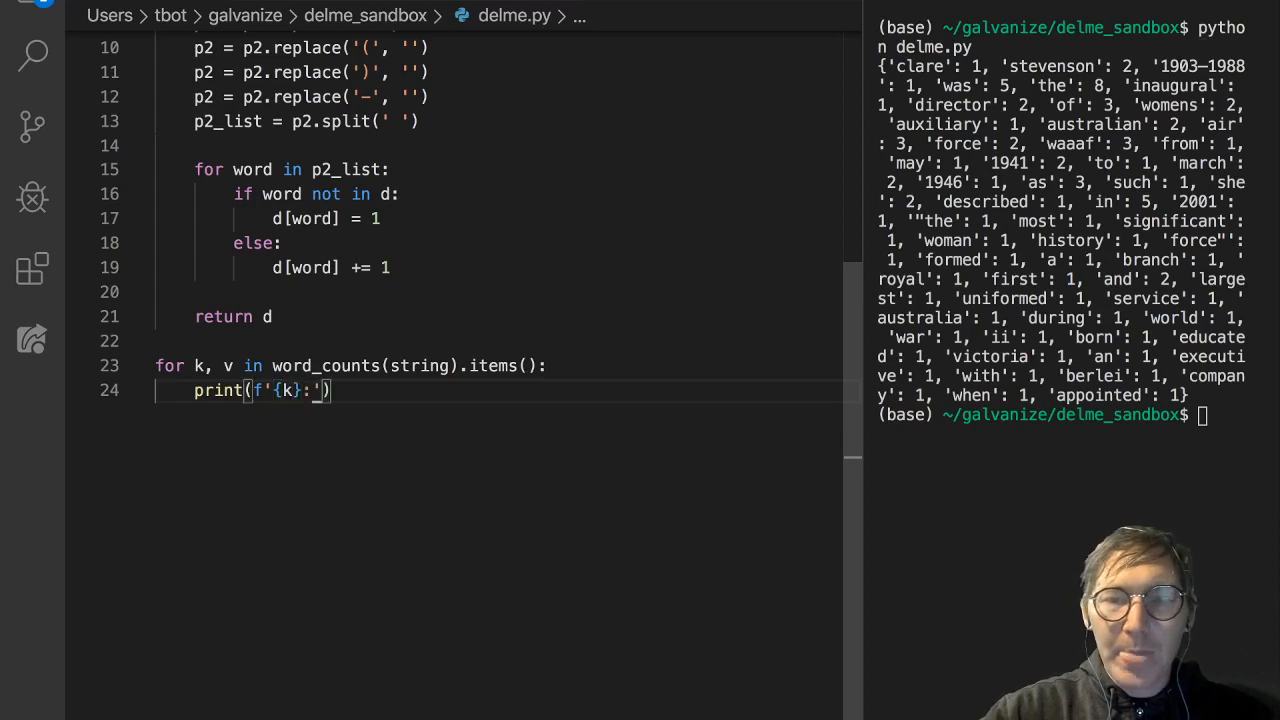
type("{}")
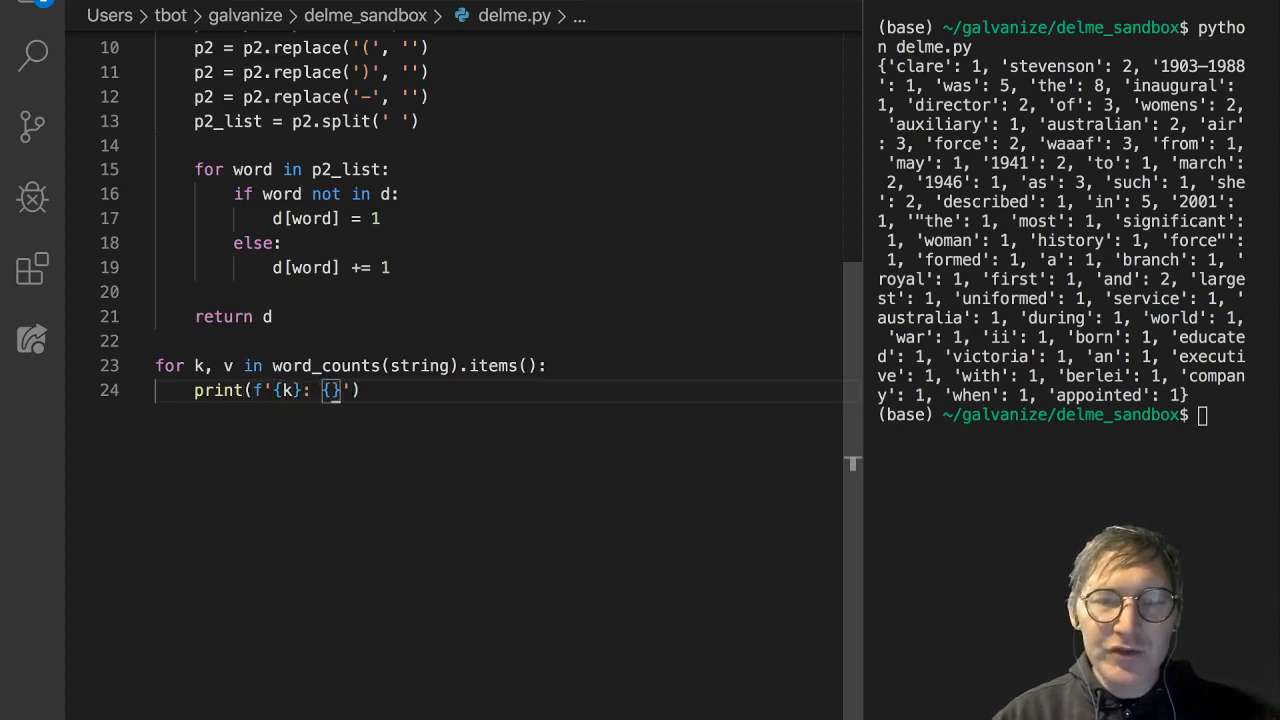
type("v")
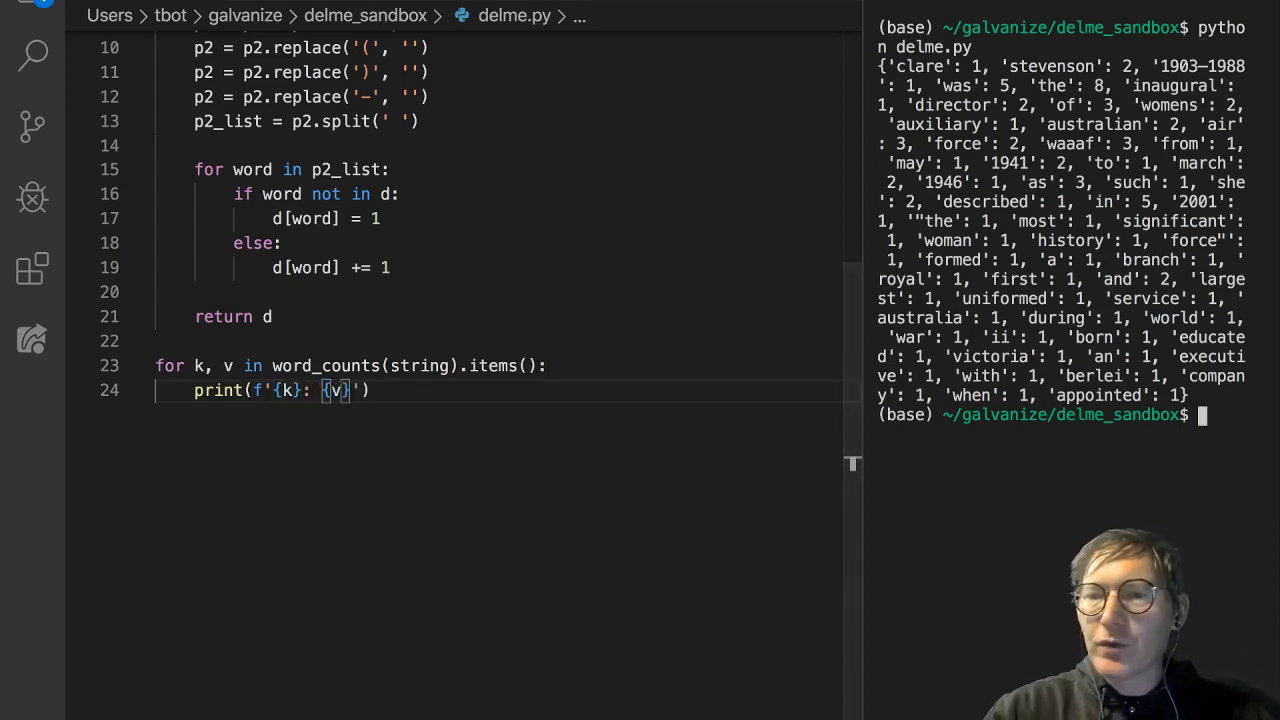
type("c")
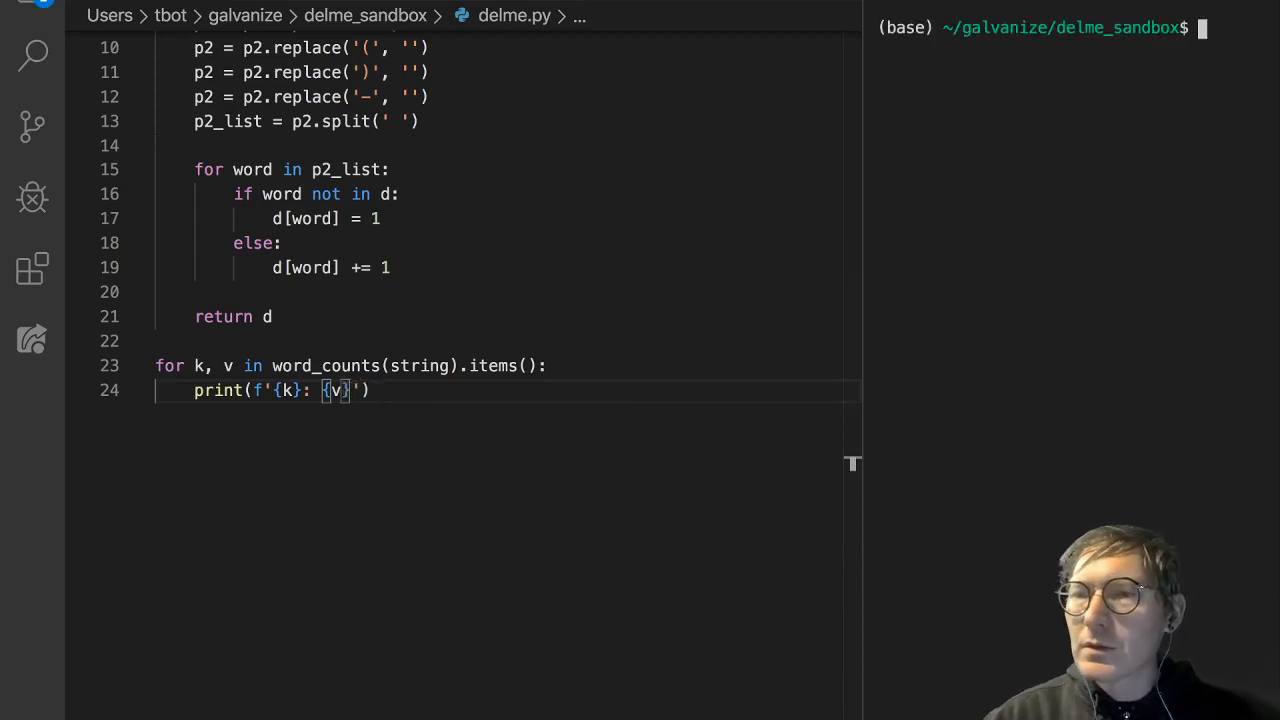
- Rerun python delme.py and scroll through the code to review it
key("Return")
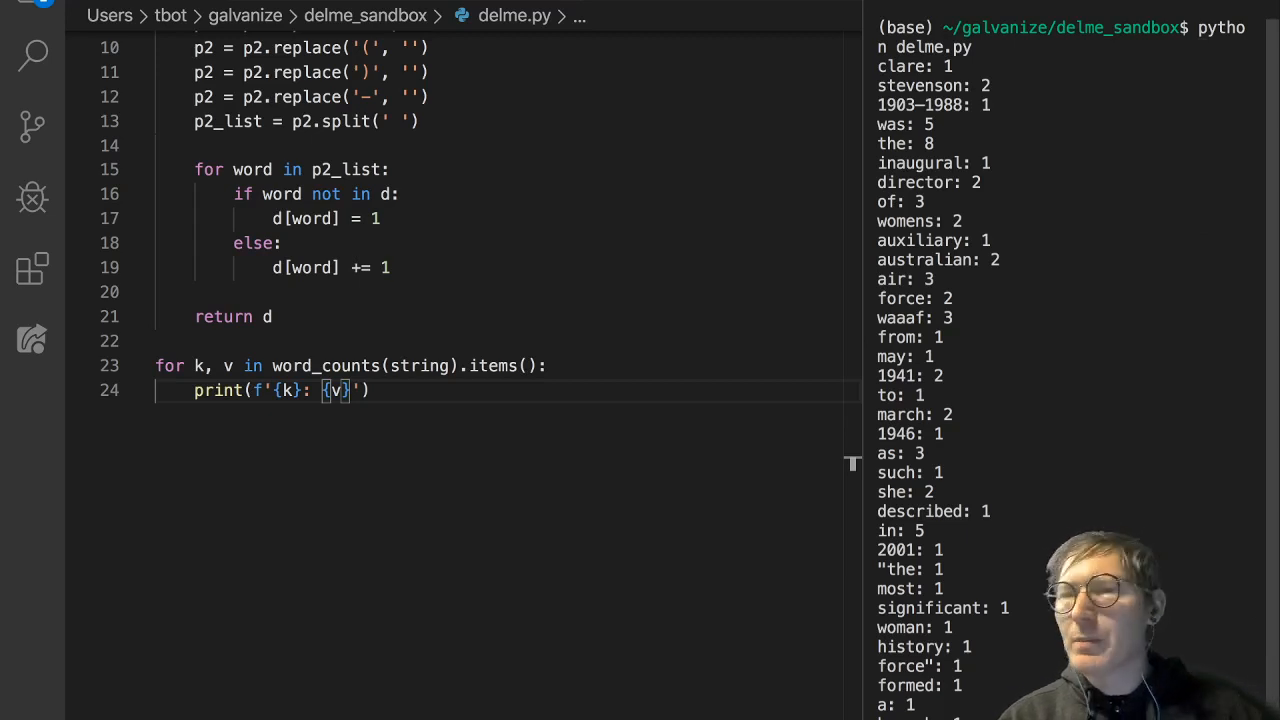
double_click(919, 105)
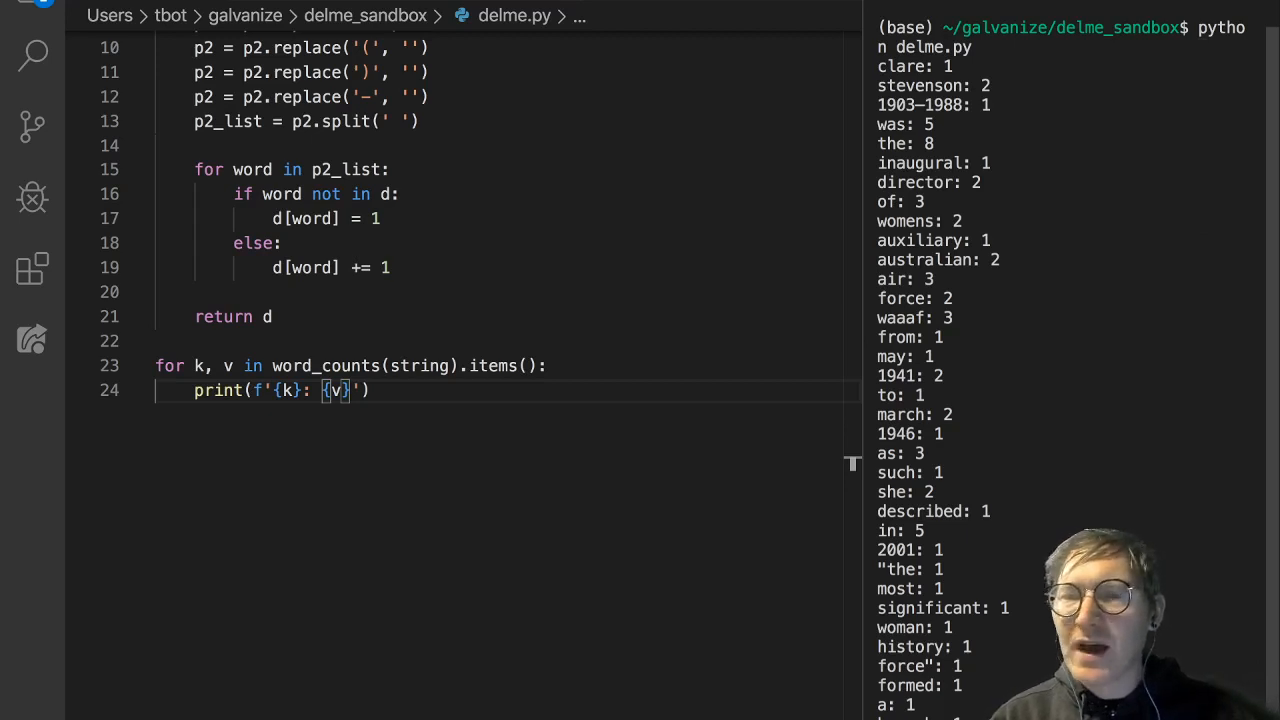
mouse_move(493, 365)
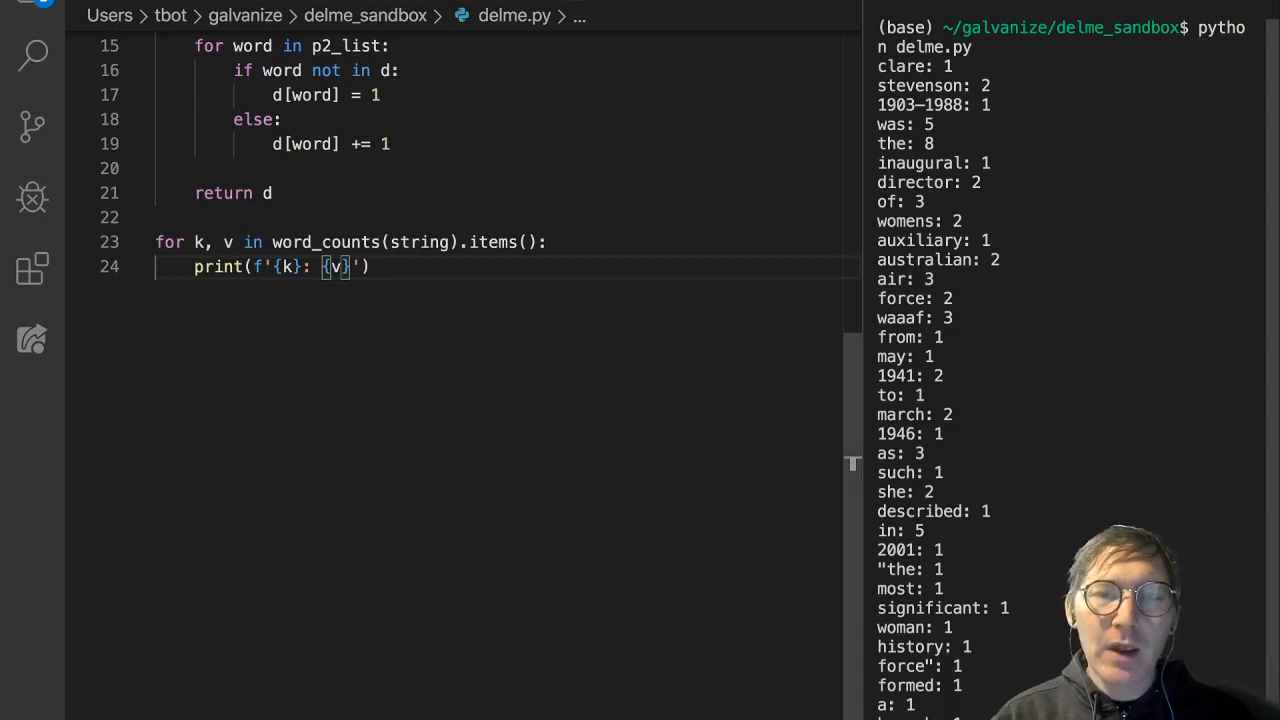
mouse_move(320, 242)
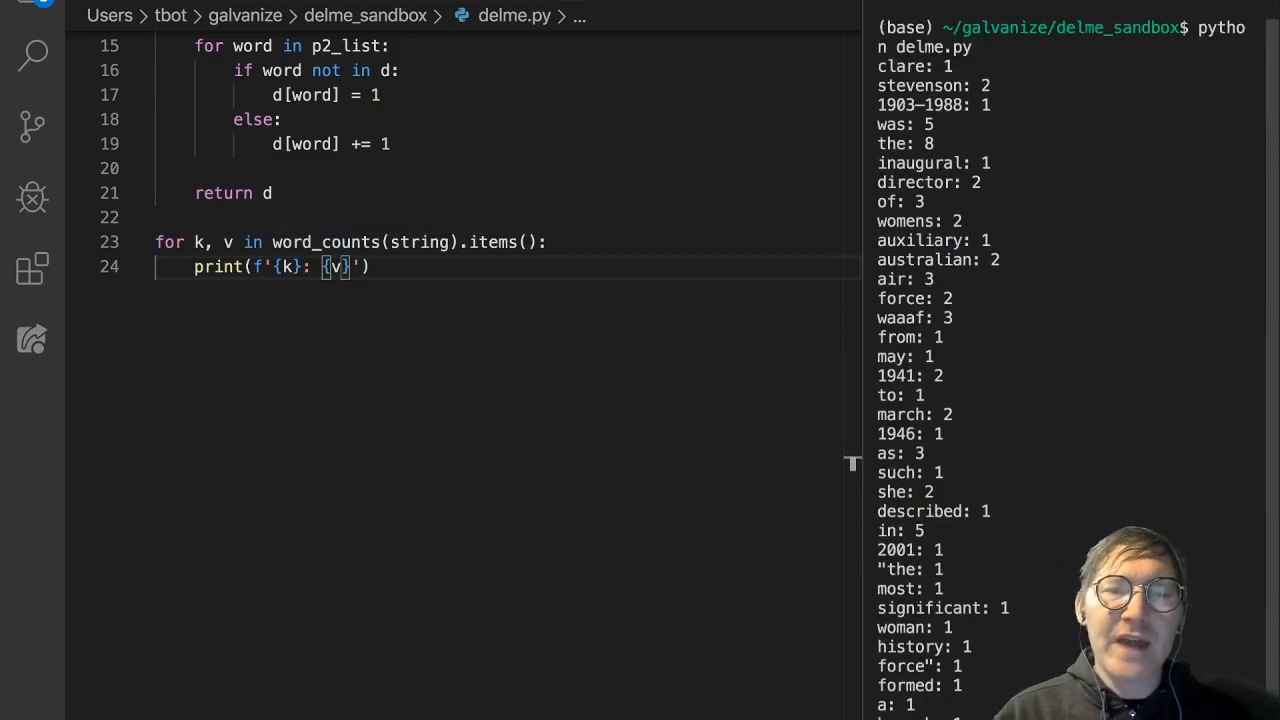
scroll("up", 3)
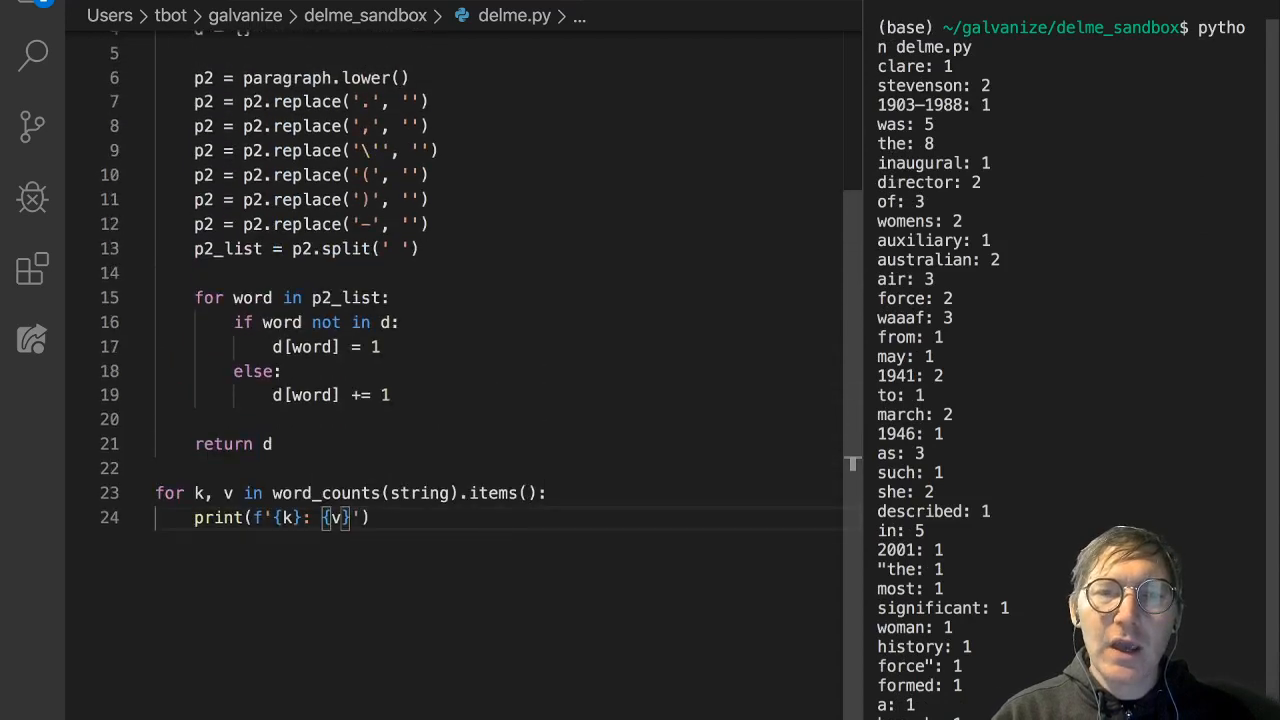
scroll("down", 3)
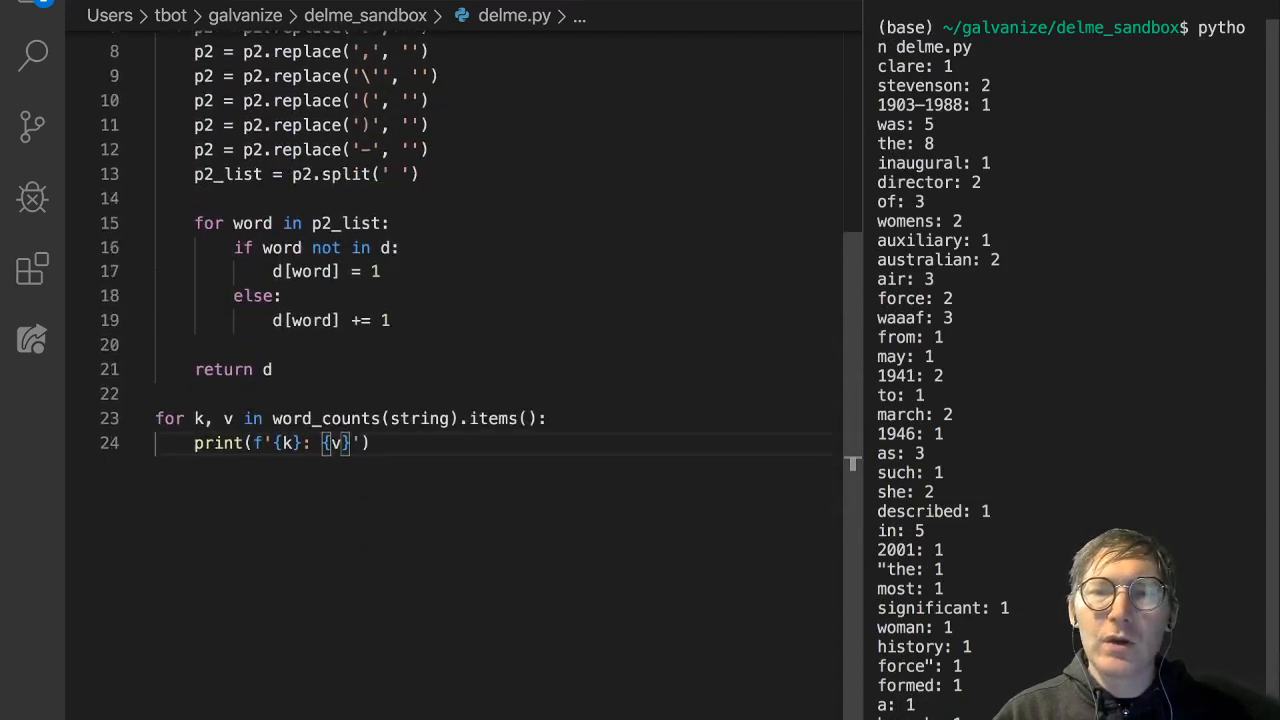
scroll("up", 3)
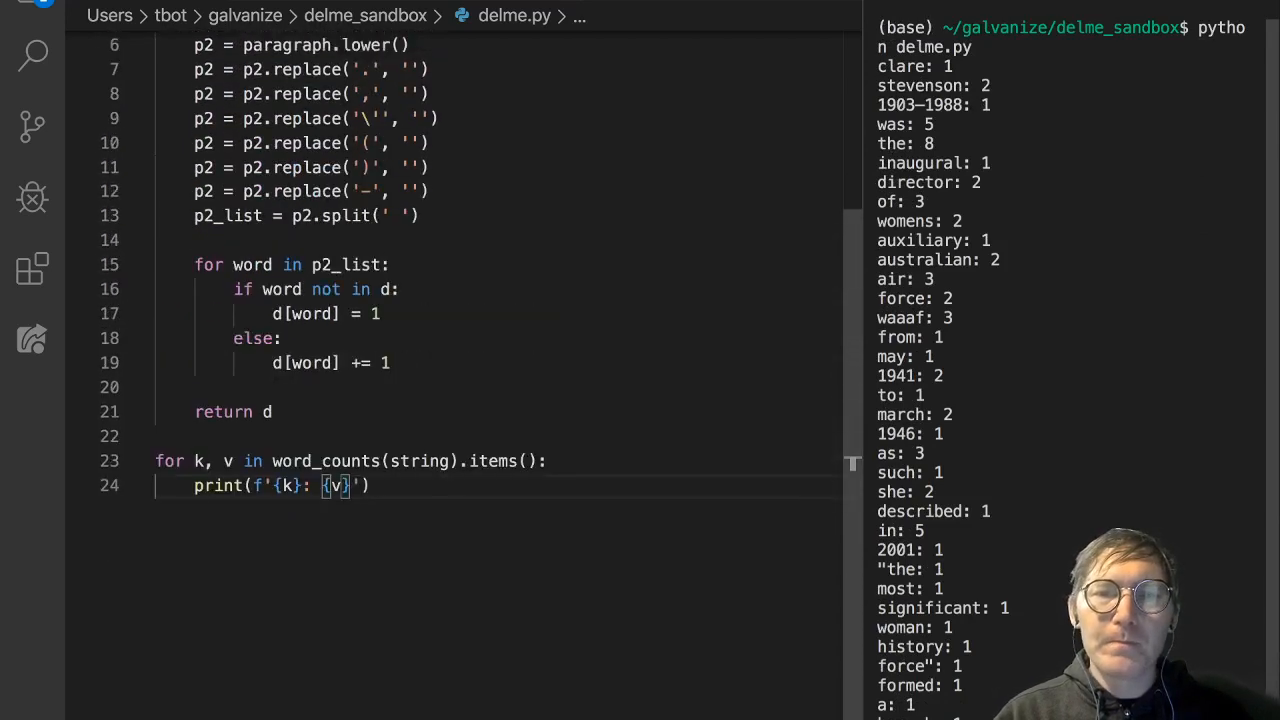
scroll("up", 3)
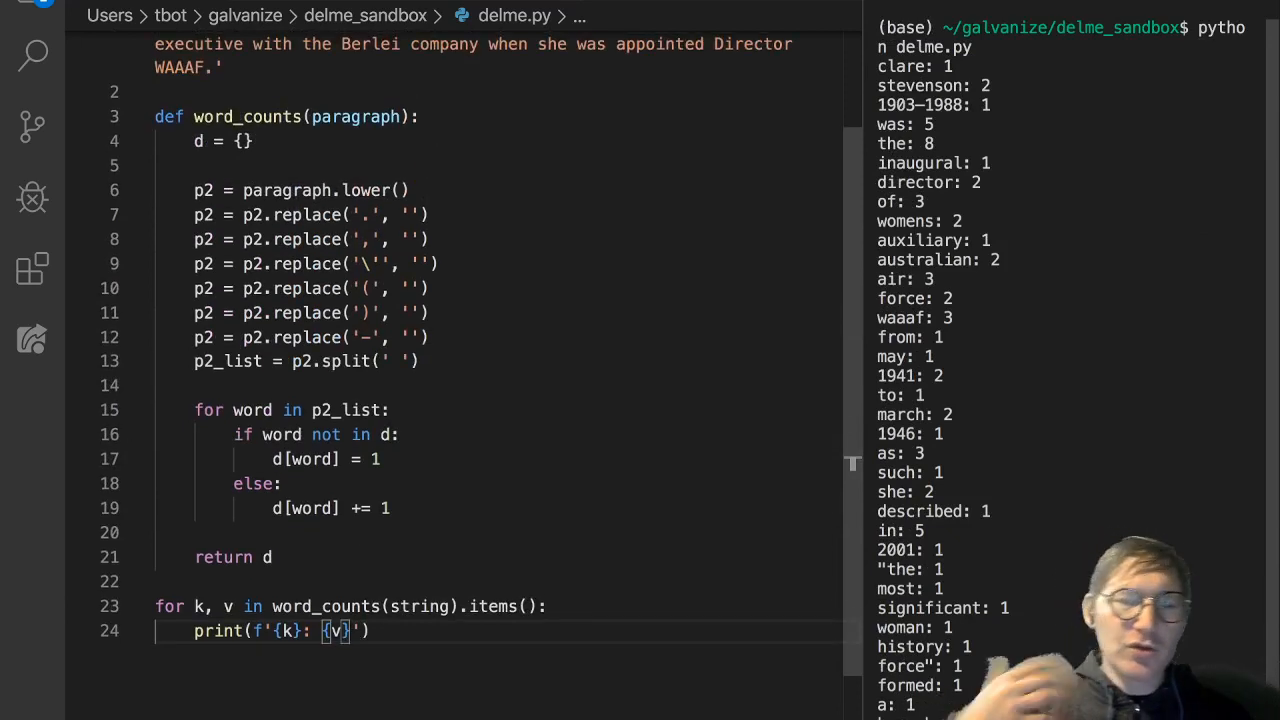